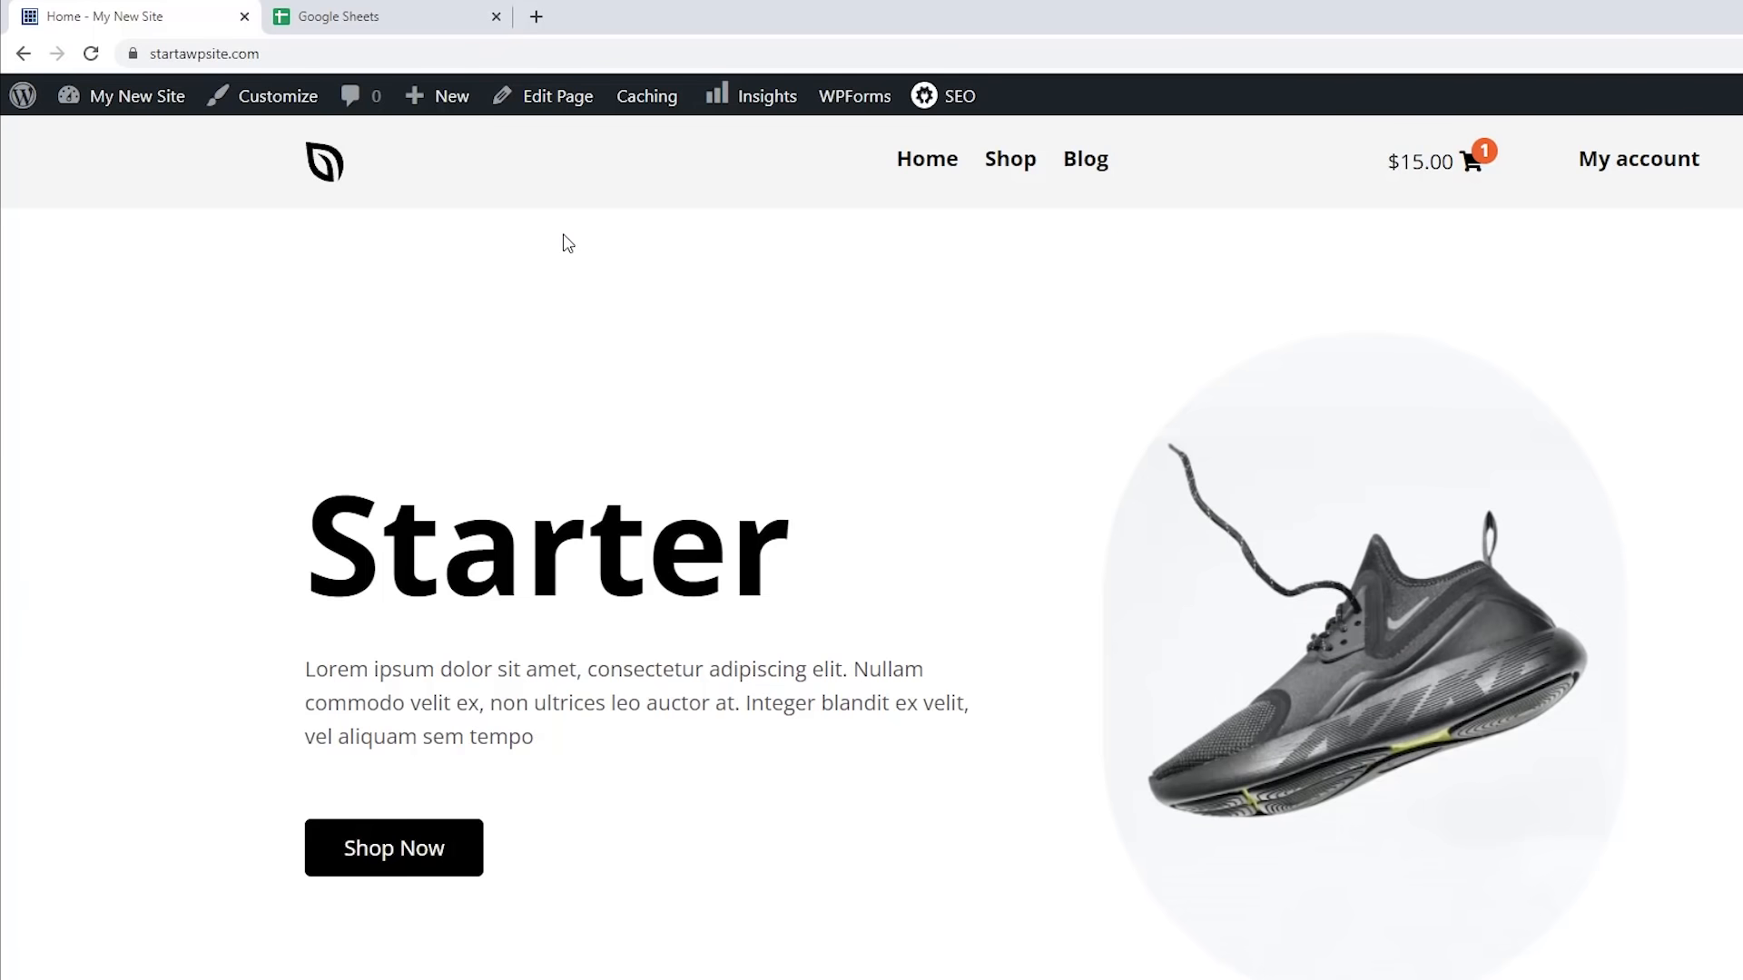
- Switch the browser to the Google Sheets start page
click(386, 16)
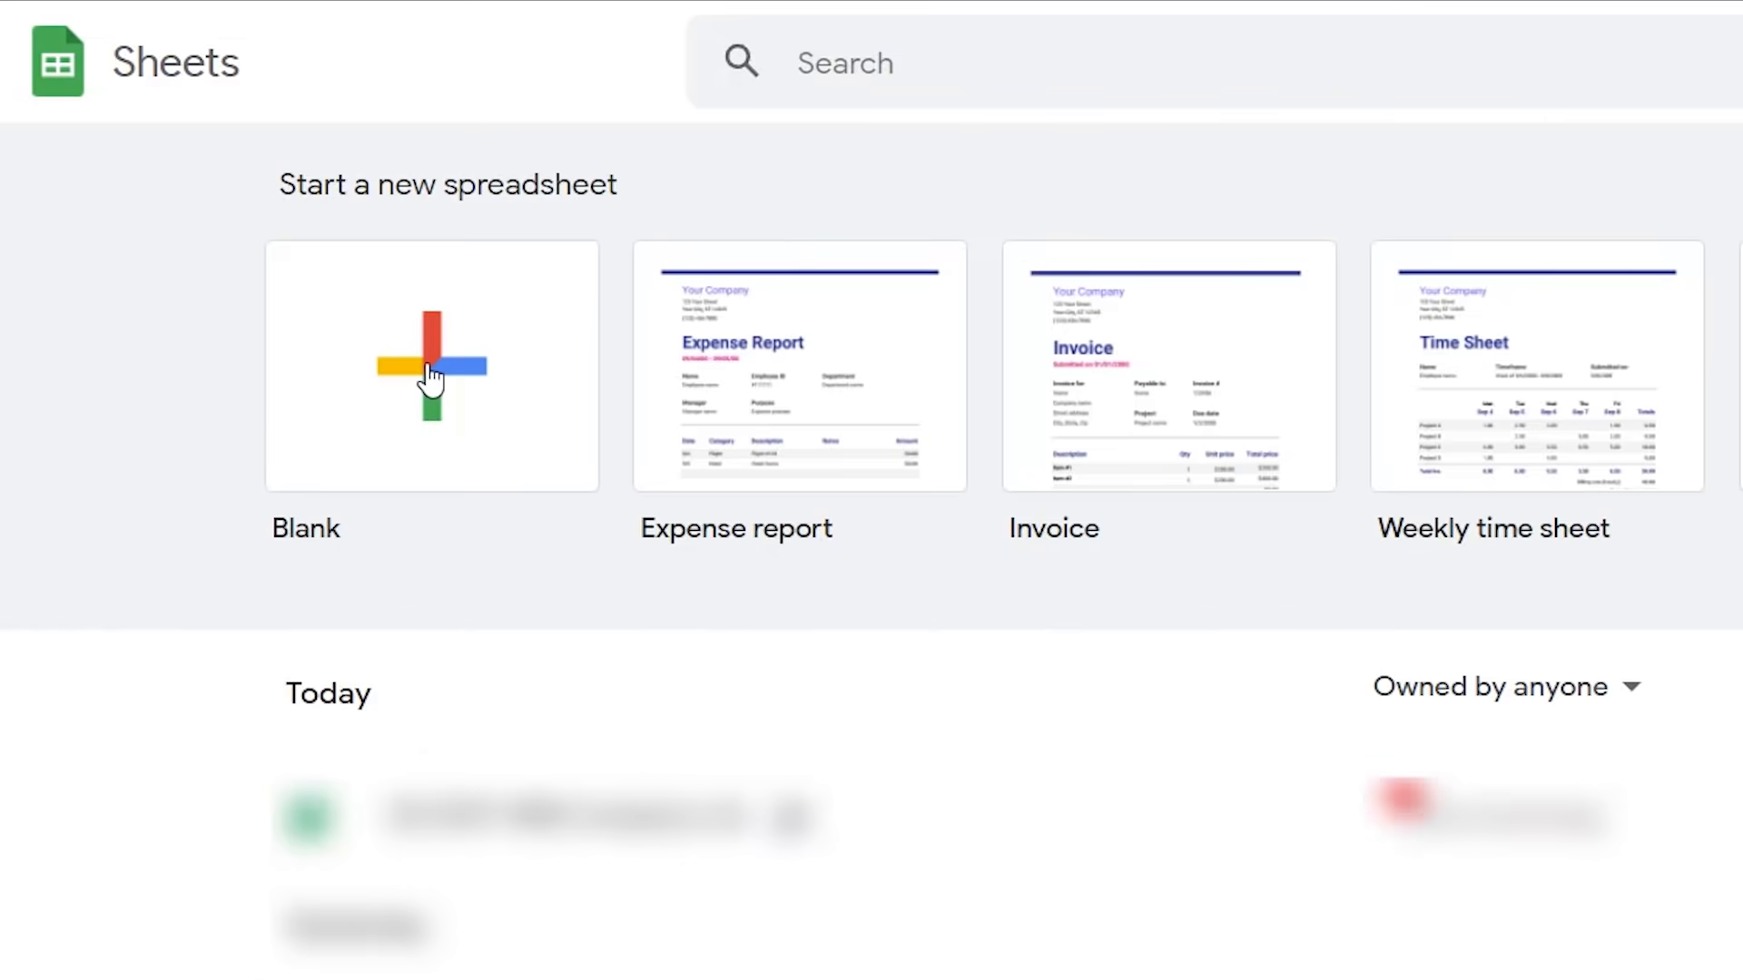
- Create a blank spreadsheet and name it 'WooCommerce to Google Sheets'
click(432, 367)
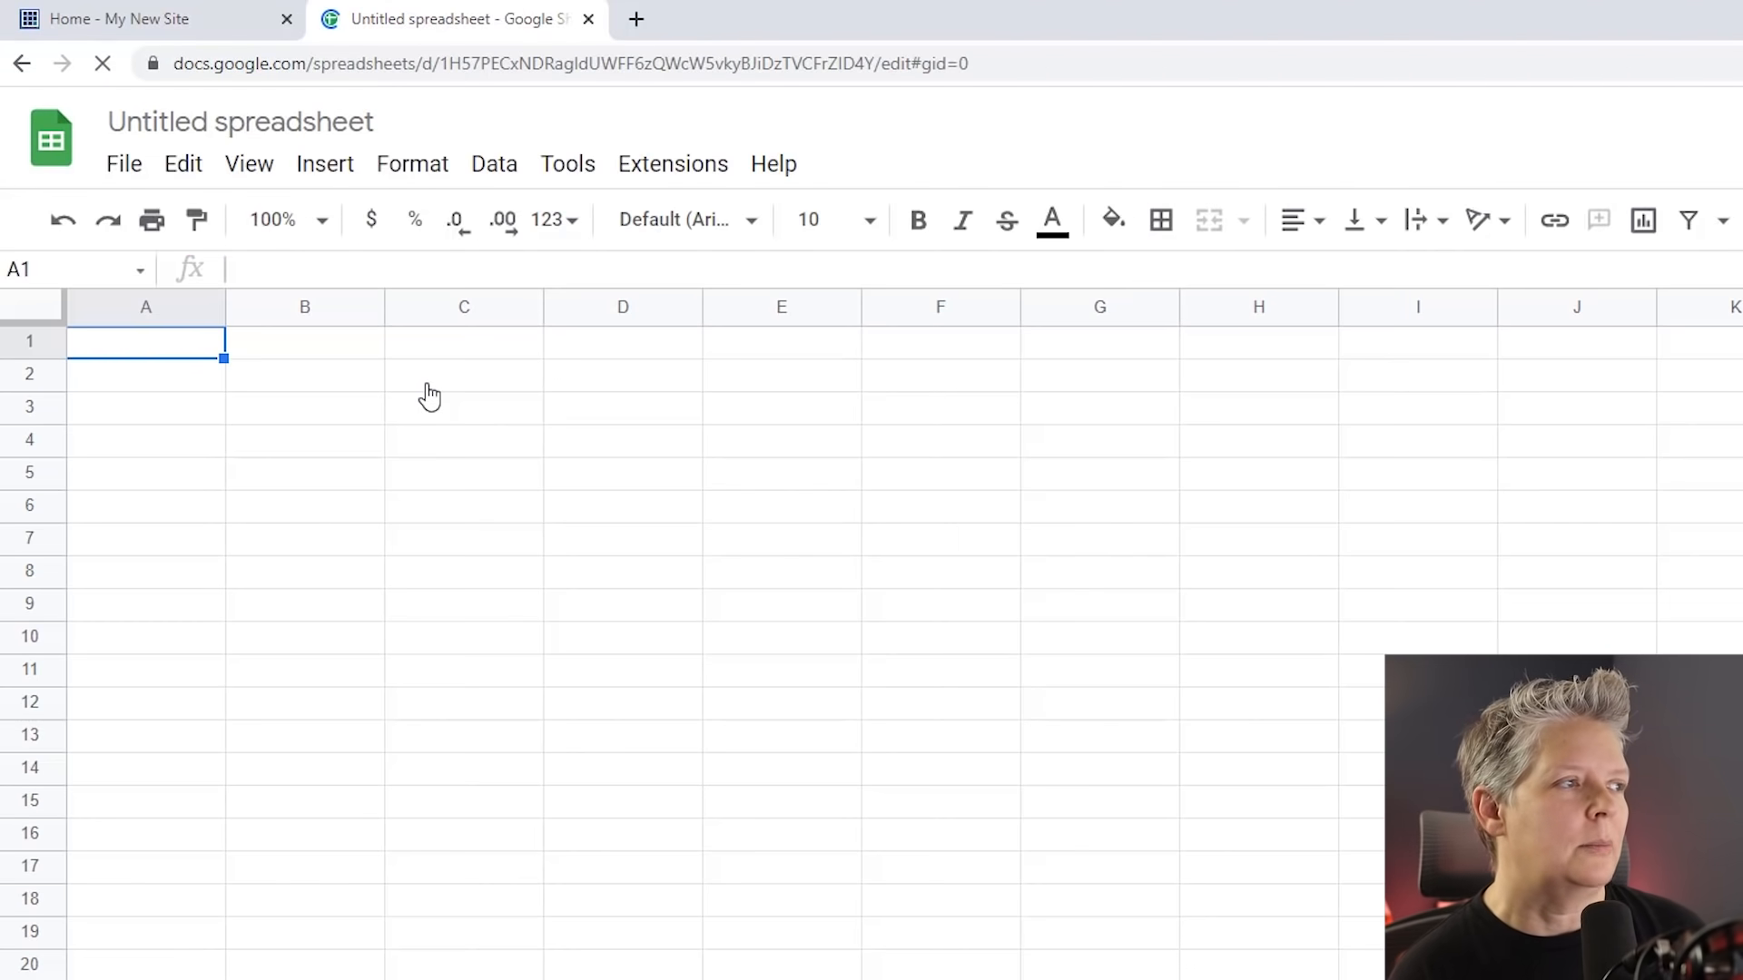
click(240, 122)
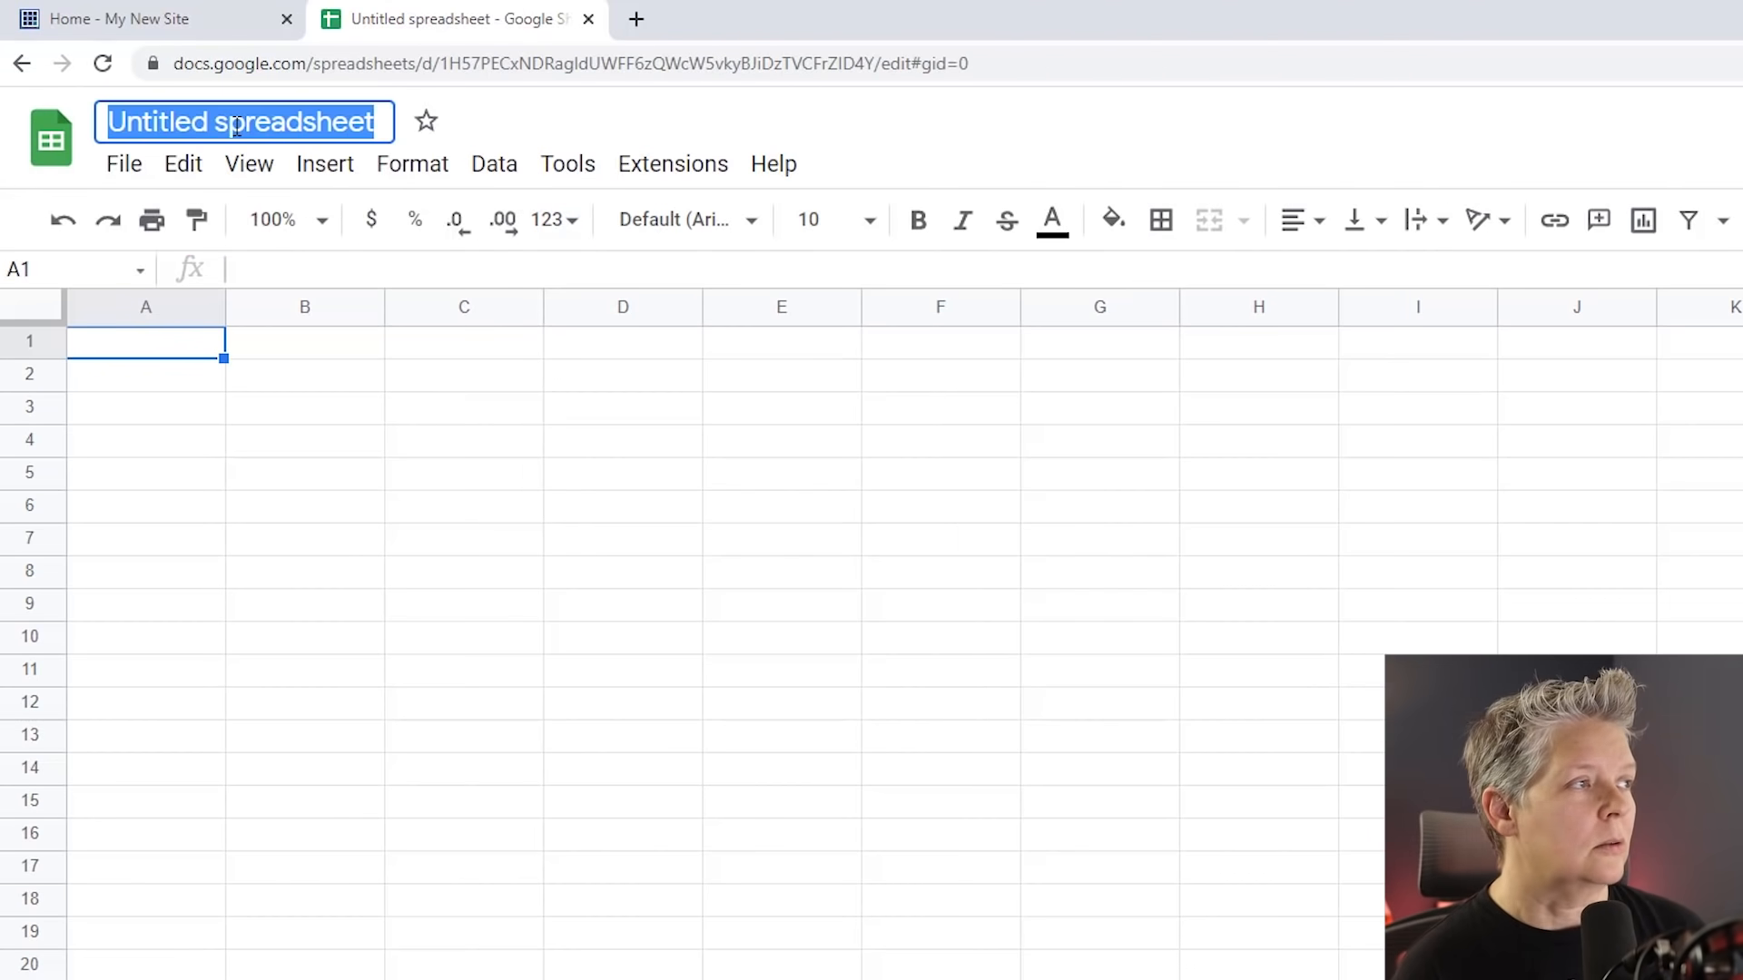
text(Wooco)
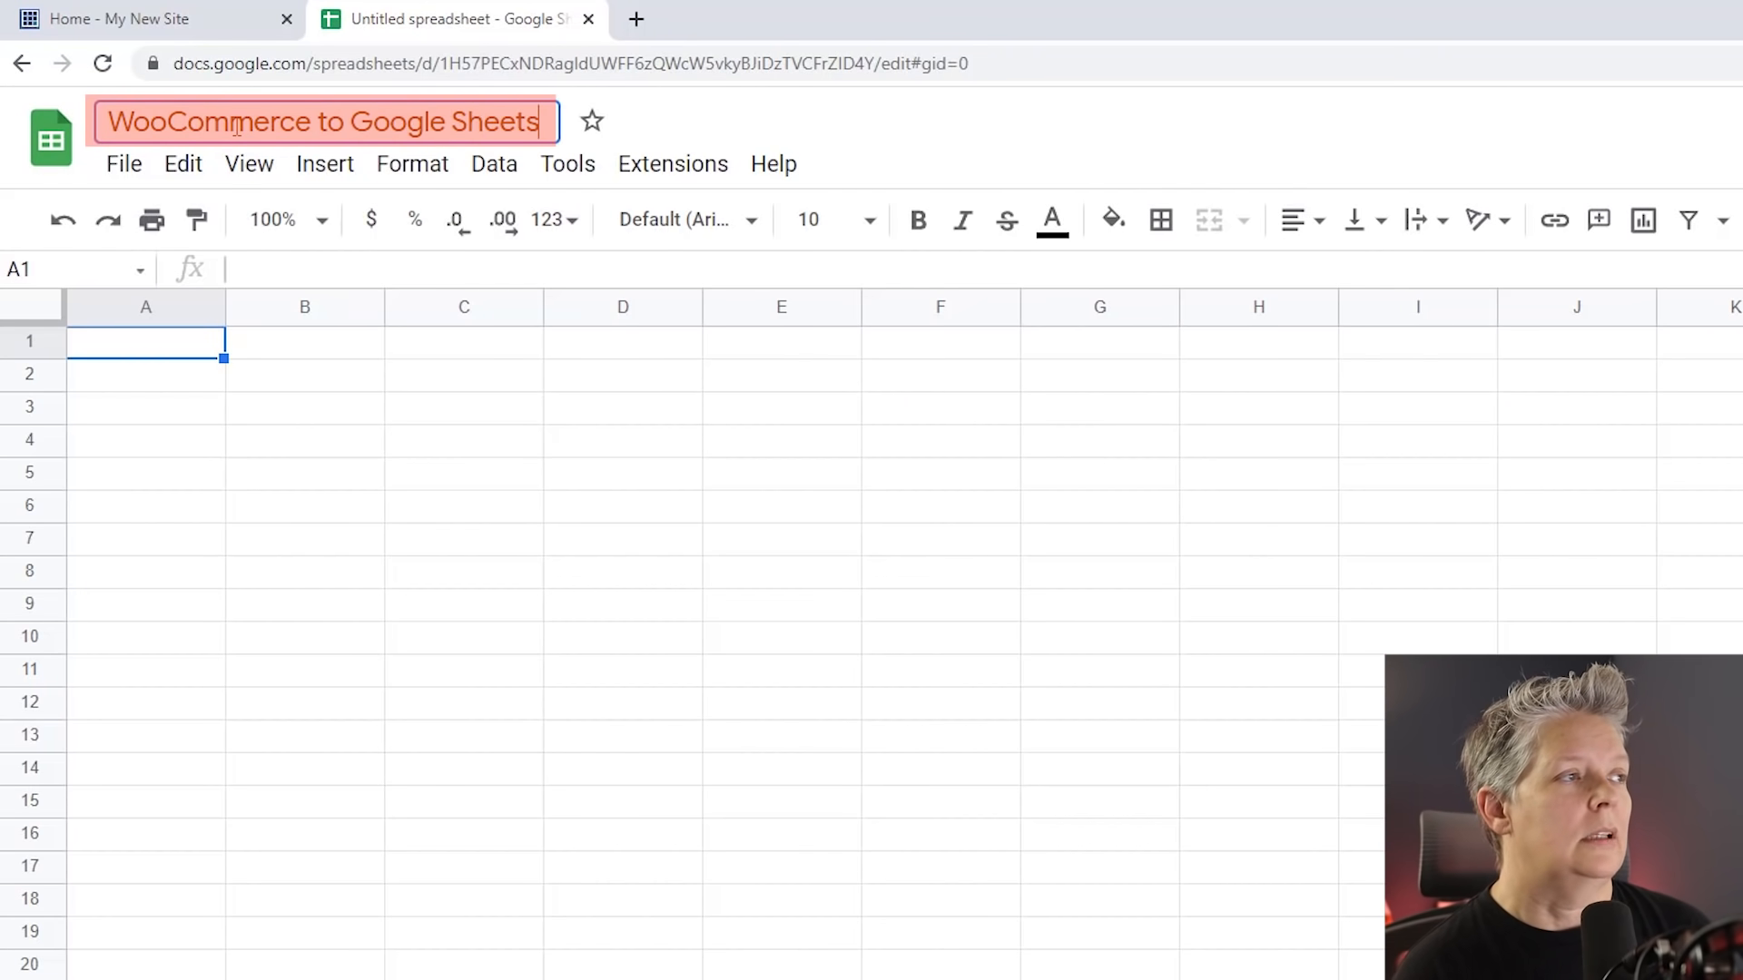
- Enter the row-1 headers Name, Email, Phone and Order Products
click(145, 342)
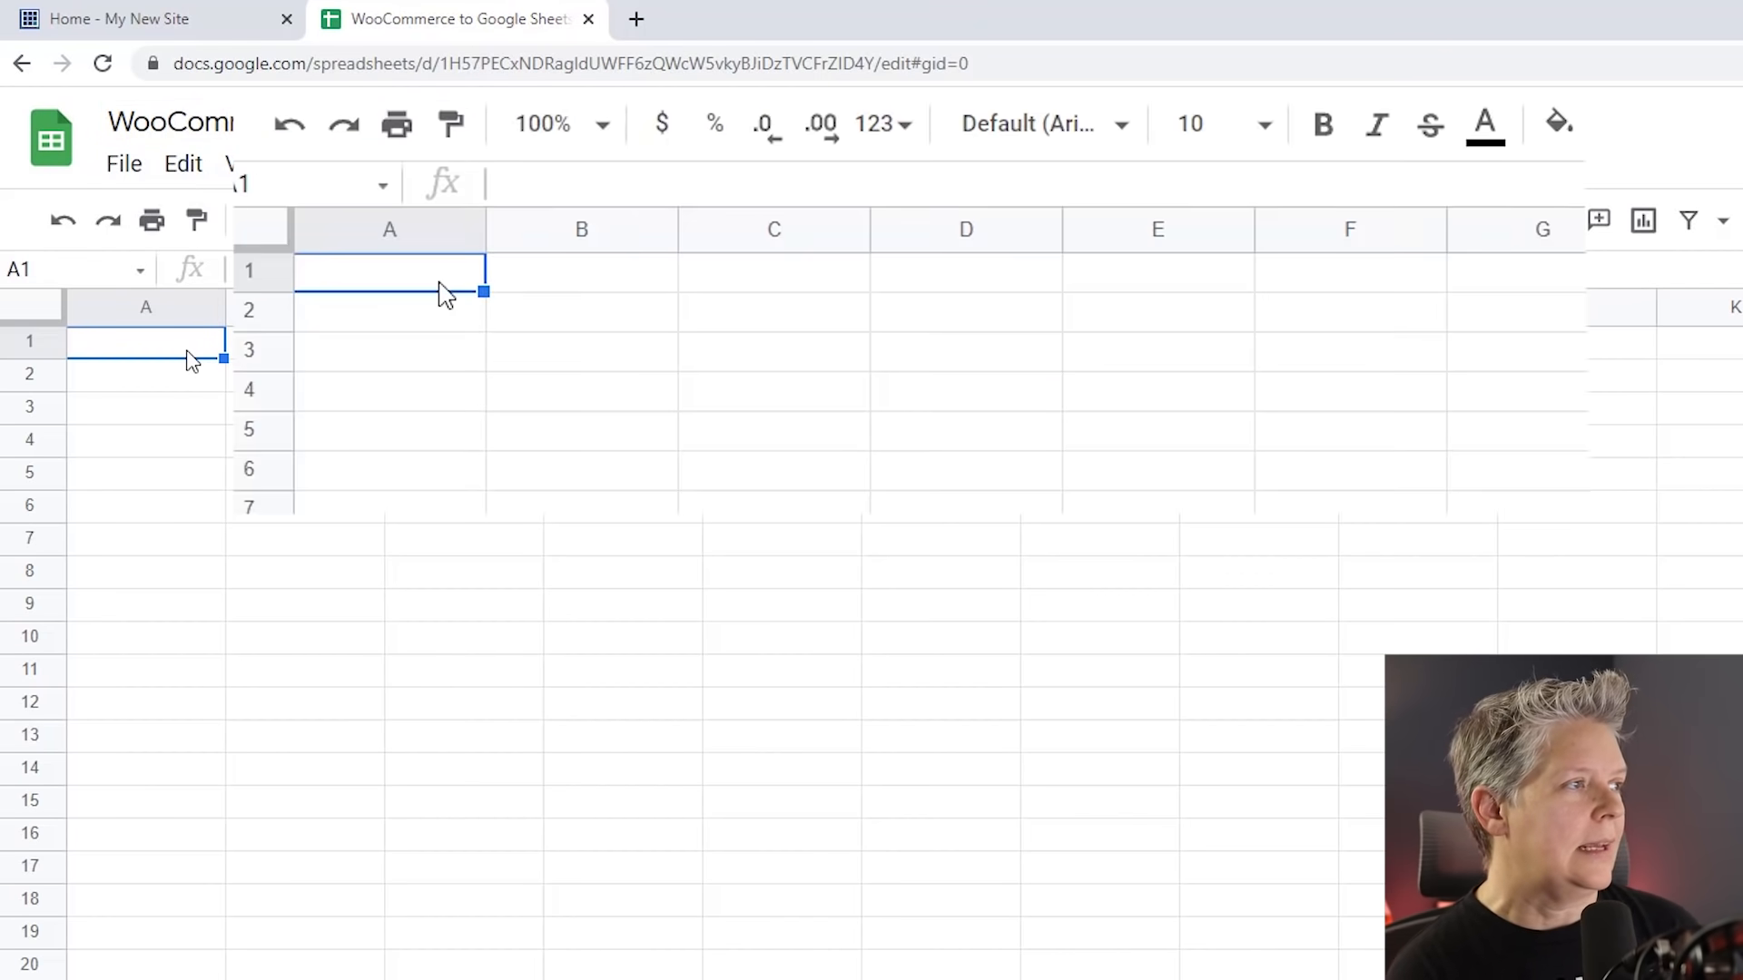
text(Name)
click(773, 273)
text(P)
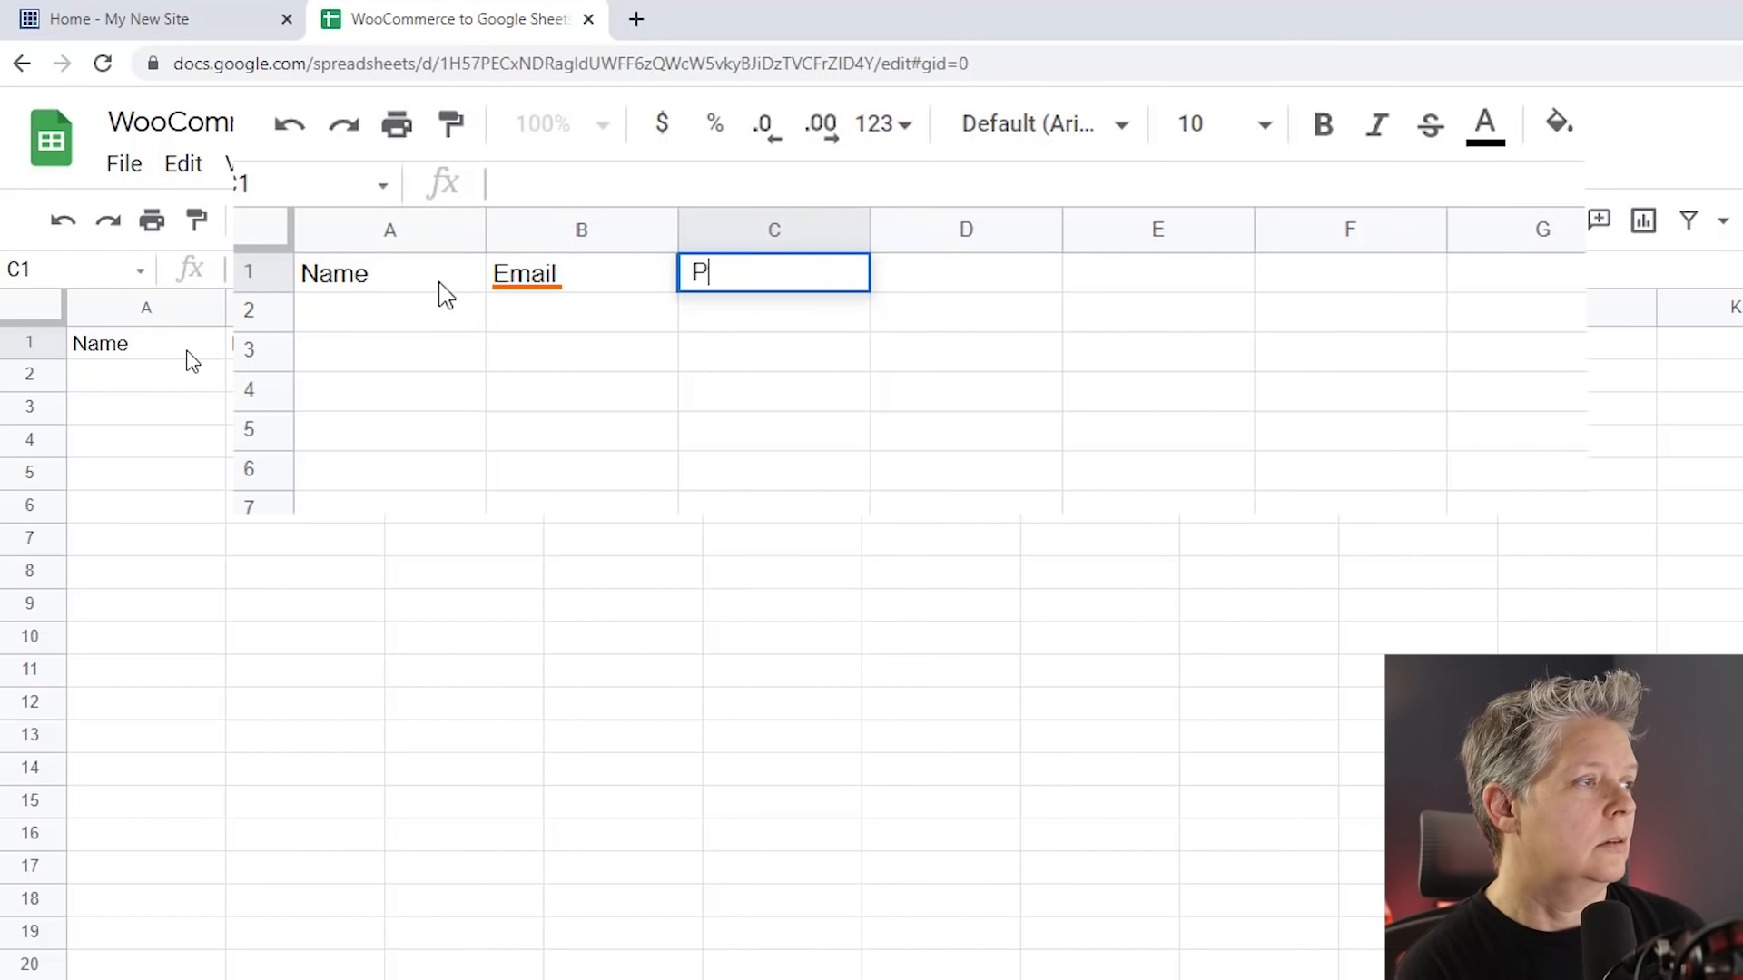
text(Order Produc)
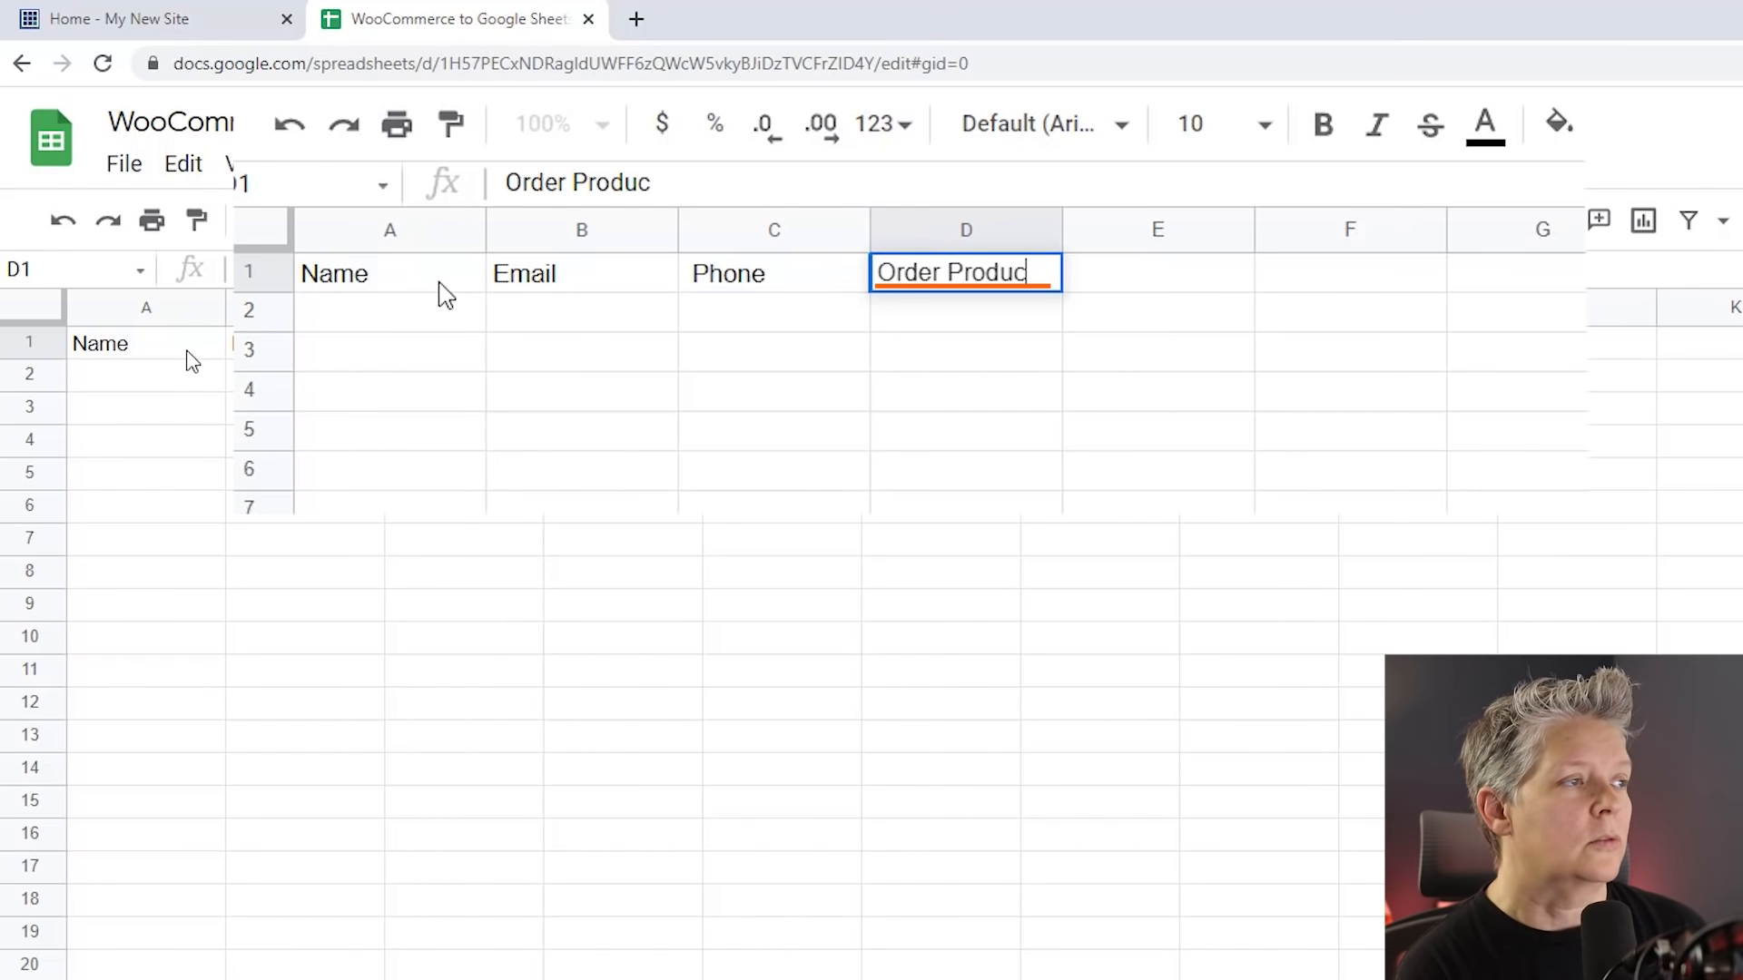
key(Tab)
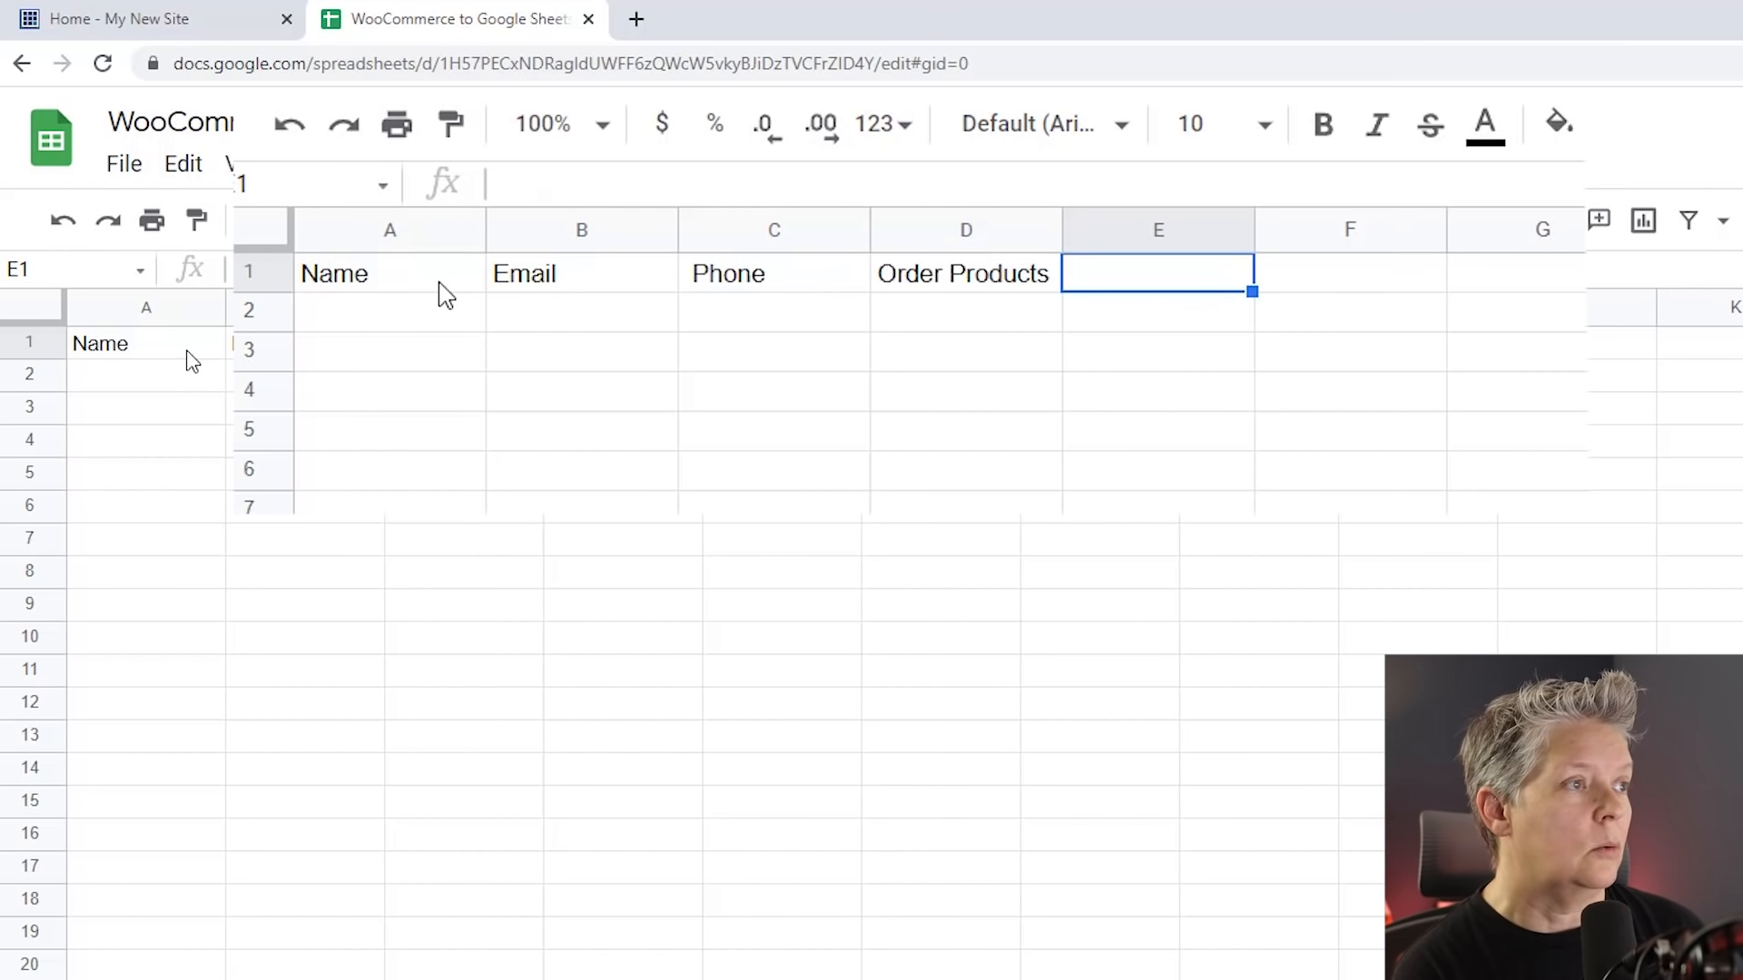
text(Ortd)
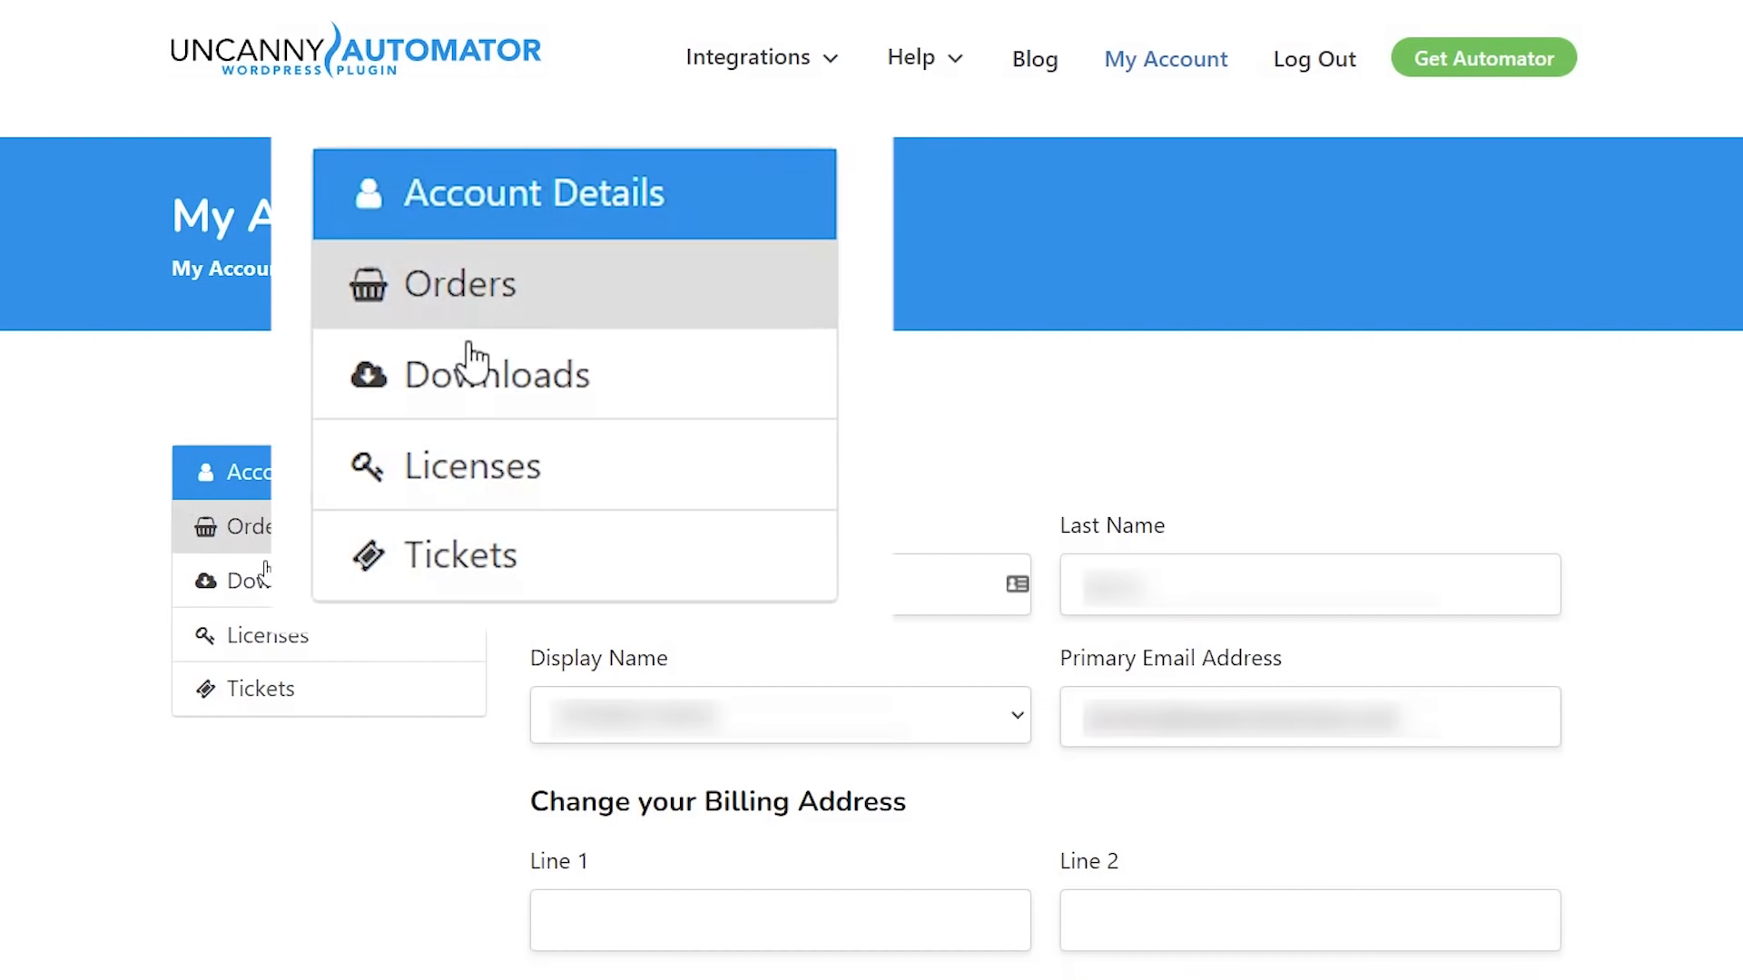
- Download the Uncanny Automator Pro plugin zip from the account's Downloads area
click(495, 372)
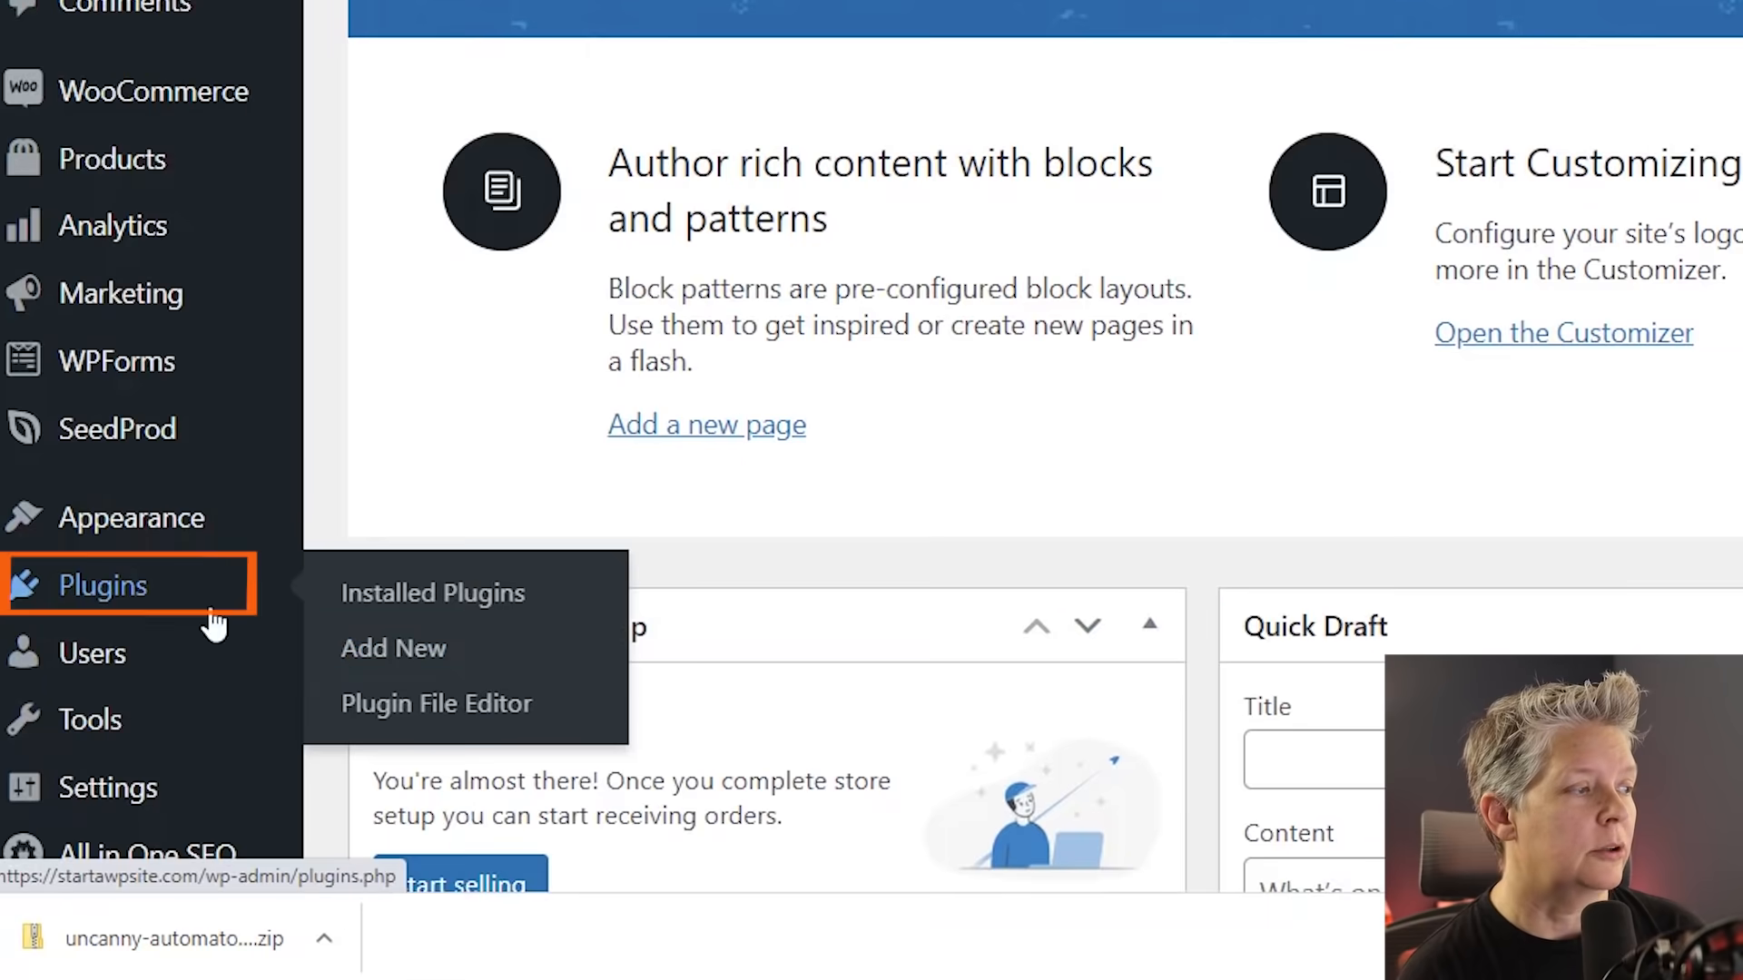
- Go to the plugin upload page under Plugins > Add New
click(394, 649)
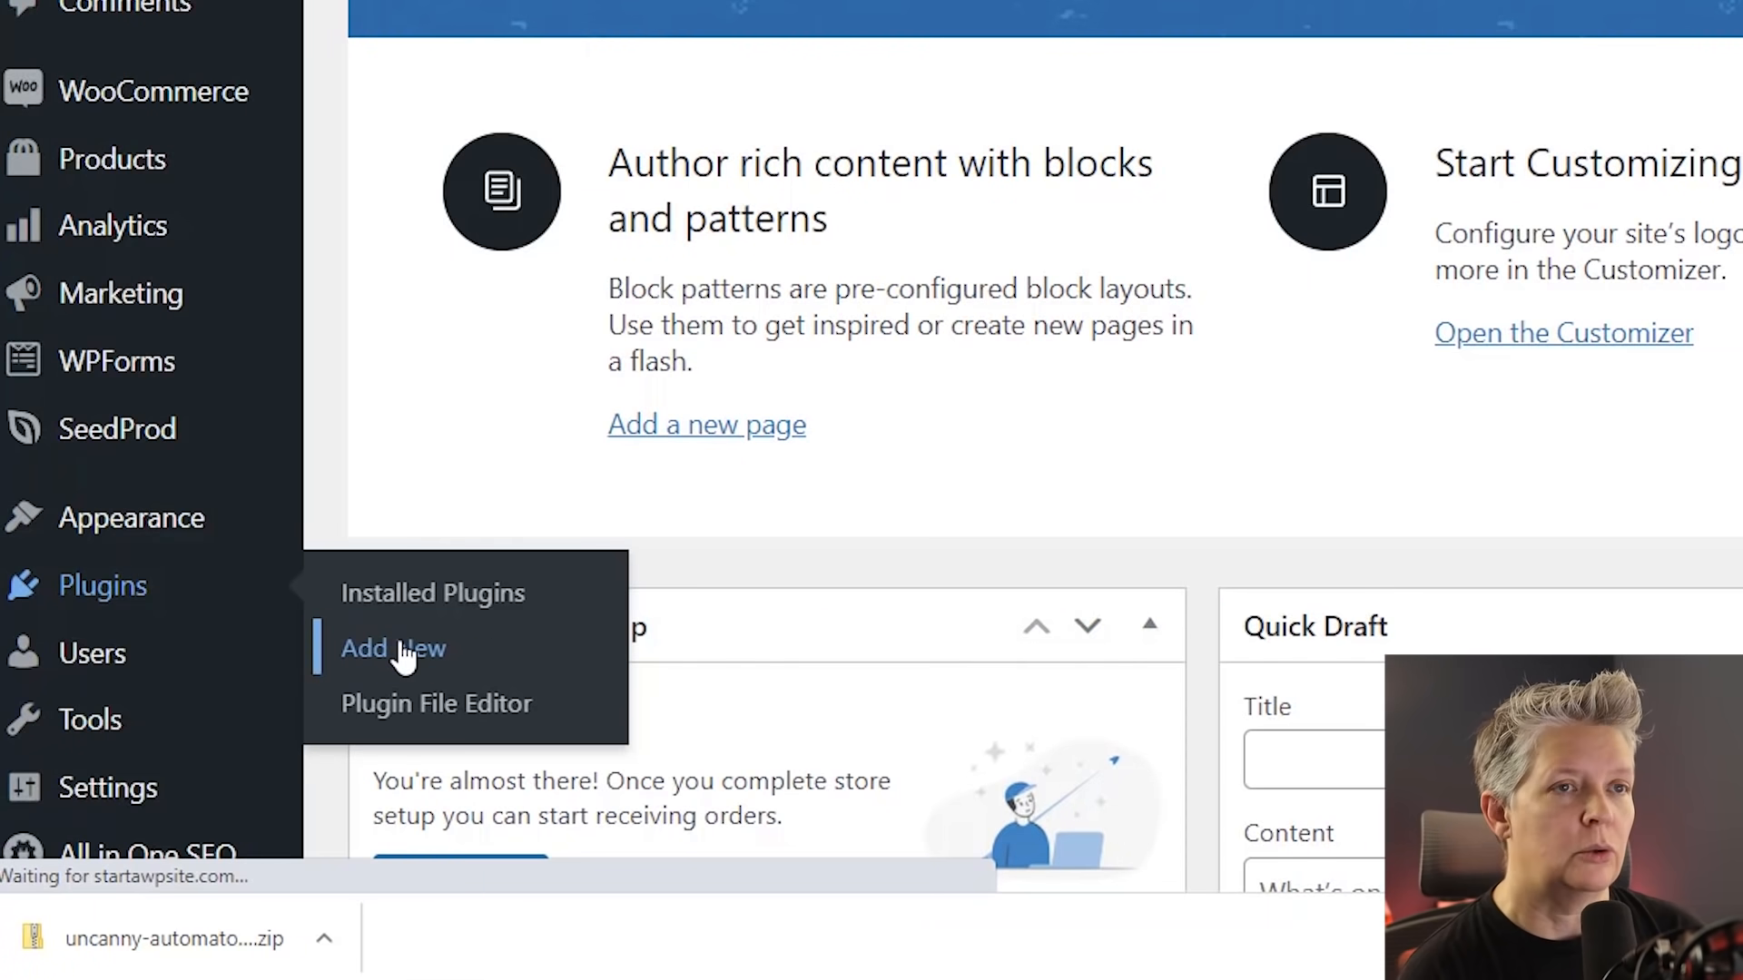
click(394, 649)
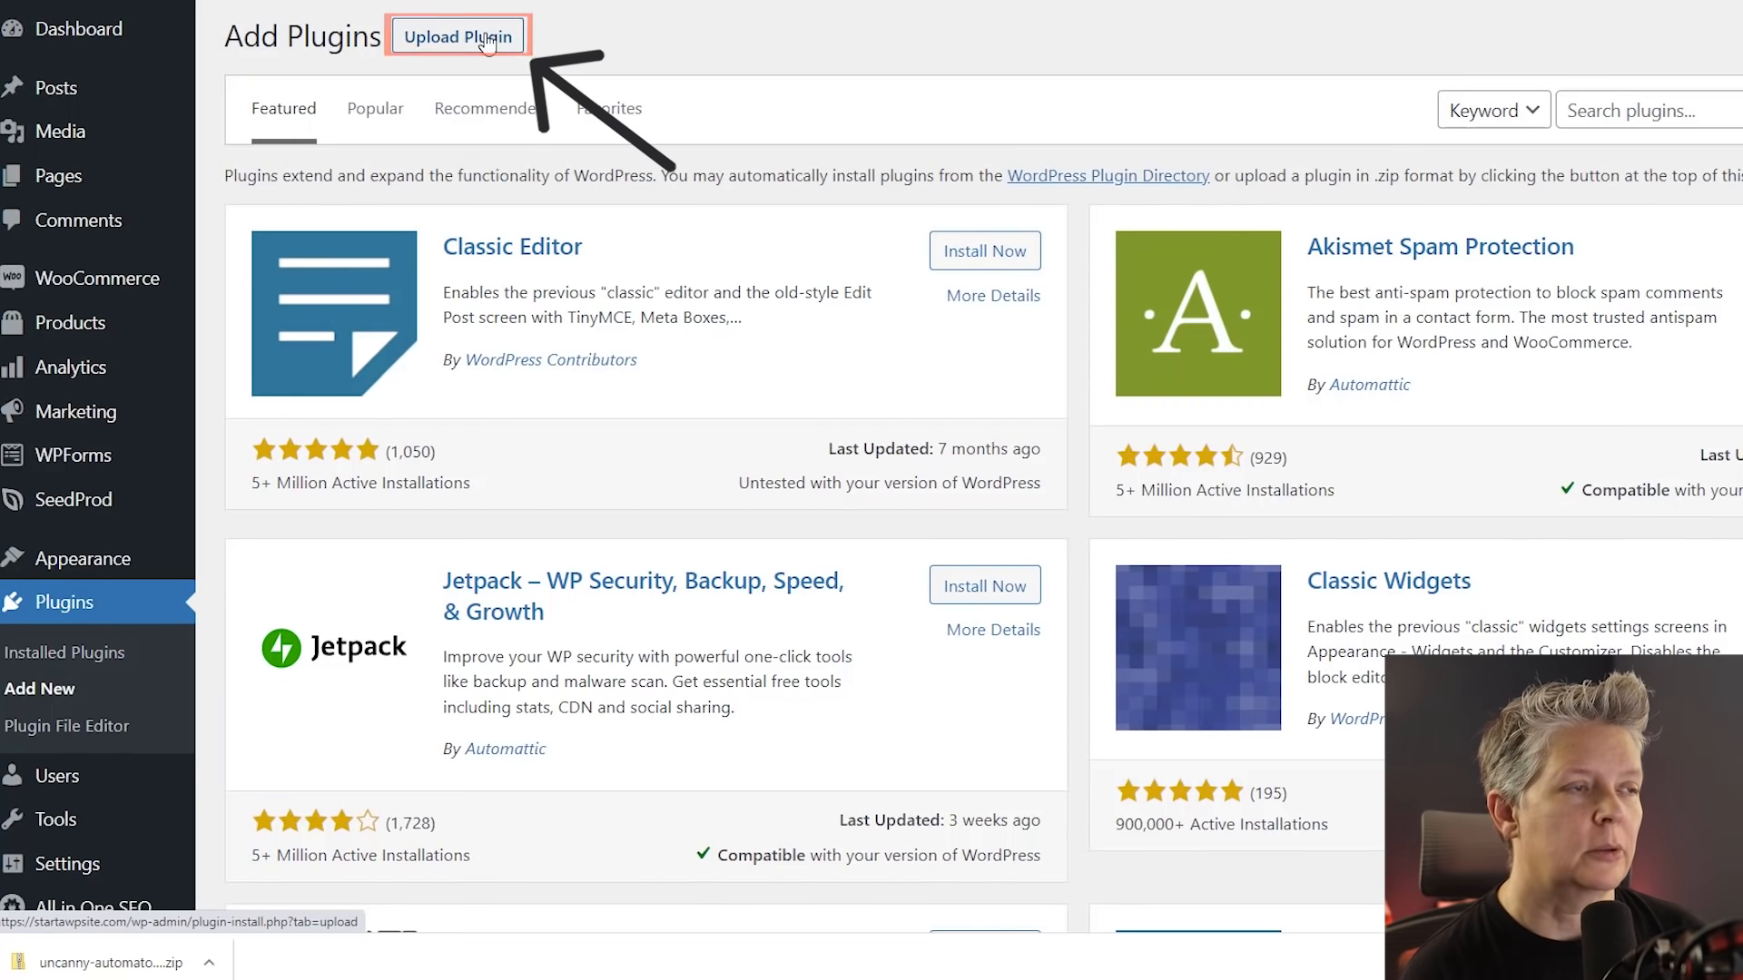
click(458, 36)
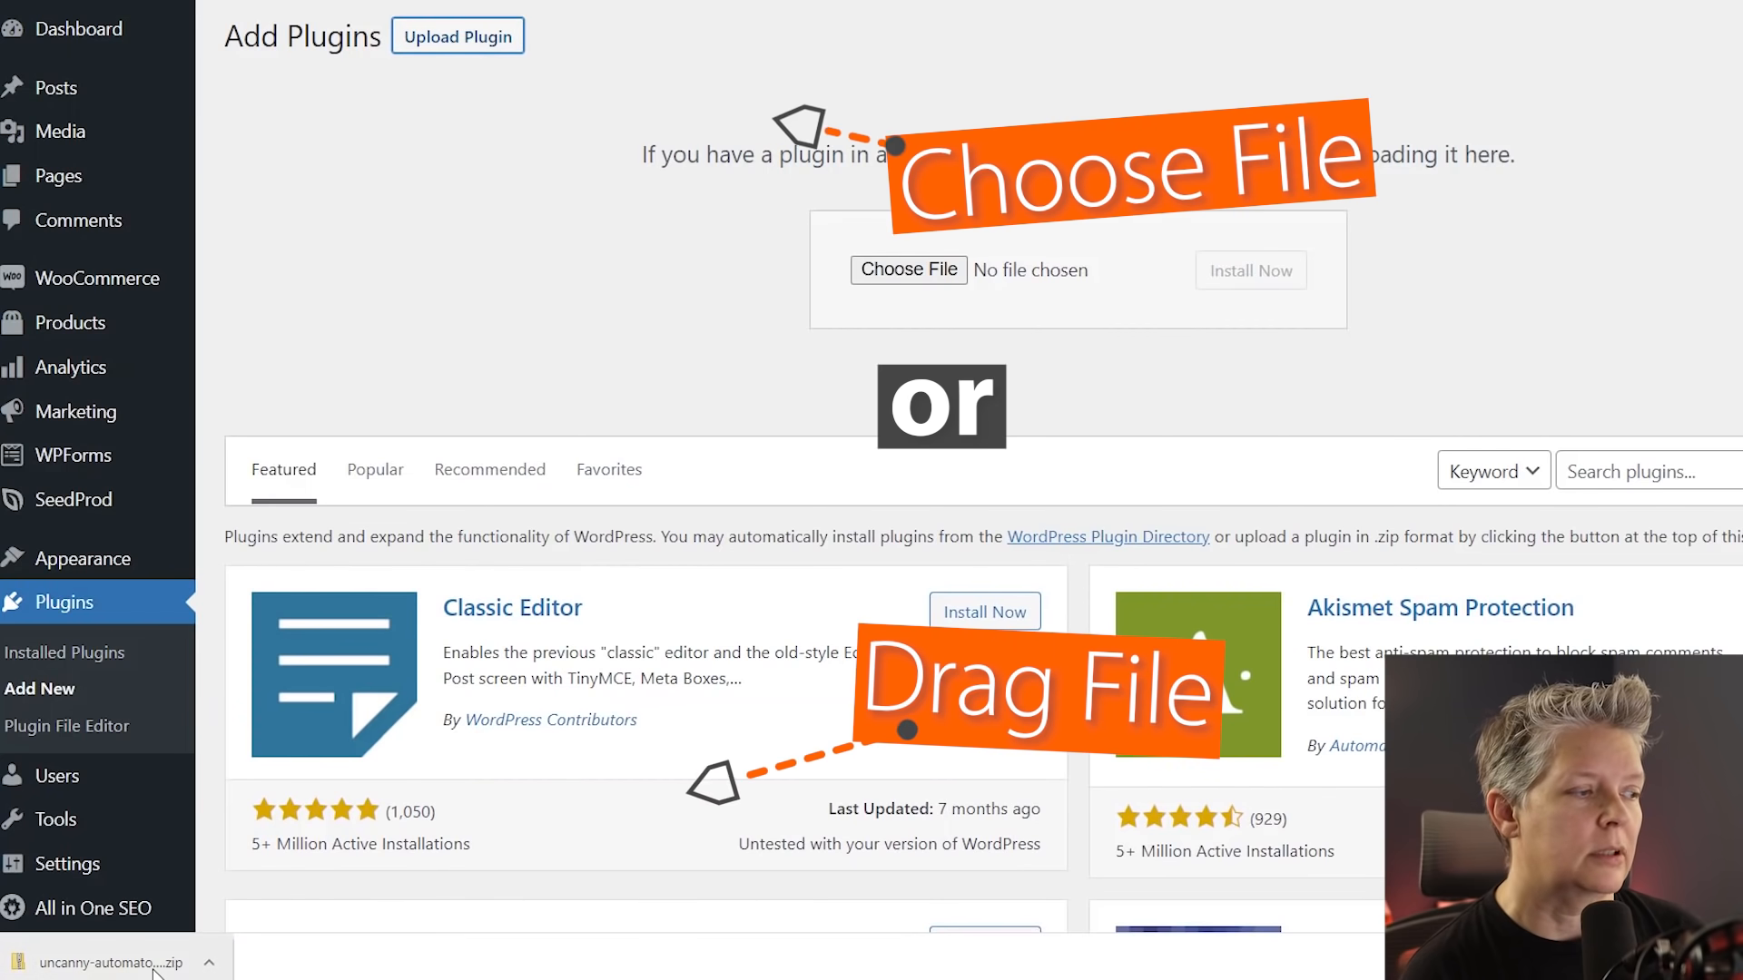
- Upload the Uncanny Automator Pro 3.7.0 zip and install it
drag(107, 962, 907, 269)
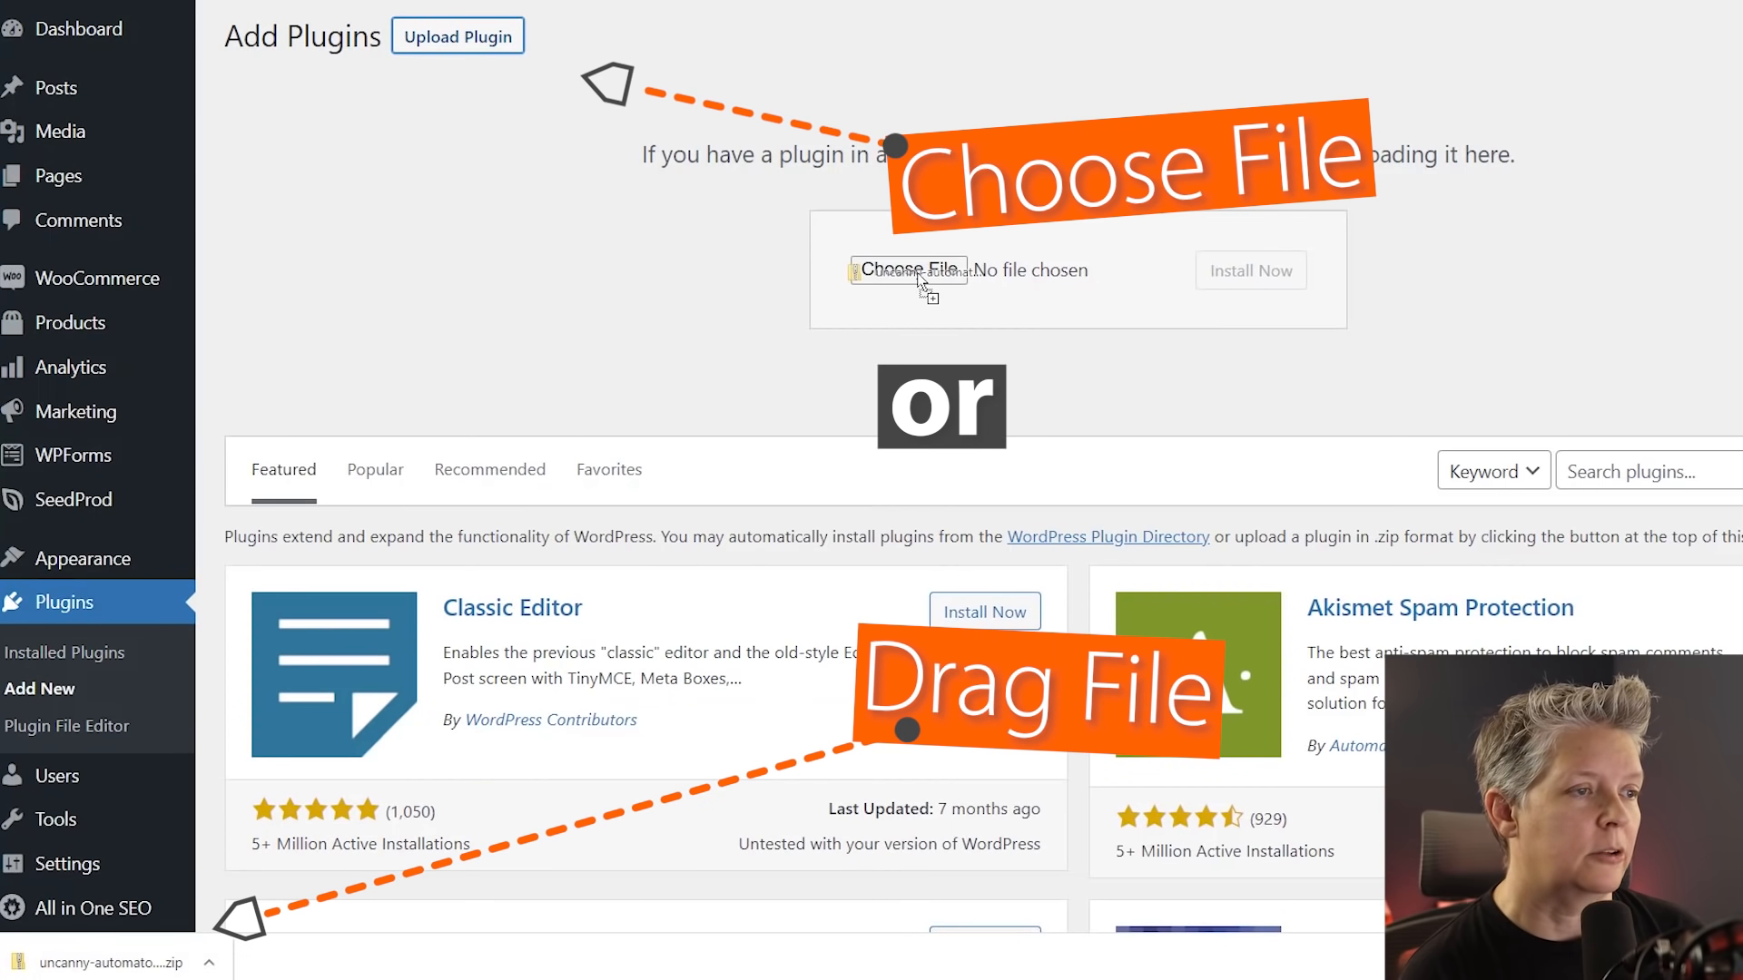
click(908, 271)
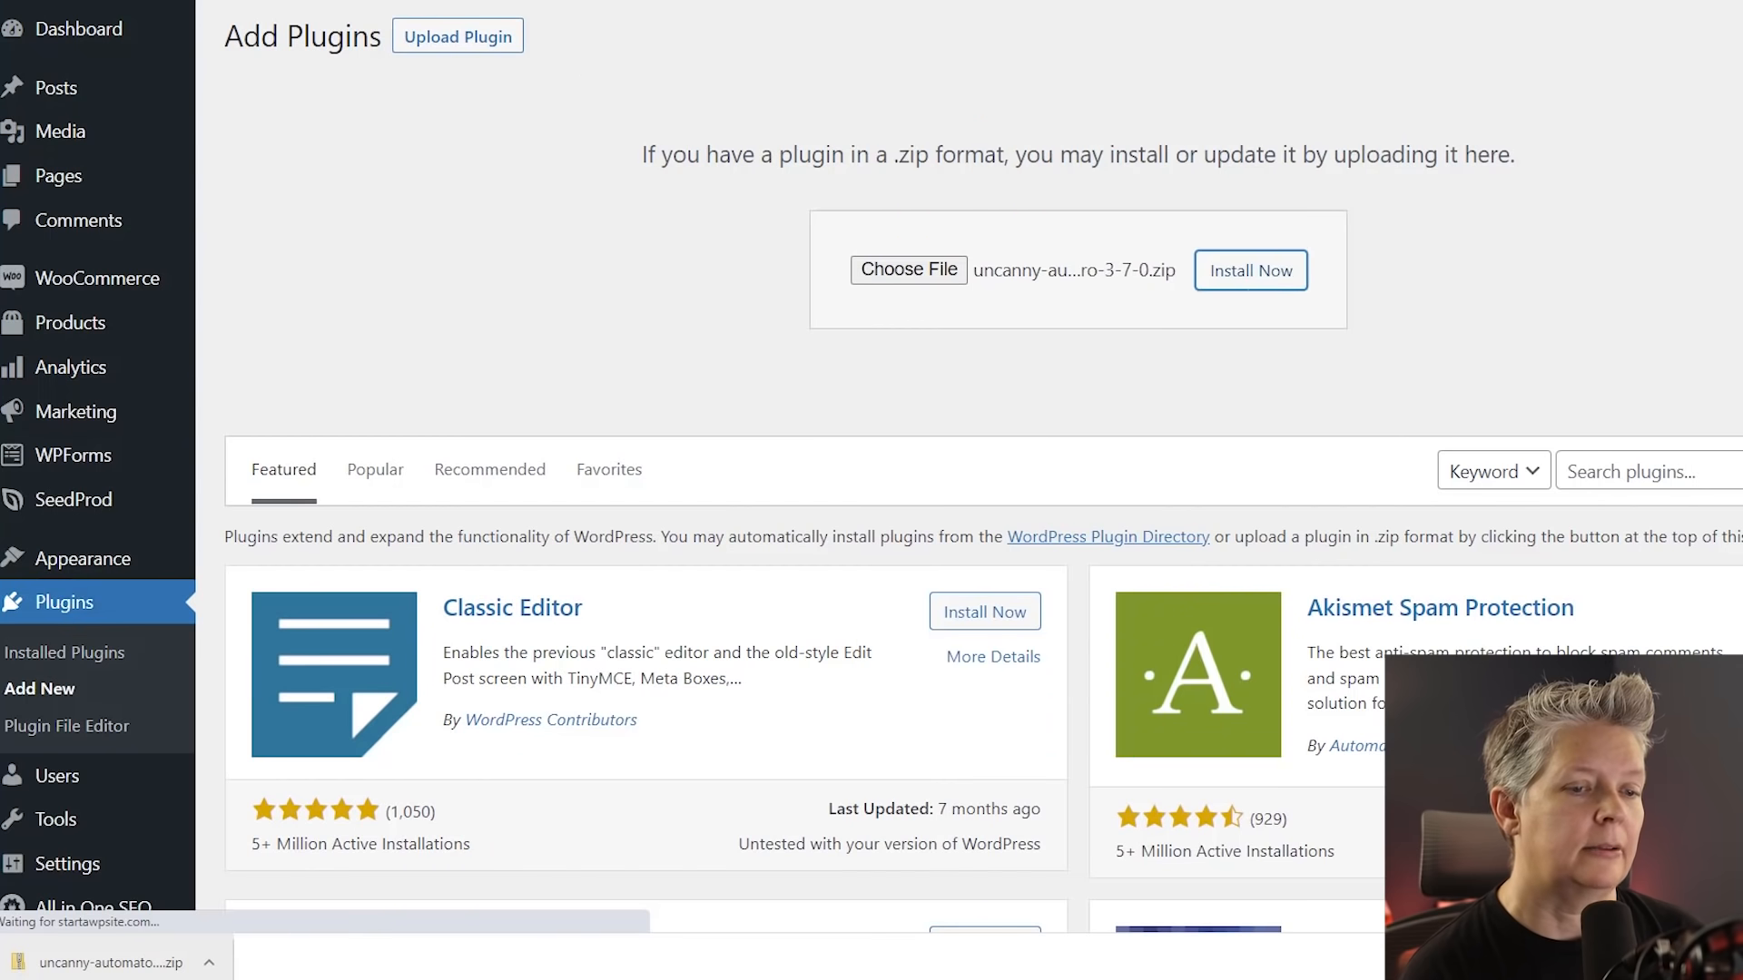
click(1249, 271)
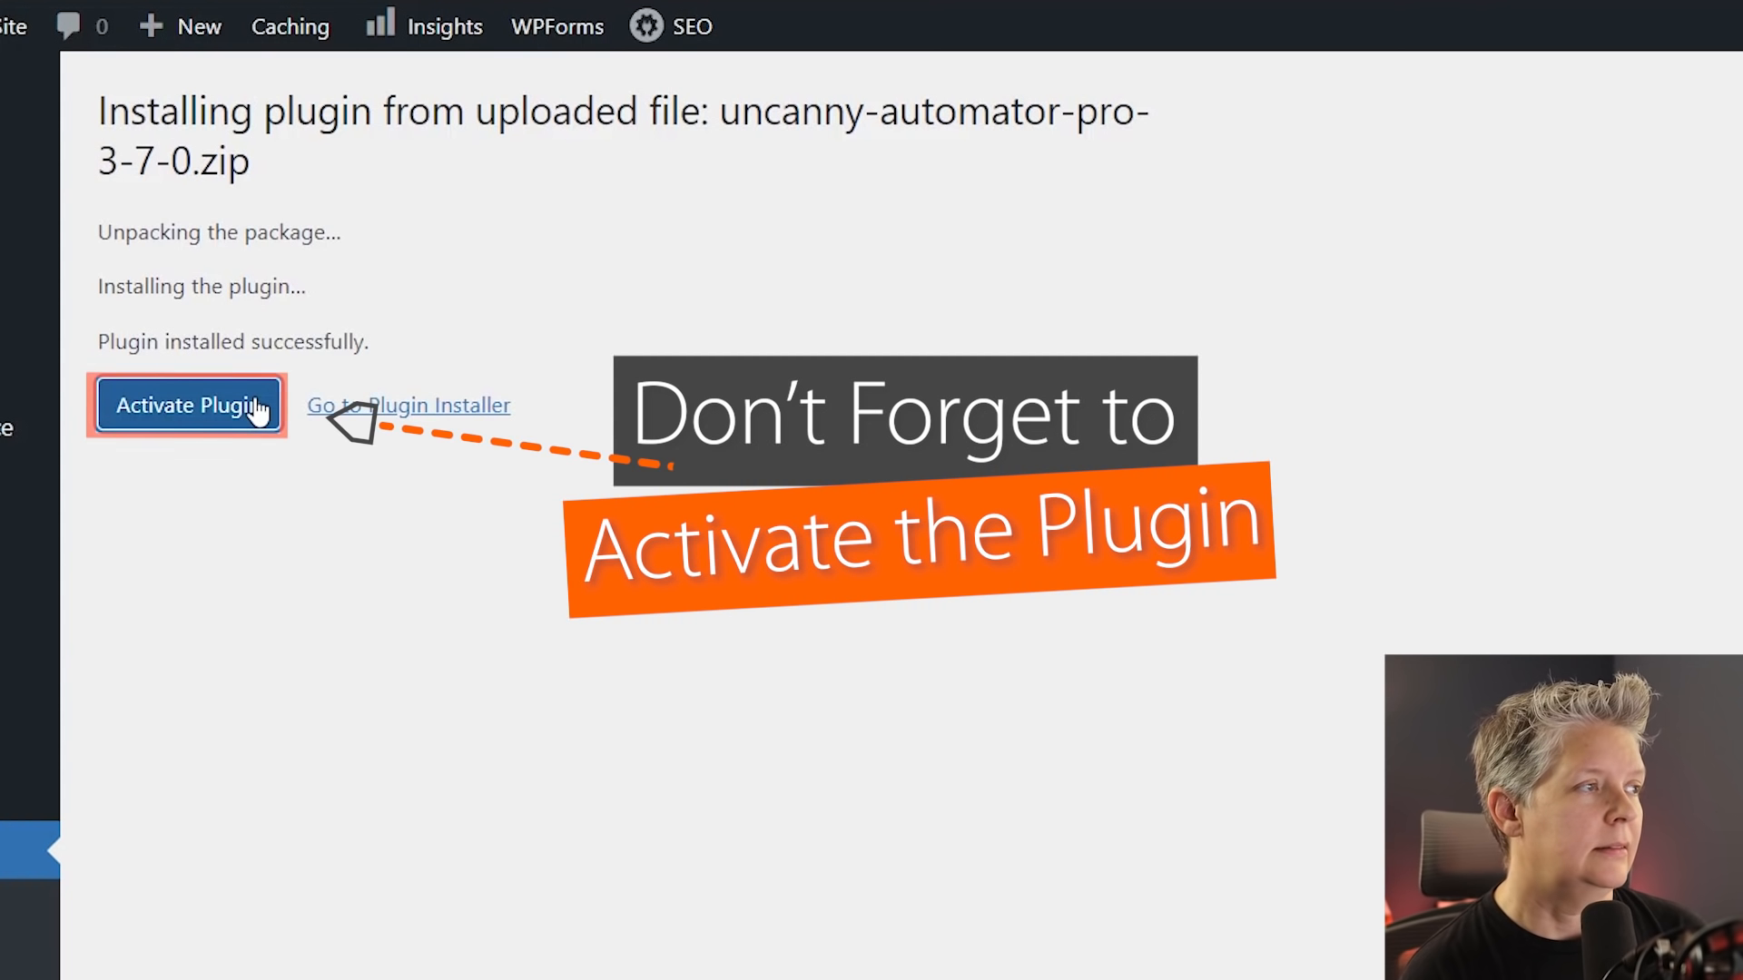
- Activate Uncanny Automator Pro and submit its license key as active
click(187, 405)
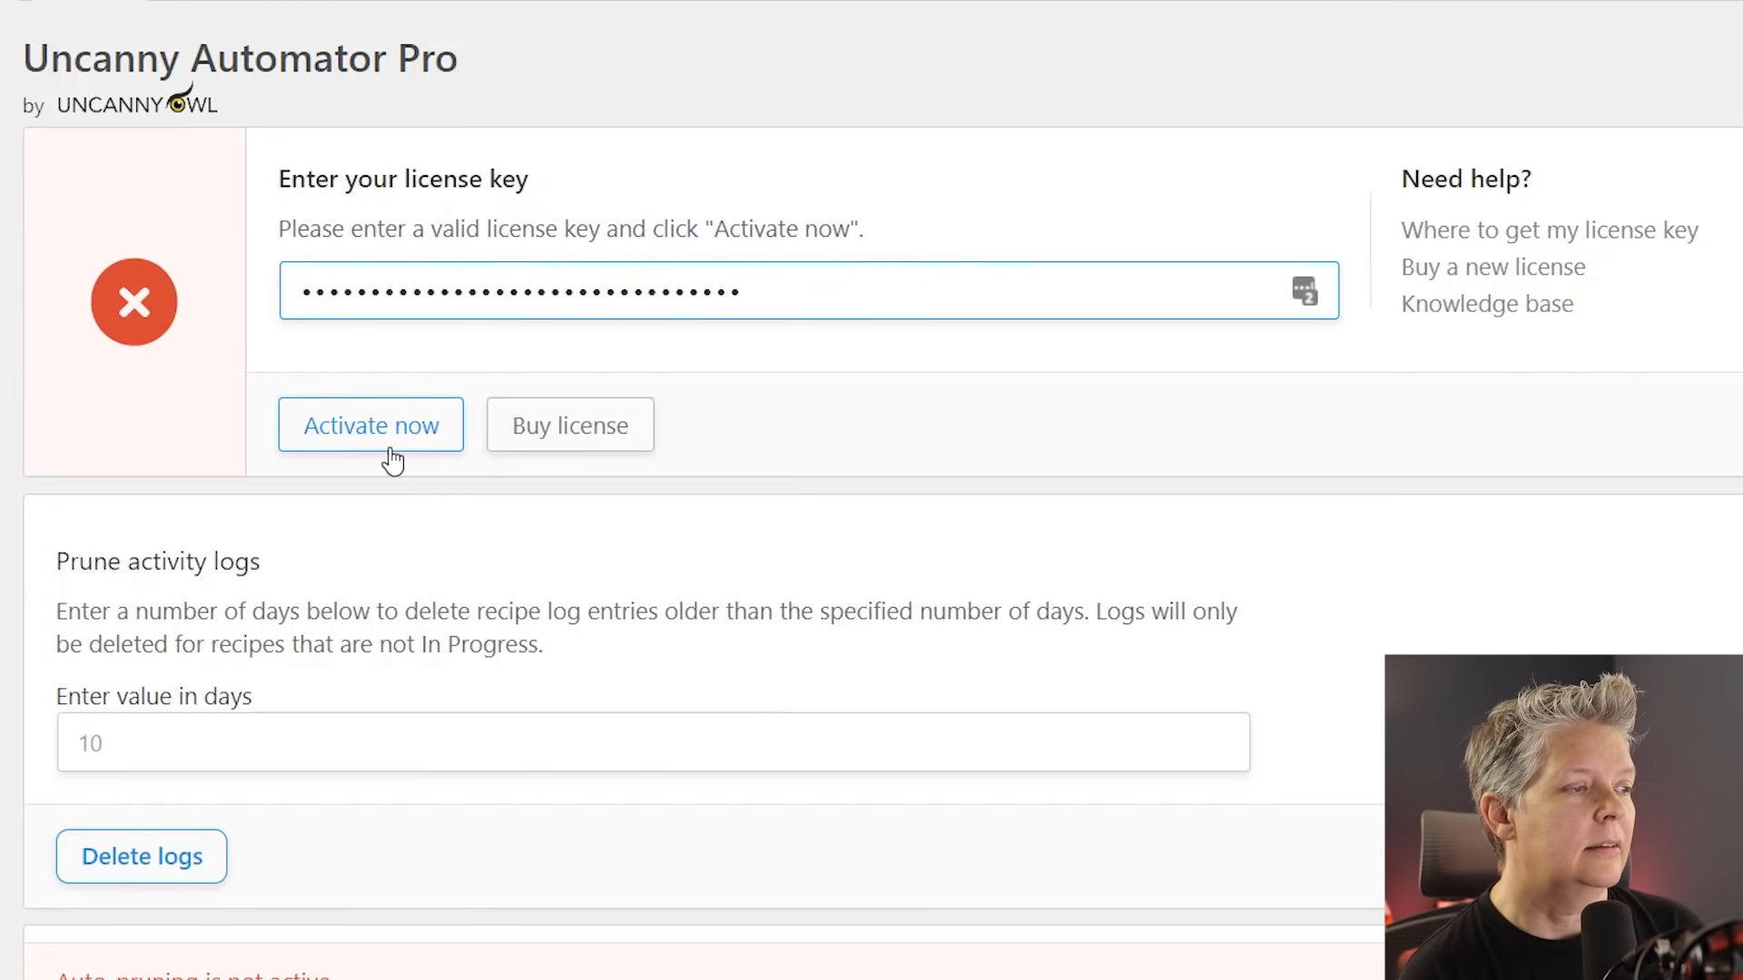
click(371, 425)
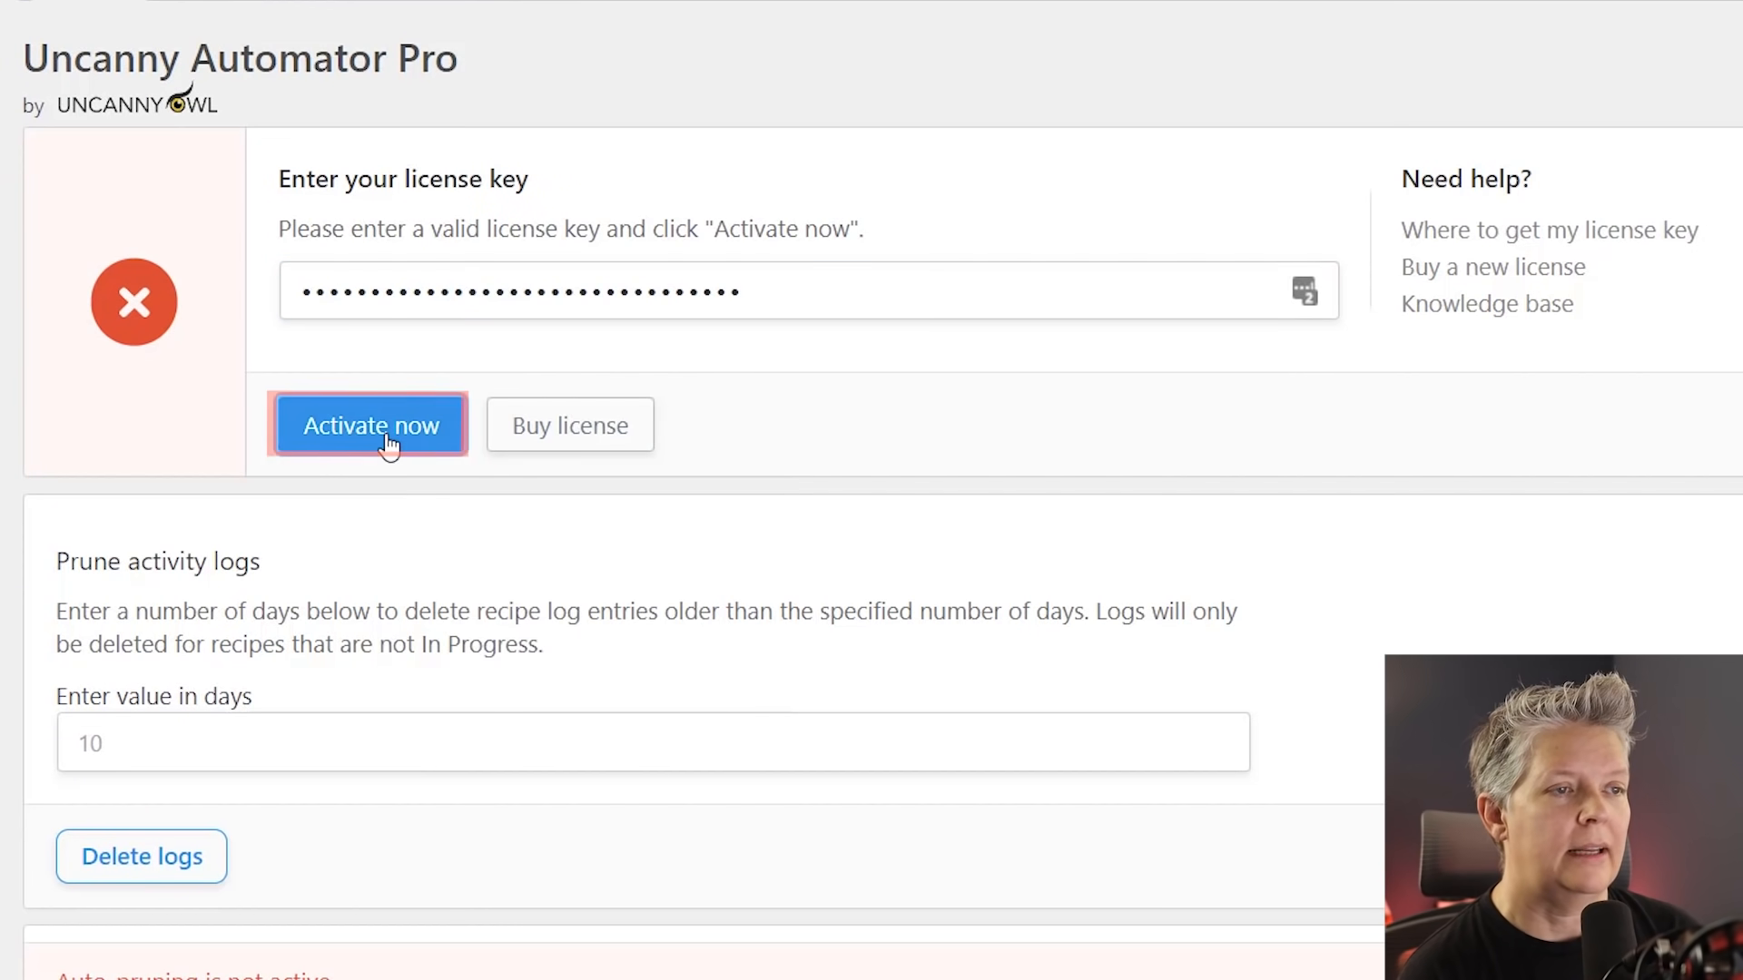
click(371, 425)
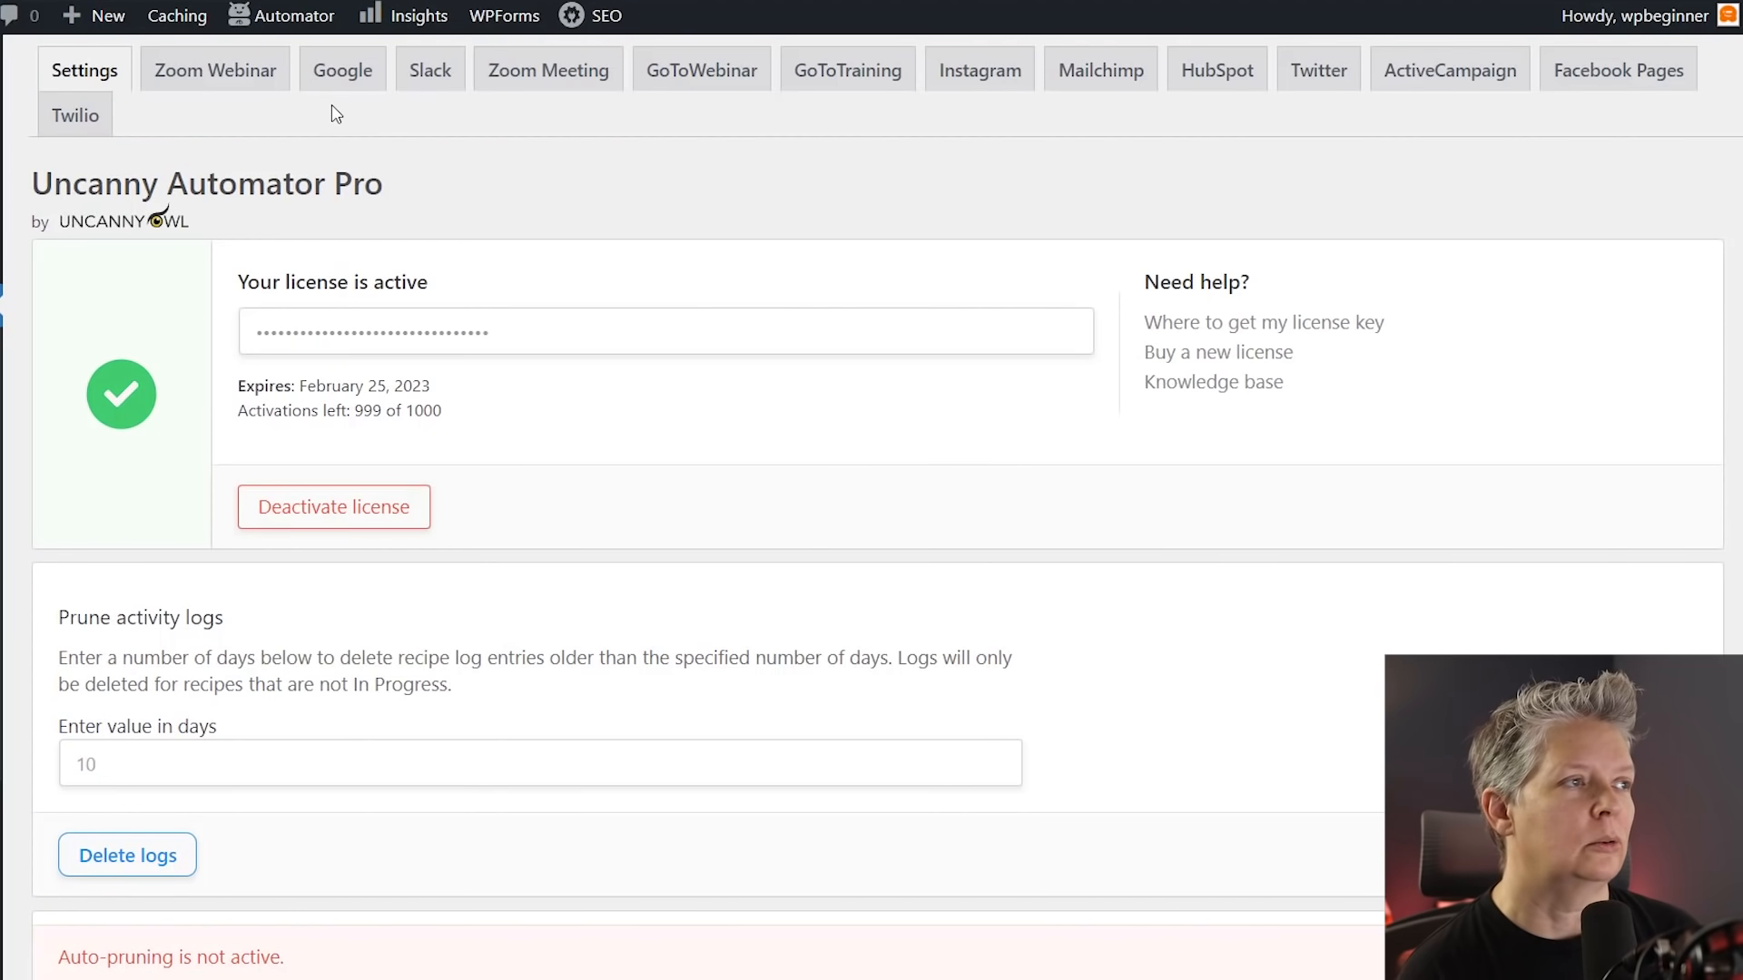
mouse_move(254, 107)
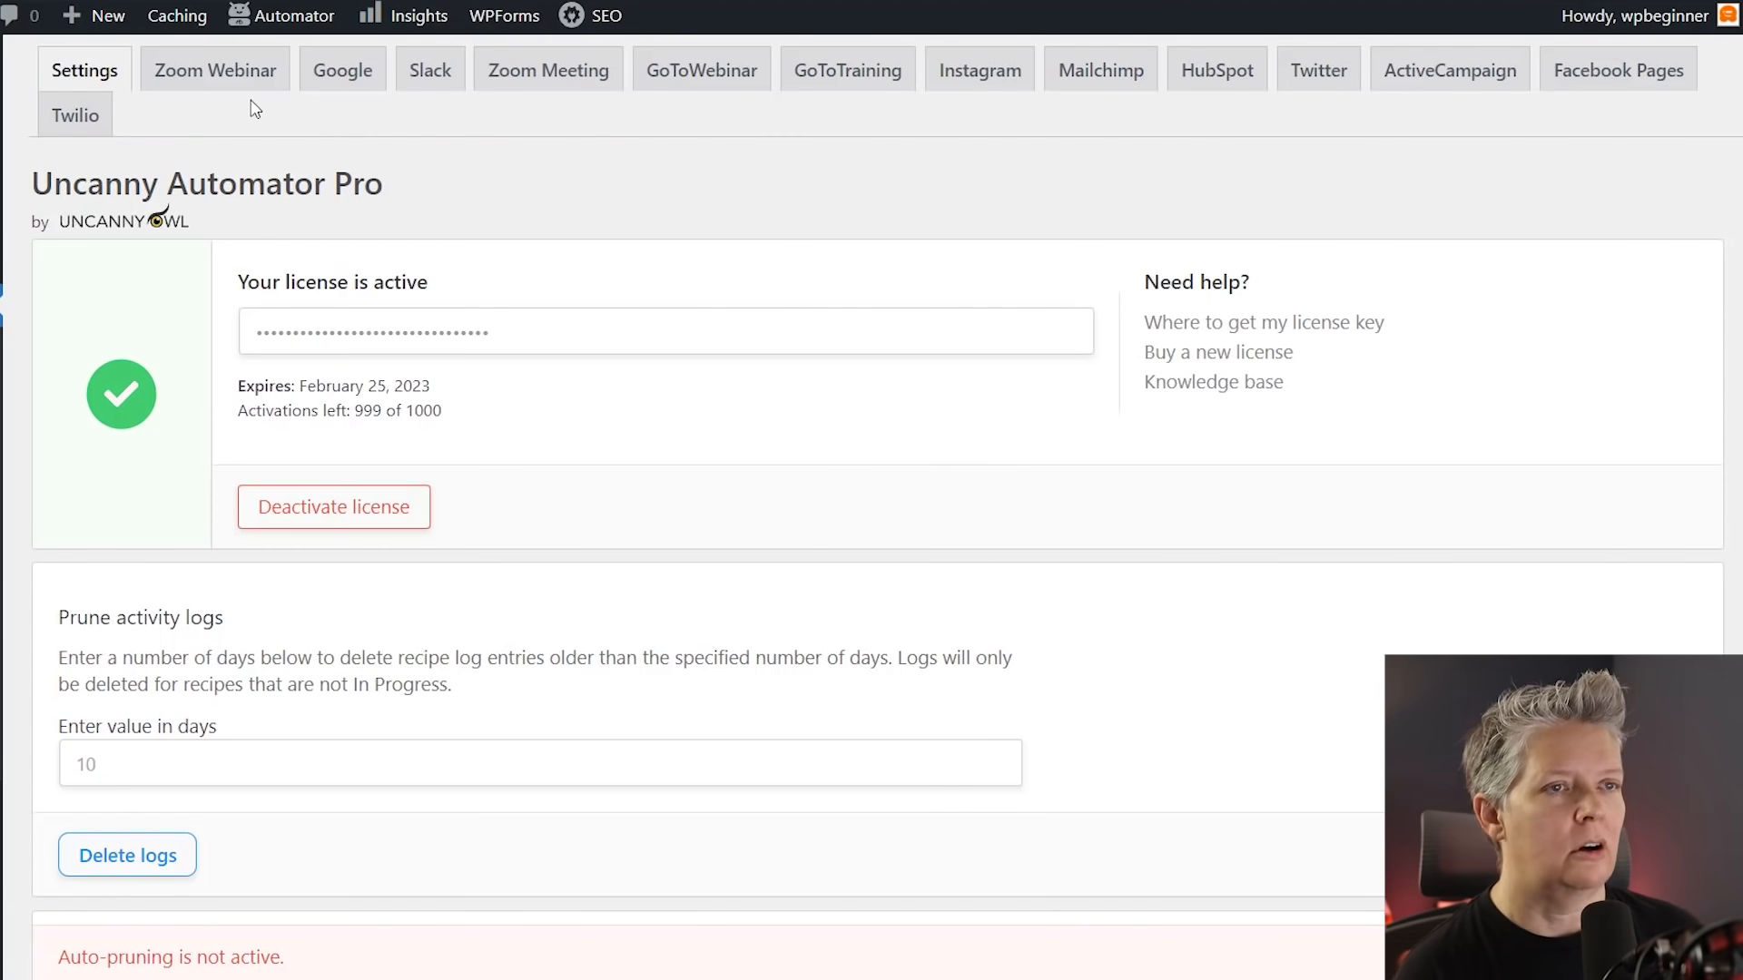
mouse_move(1000, 147)
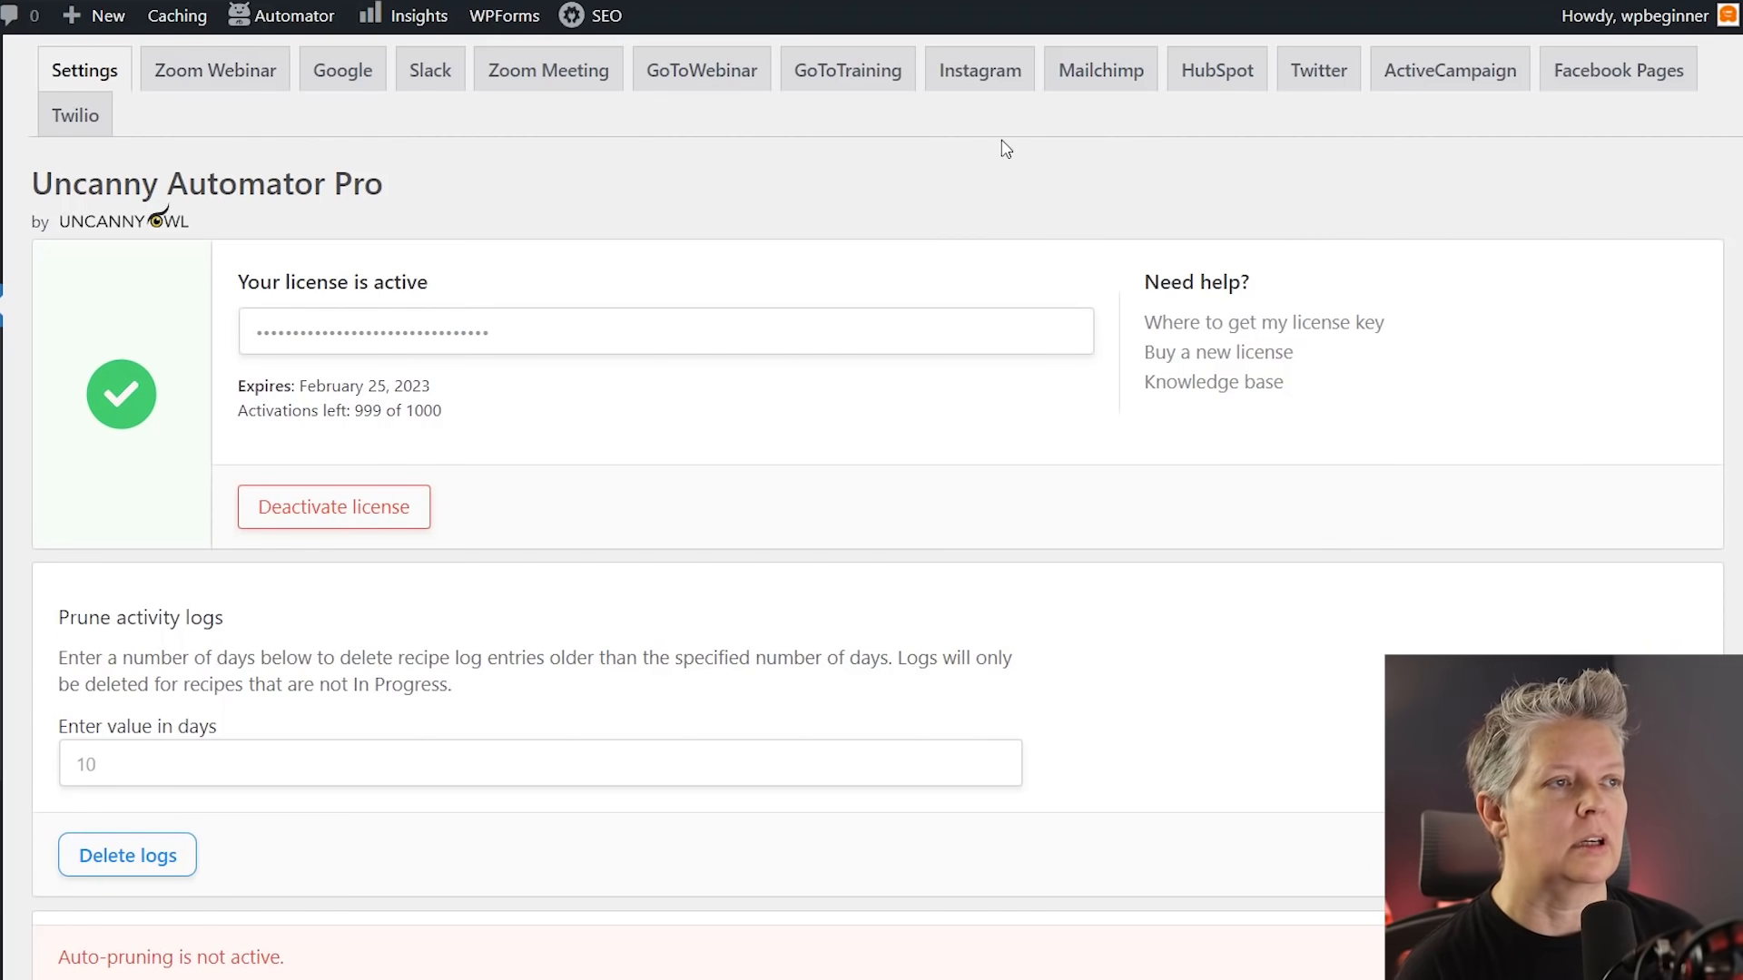
mouse_move(724, 171)
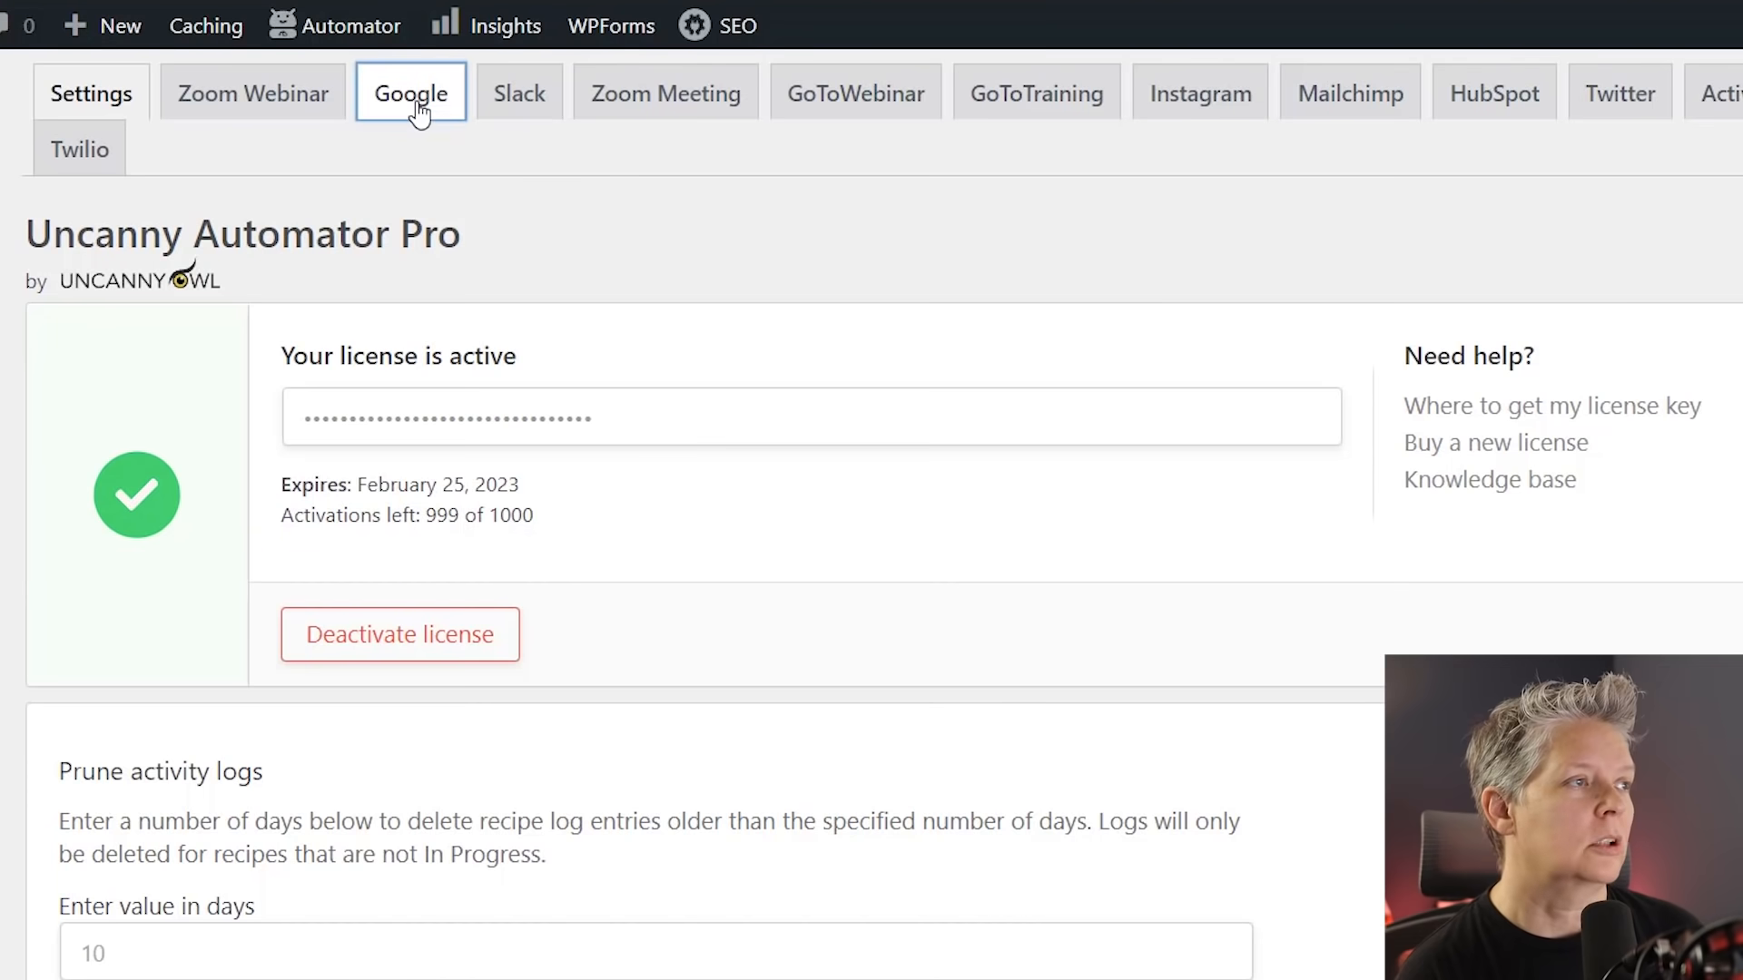
- From Automator's Google settings, start connecting a Google account
click(410, 92)
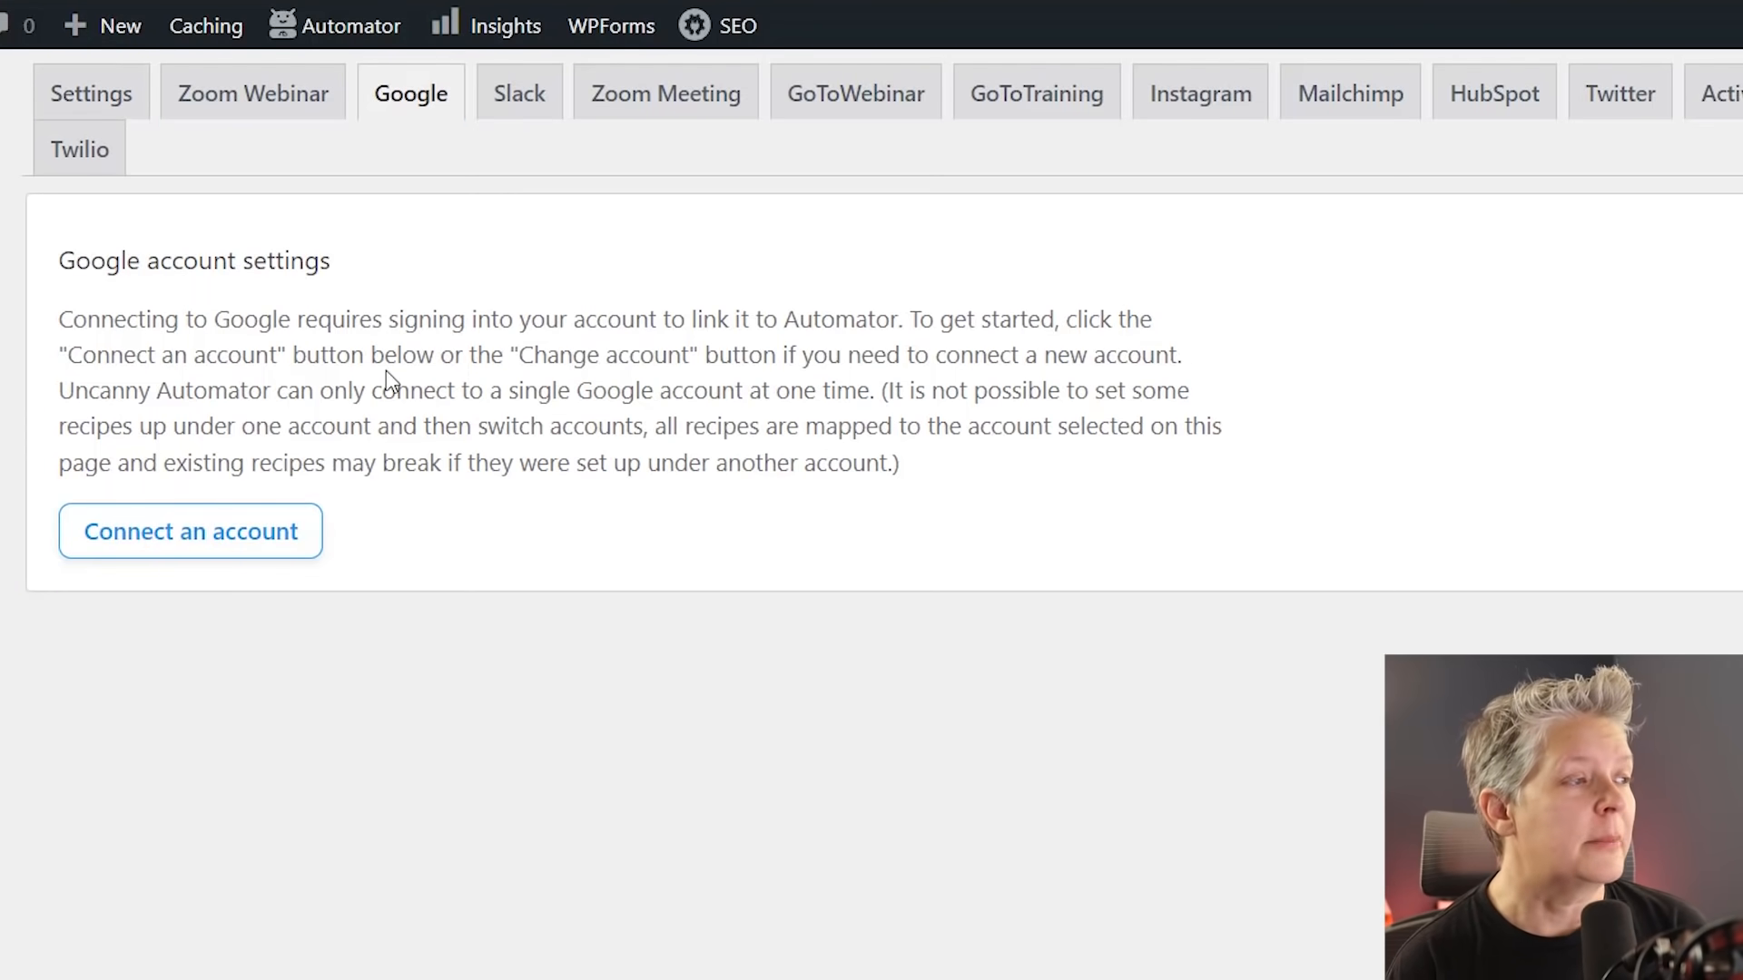
click(188, 532)
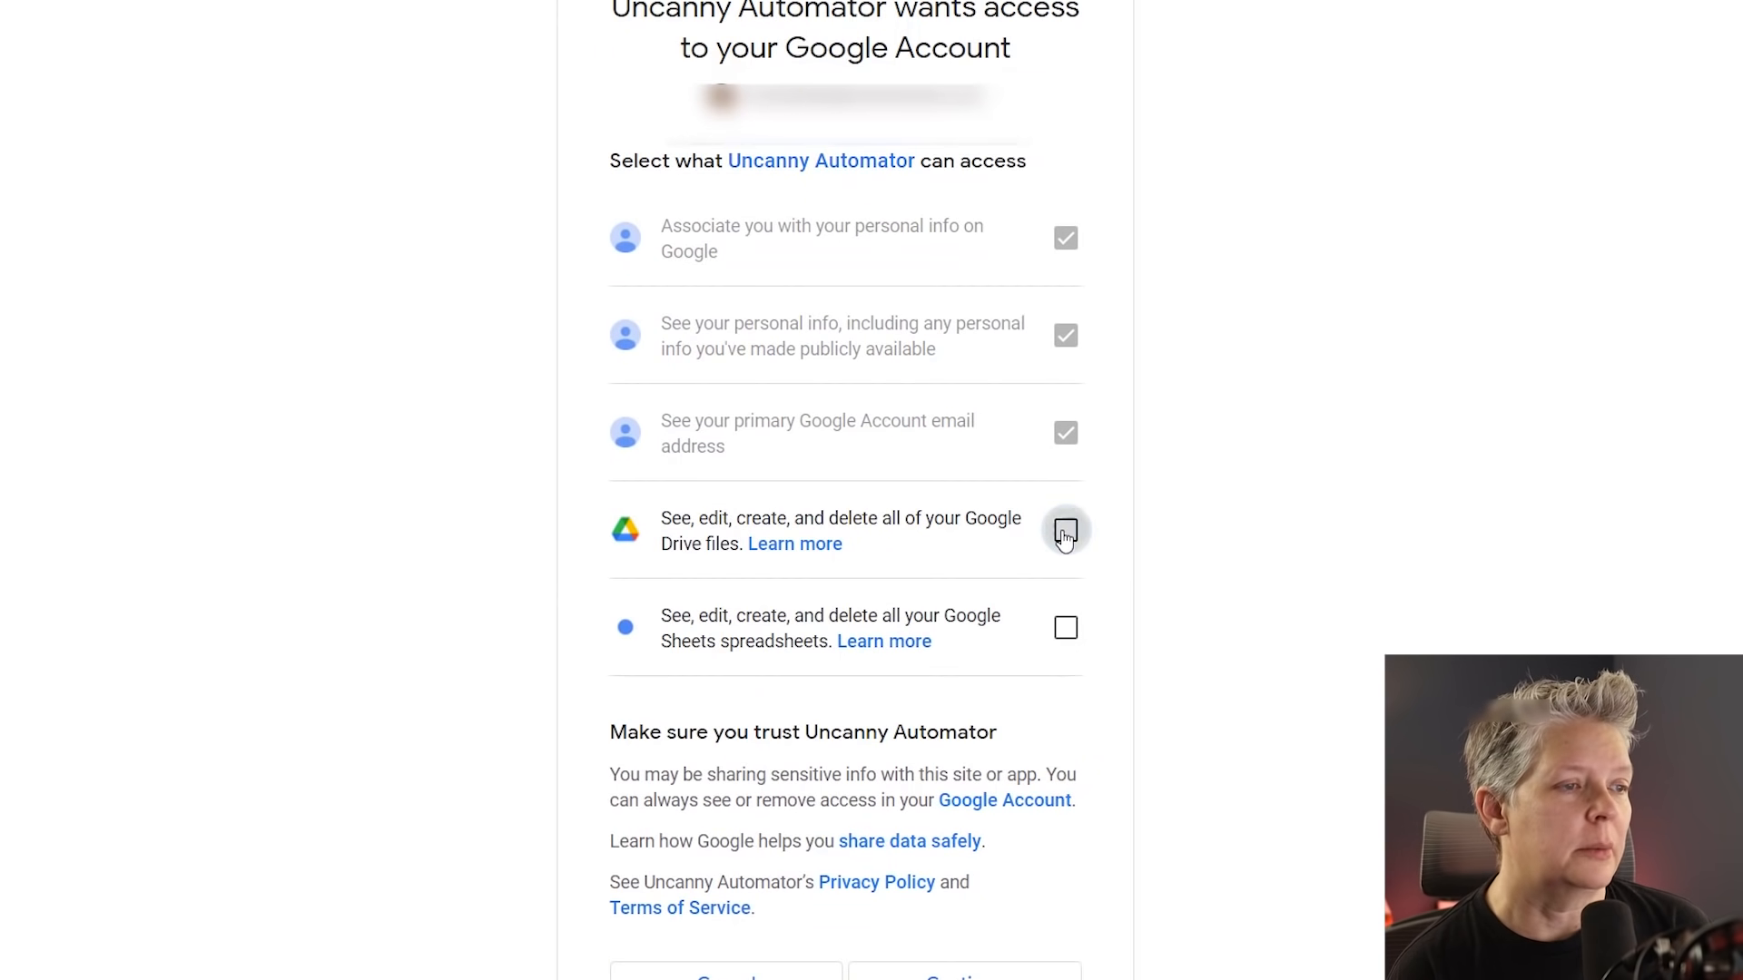
- Grant Google Drive and Google Sheets access and continue to complete the connection
click(1064, 530)
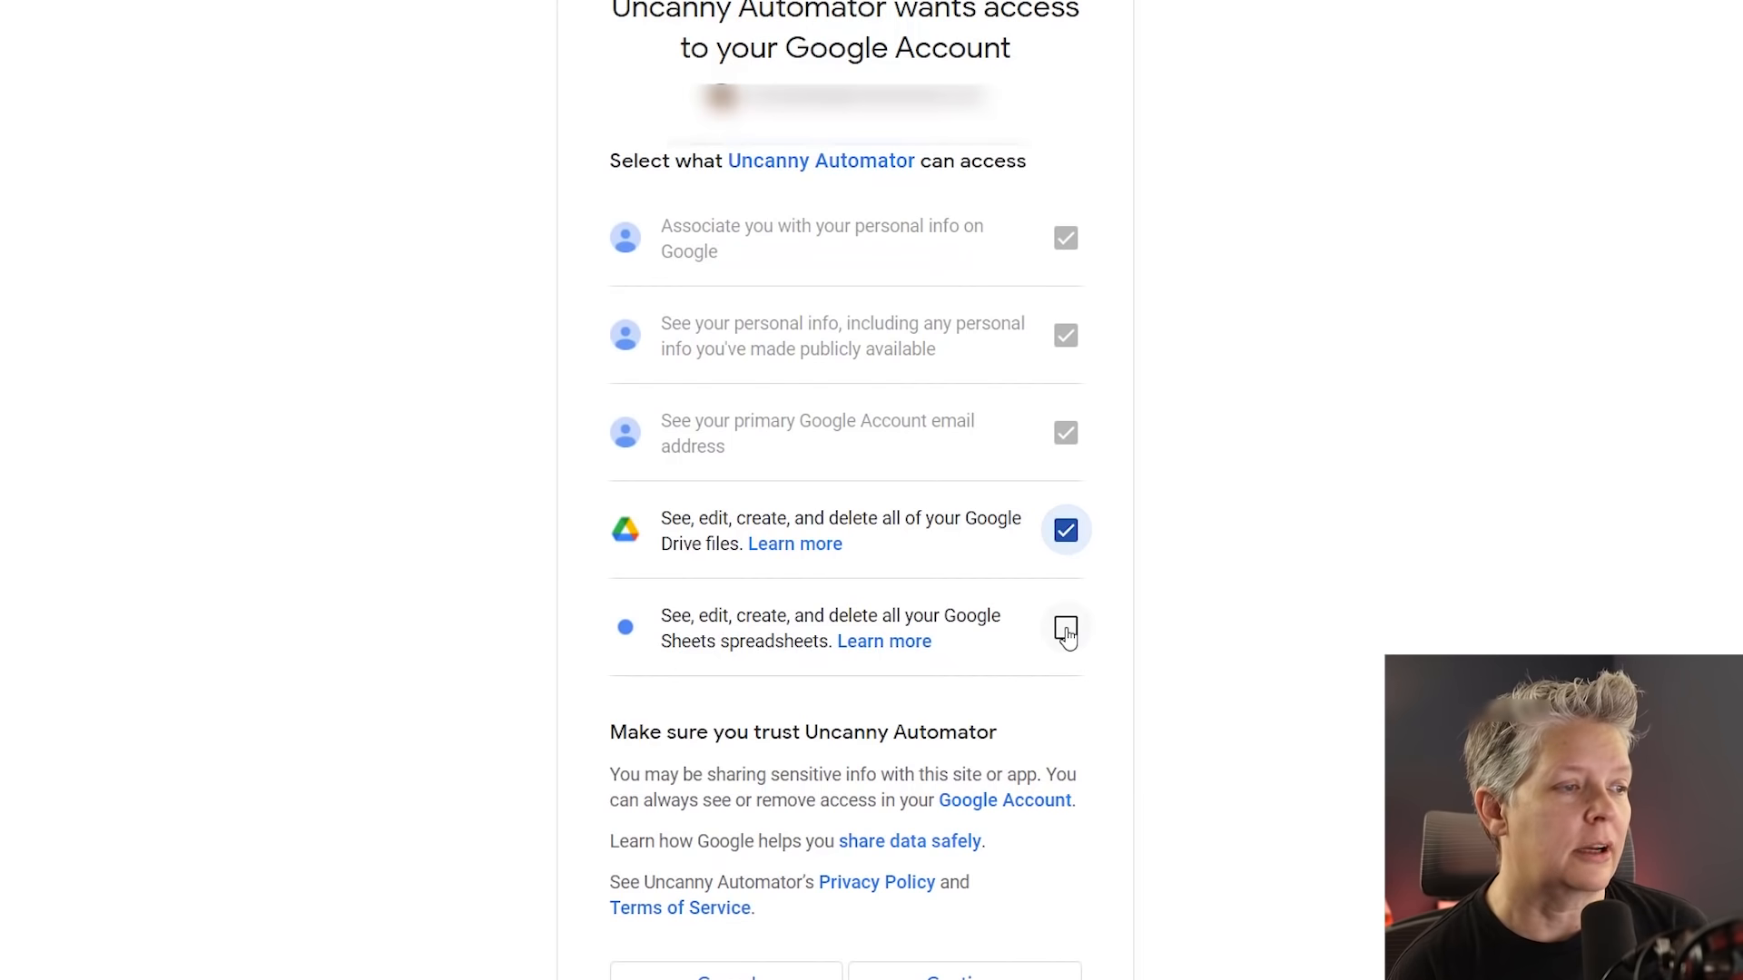
click(1066, 630)
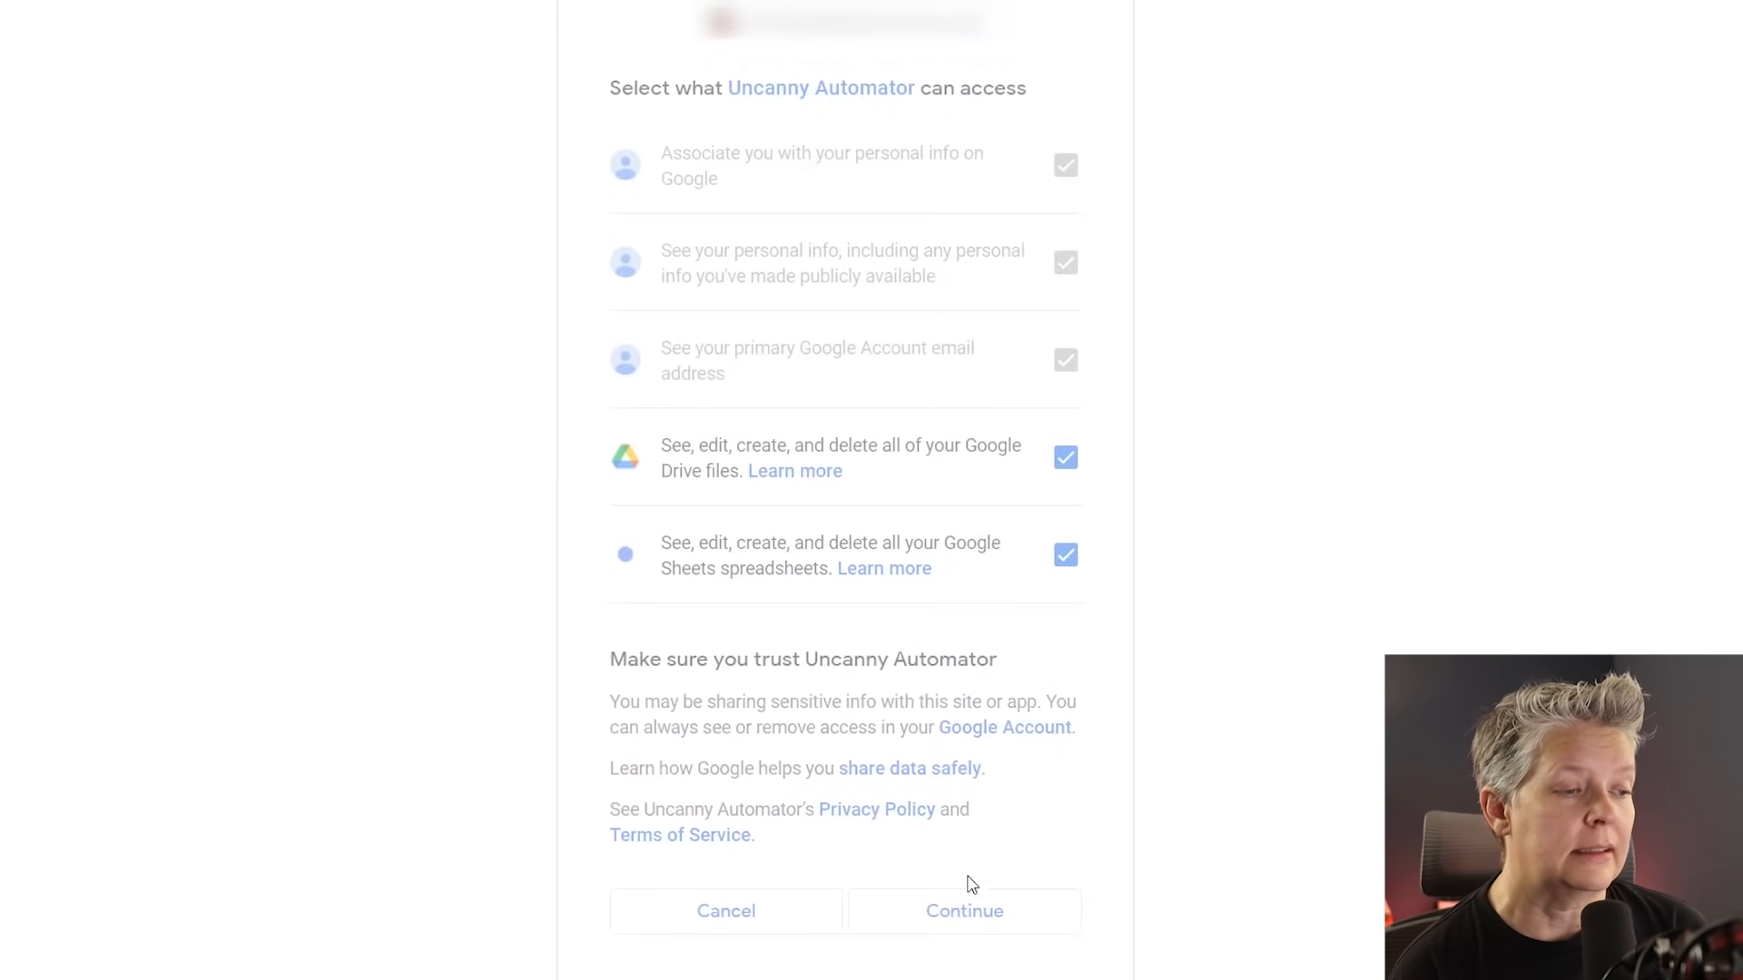
click(962, 910)
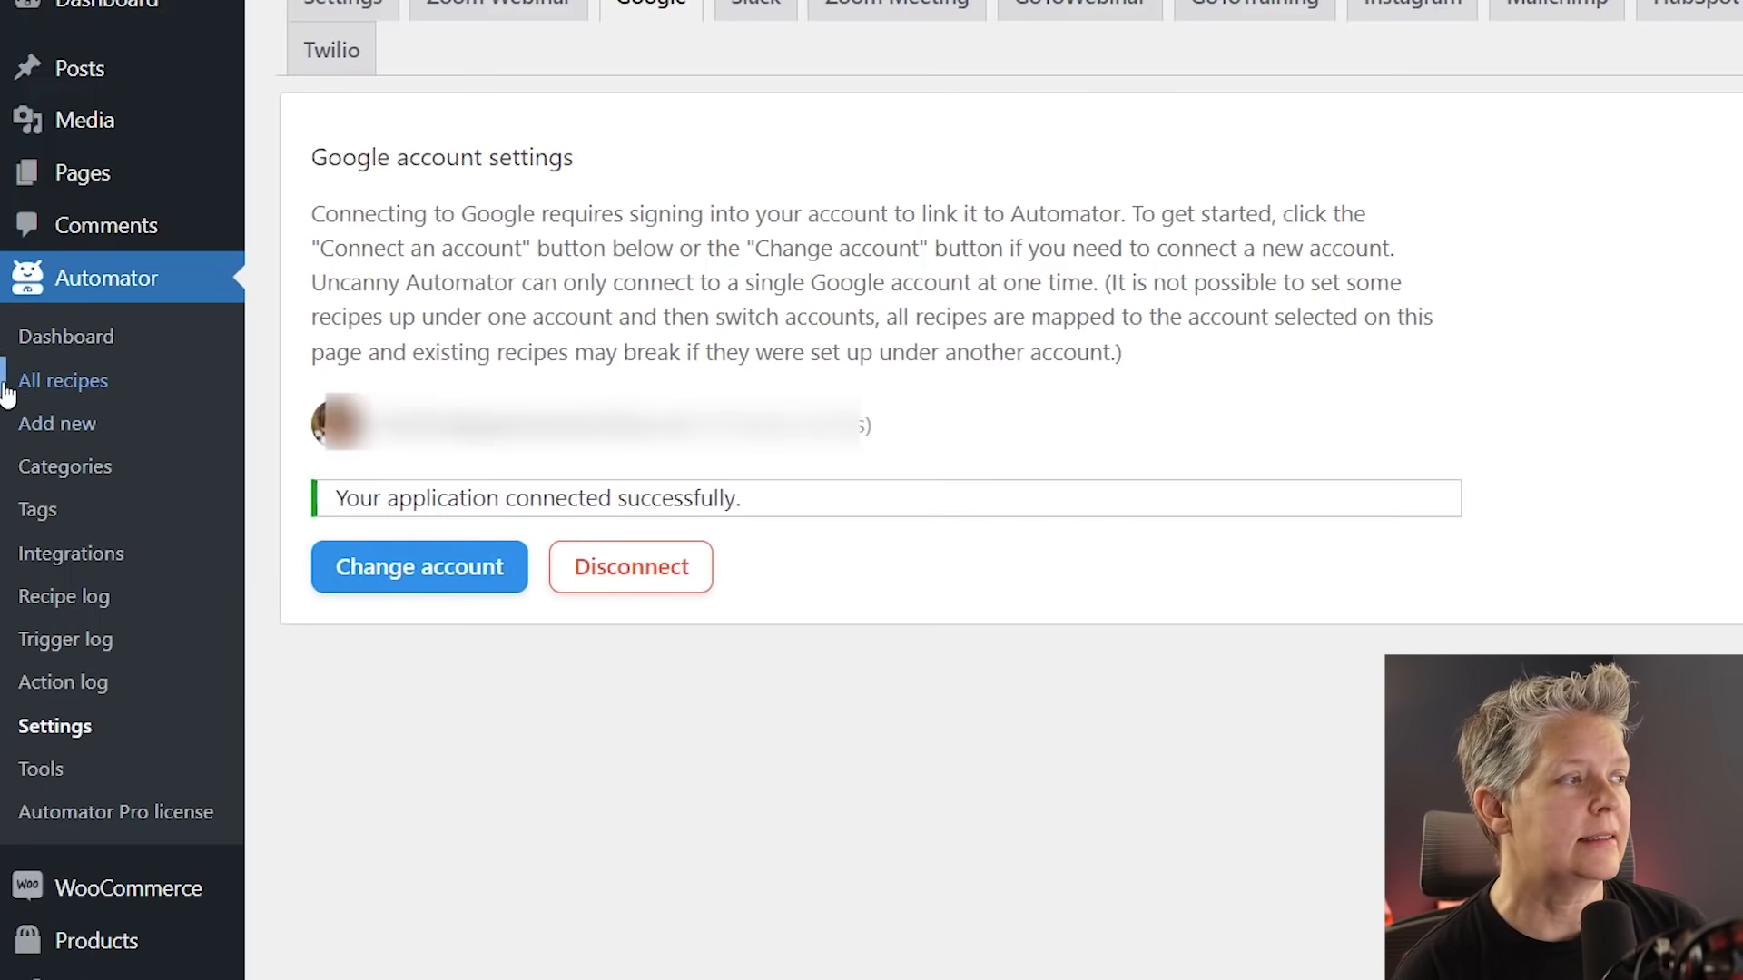
mouse_move(57, 423)
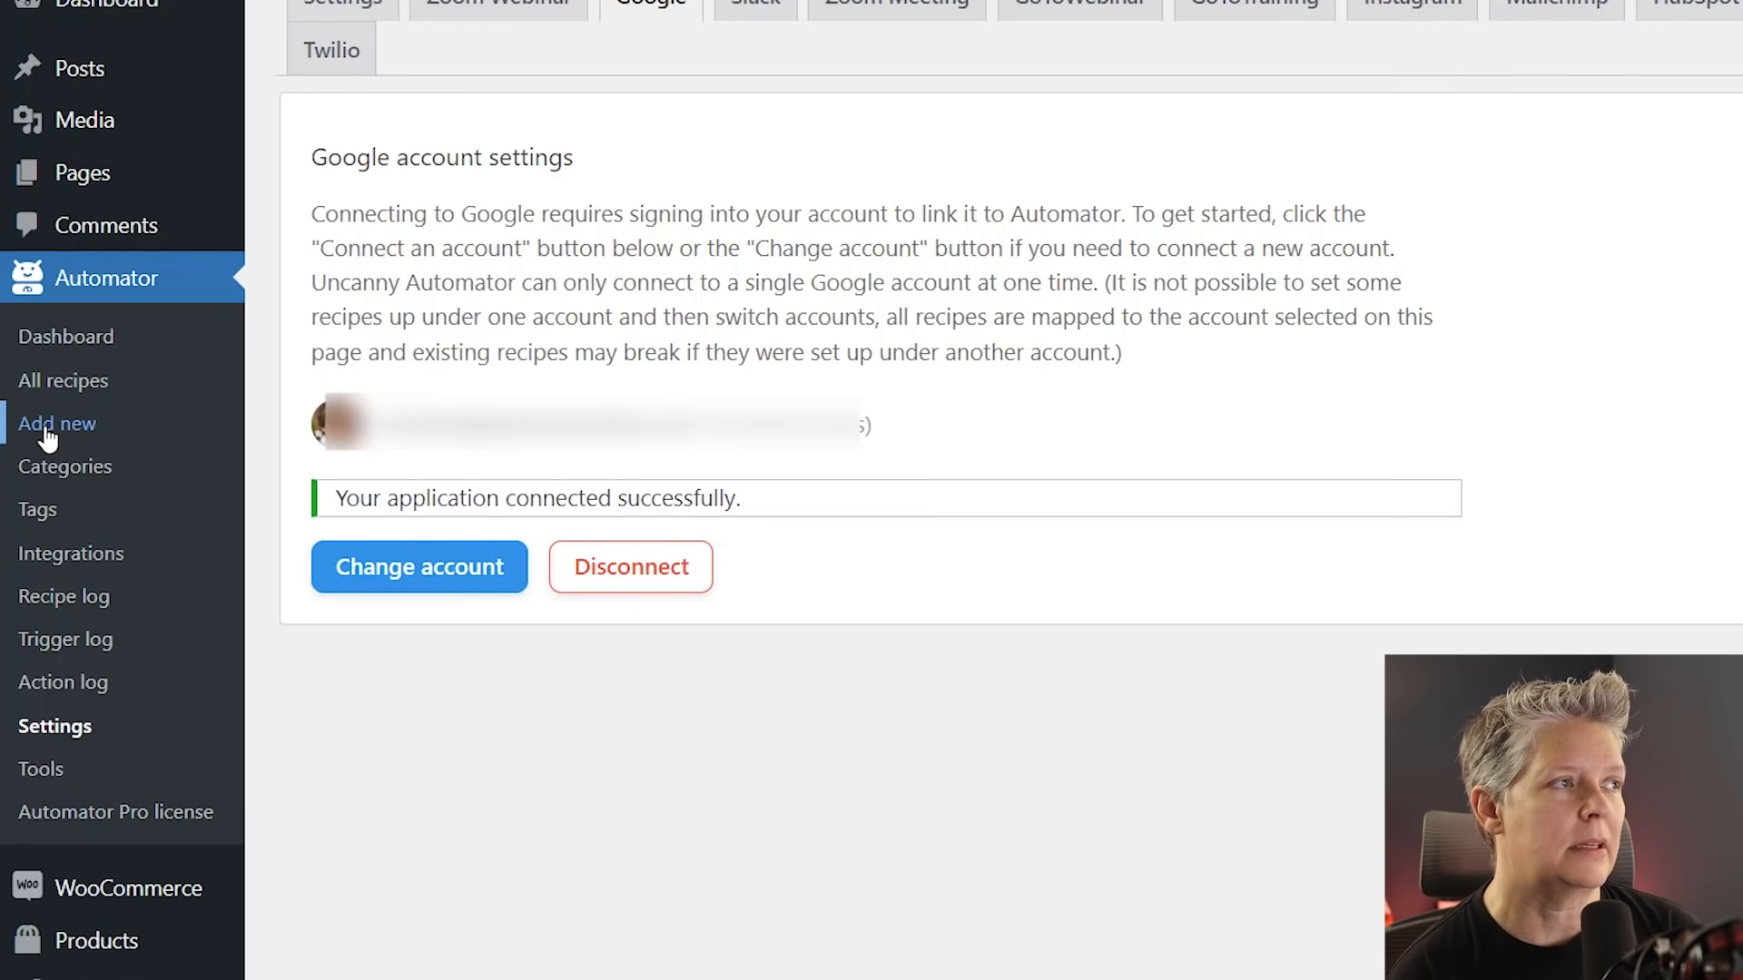
- Add a new recipe for Everyone titled 'WooCommerce to Google Sheets'
click(56, 423)
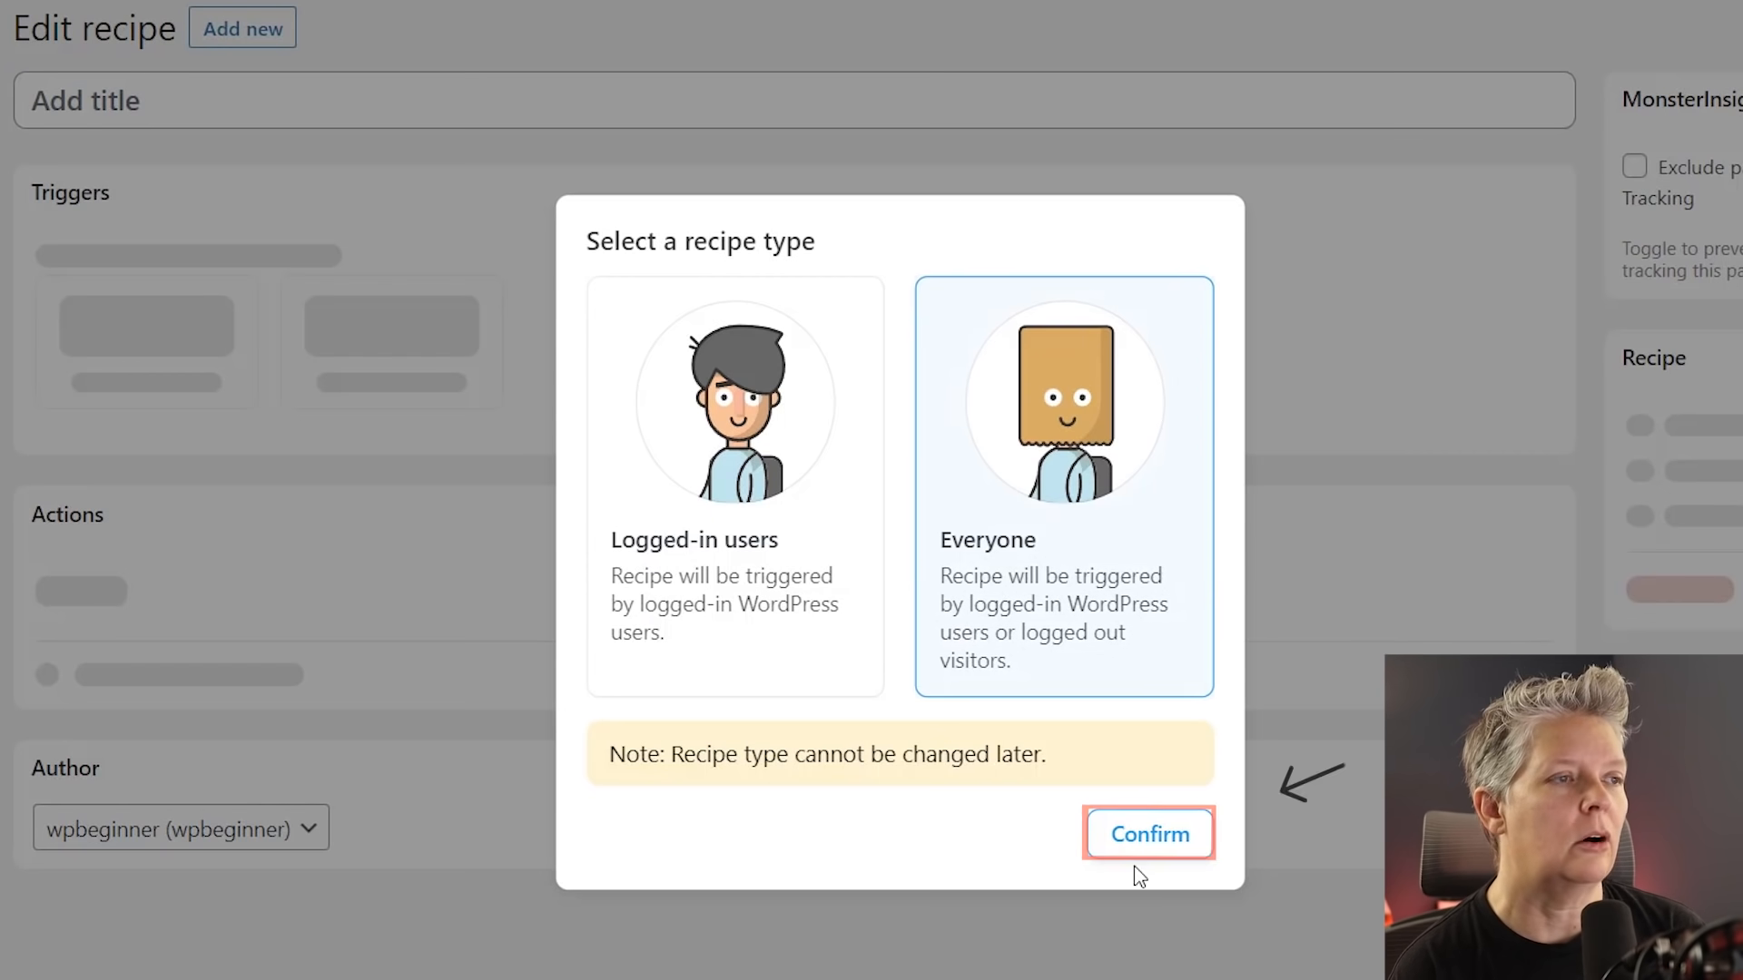
click(1147, 833)
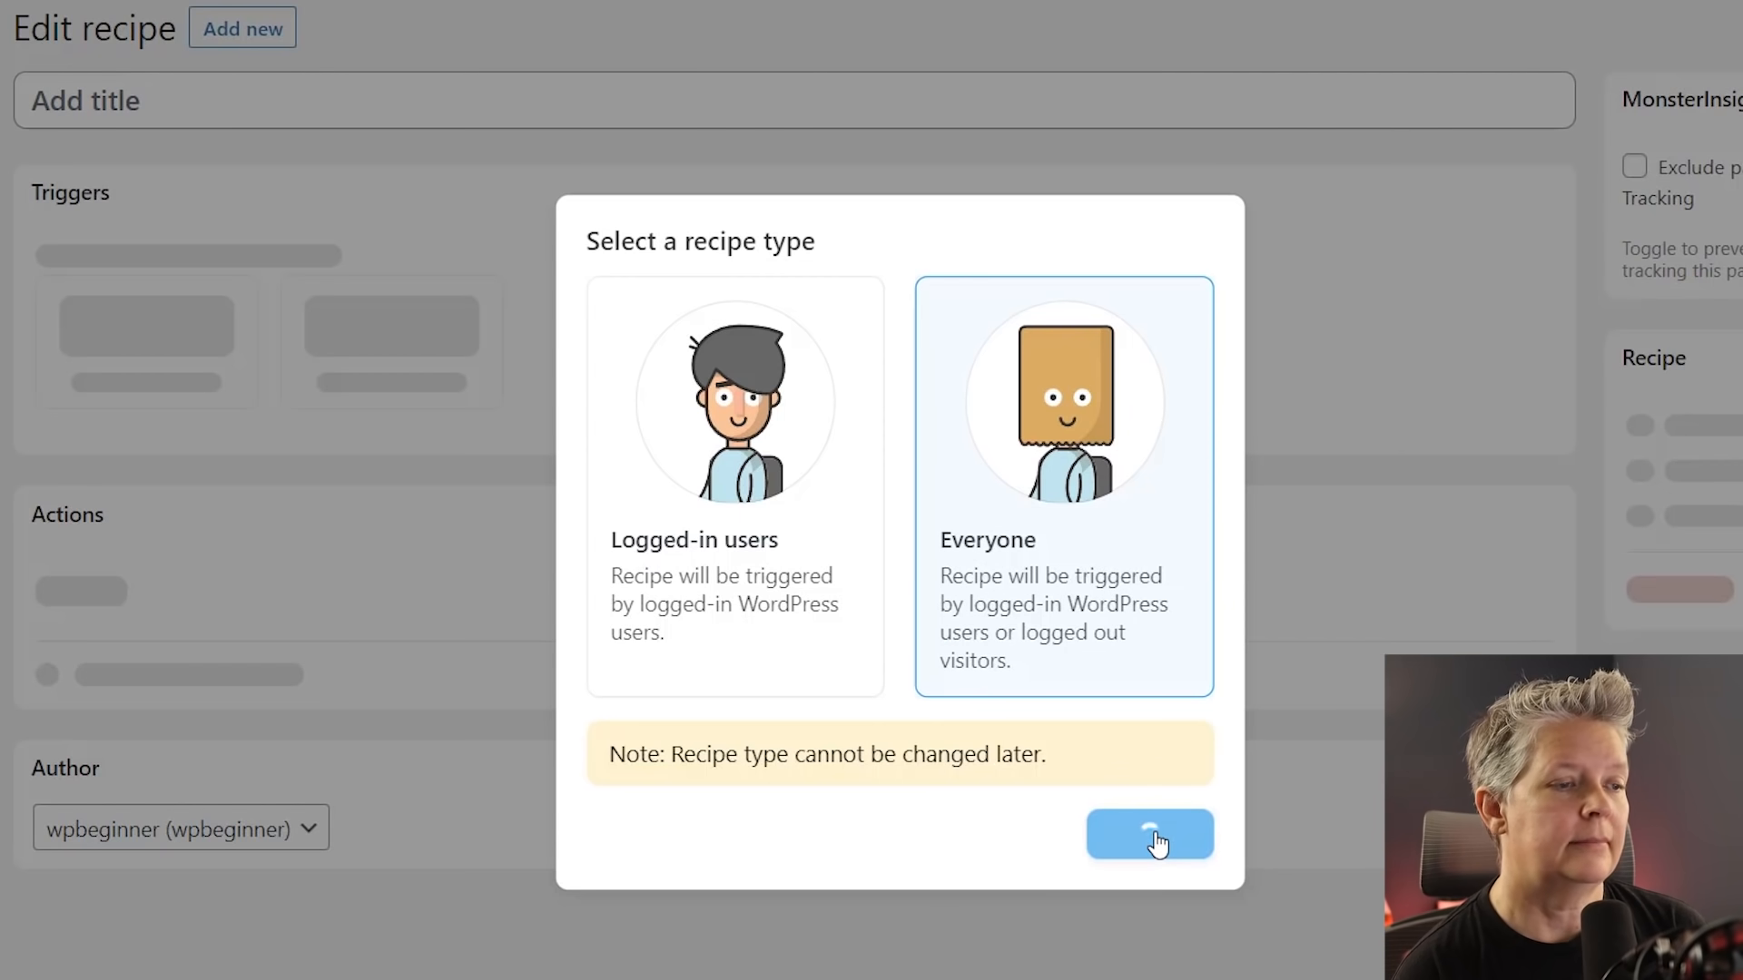
click(1149, 835)
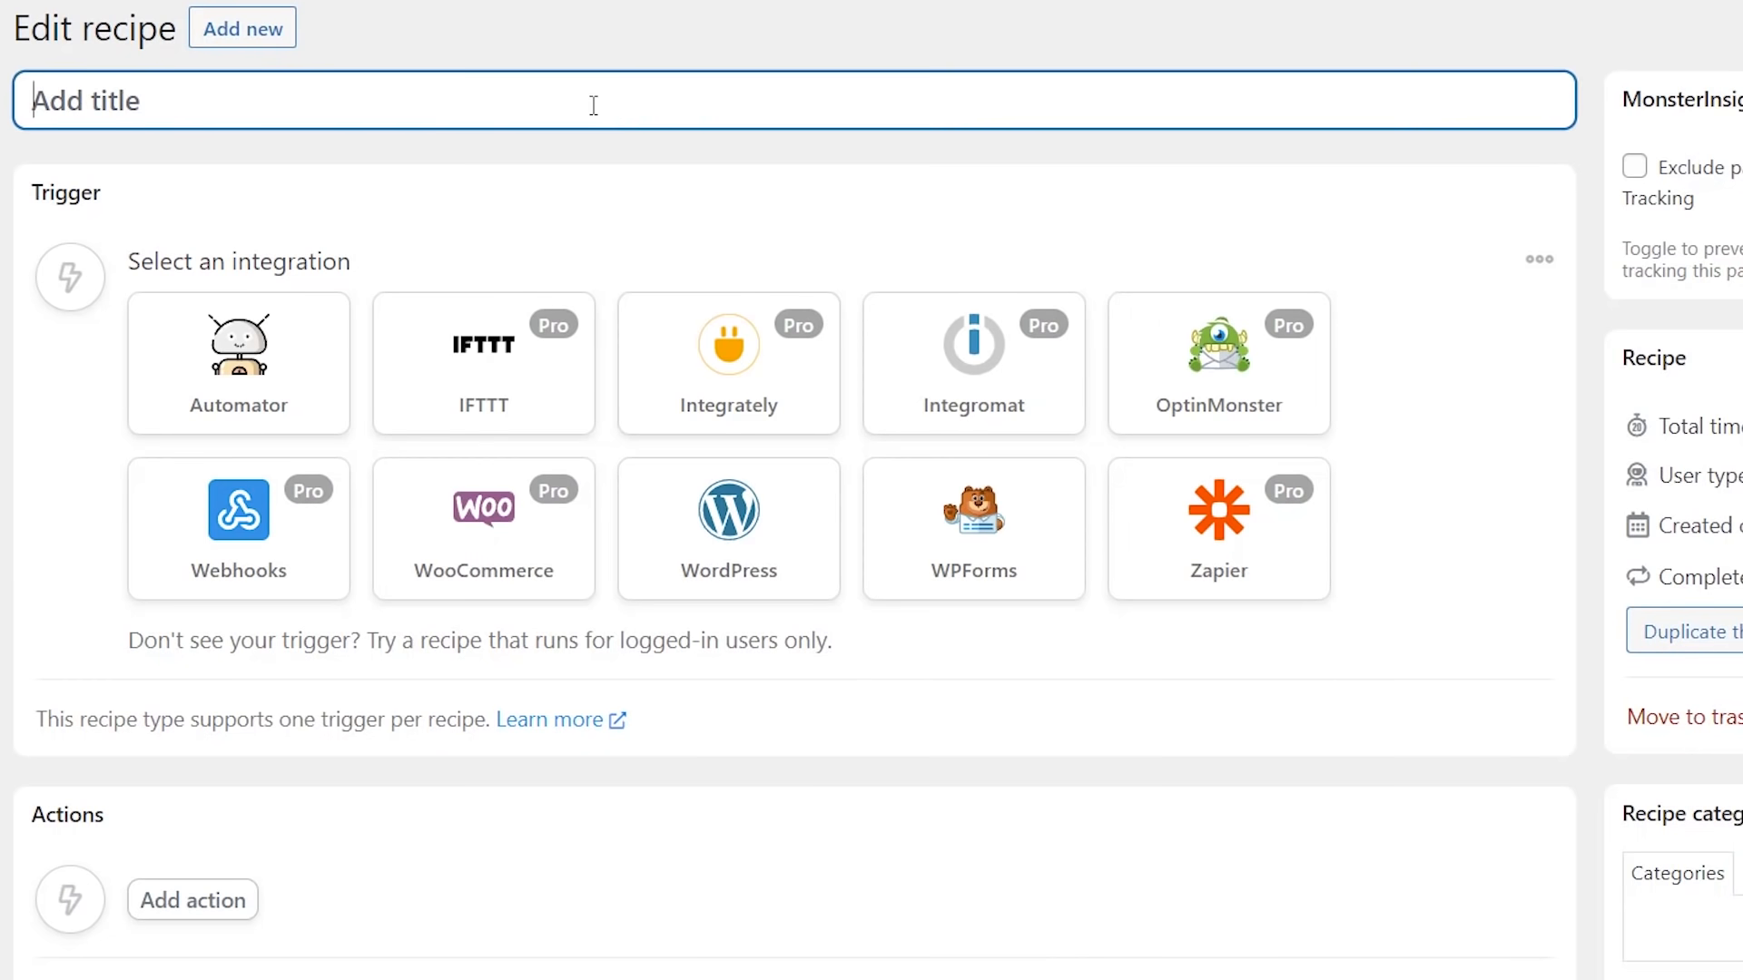
text(WooCommerce to Google Sheets)
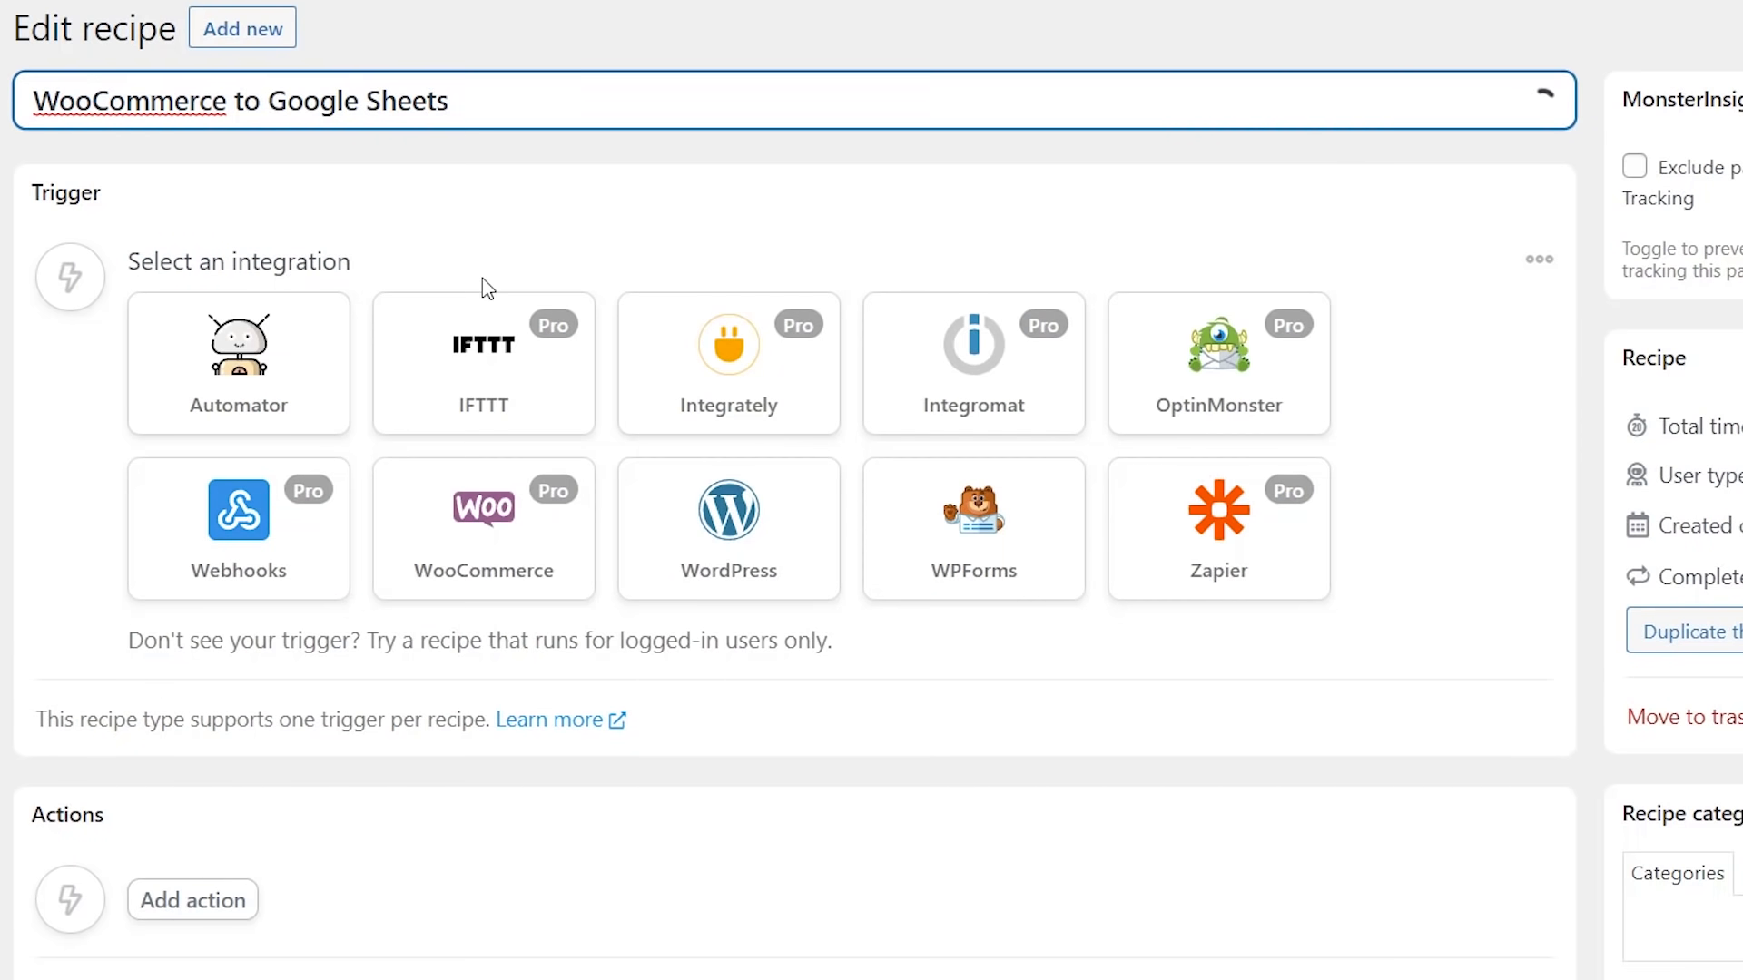
- Choose the WooCommerce guest-order trigger with condition 'completes' and save it
click(483, 529)
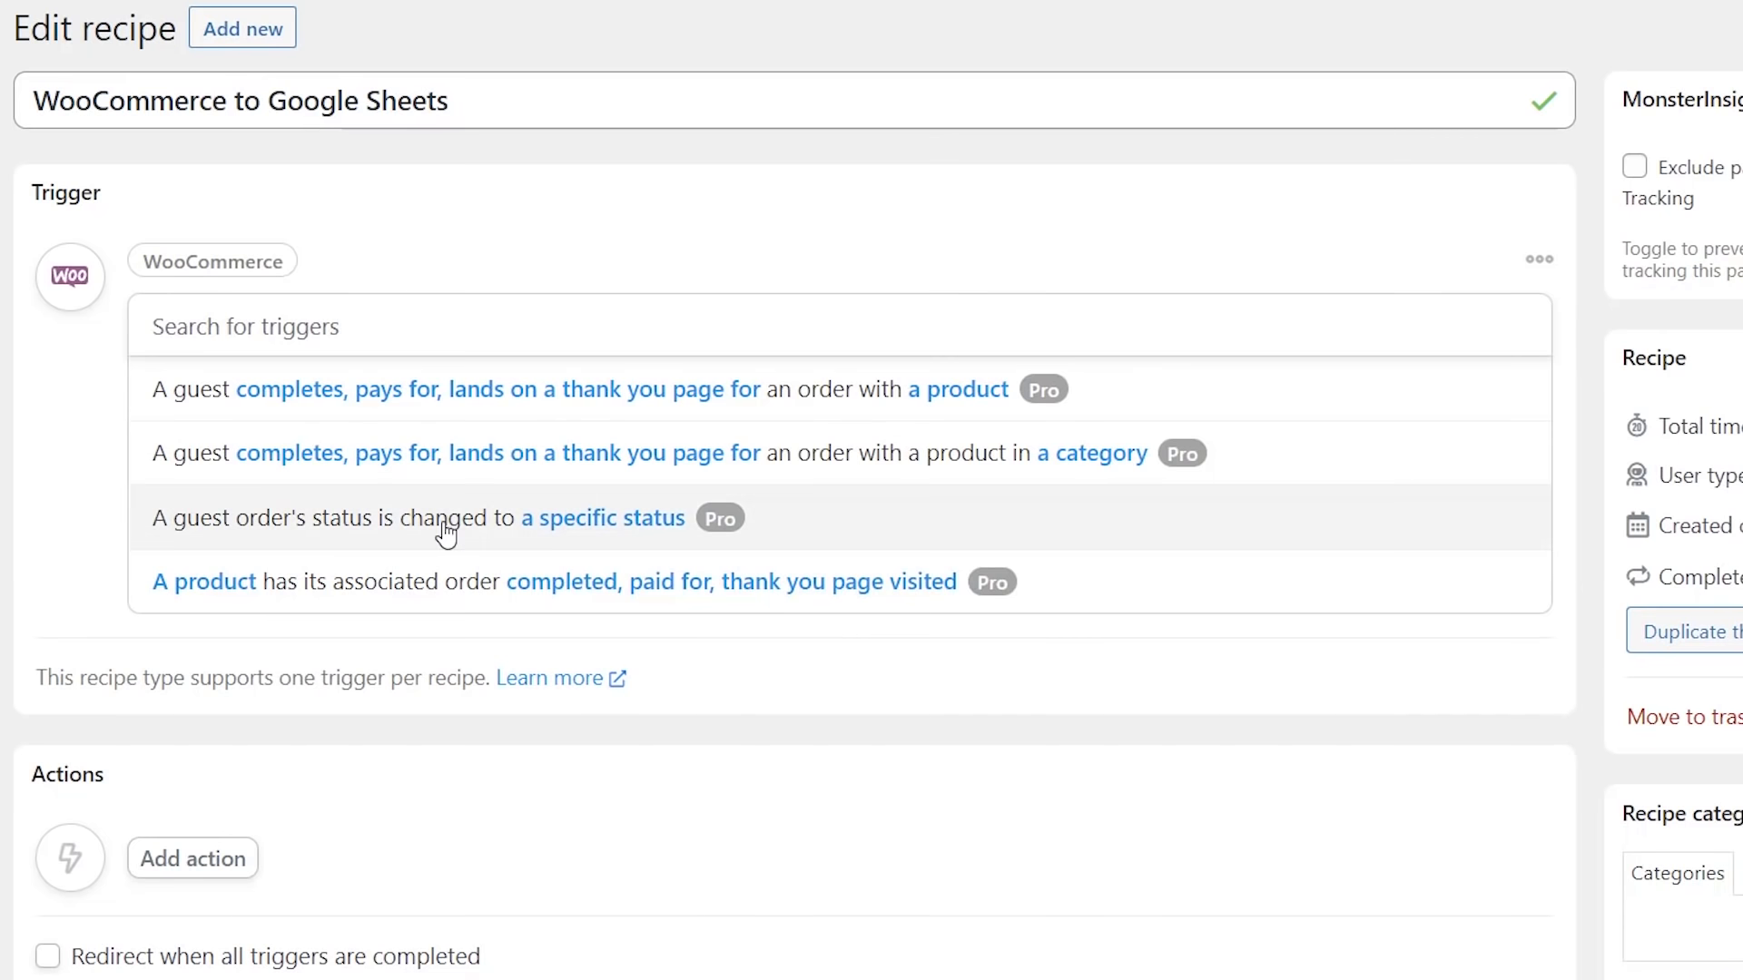
mouse_move(247, 399)
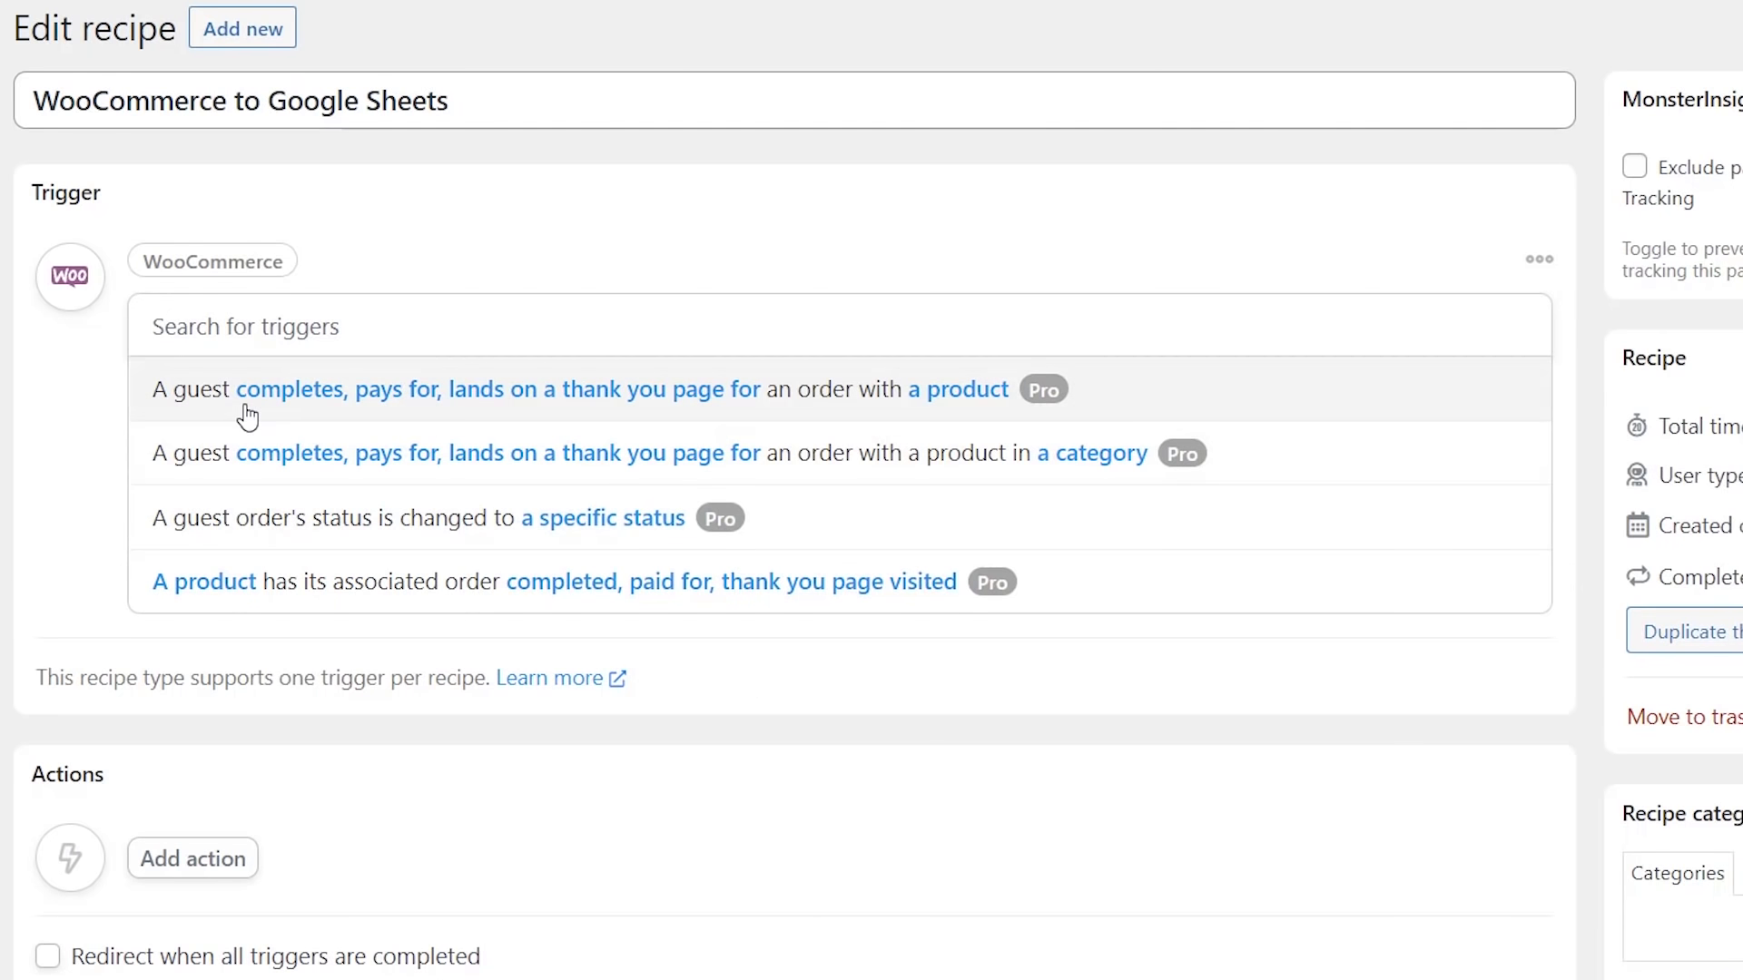
click(457, 389)
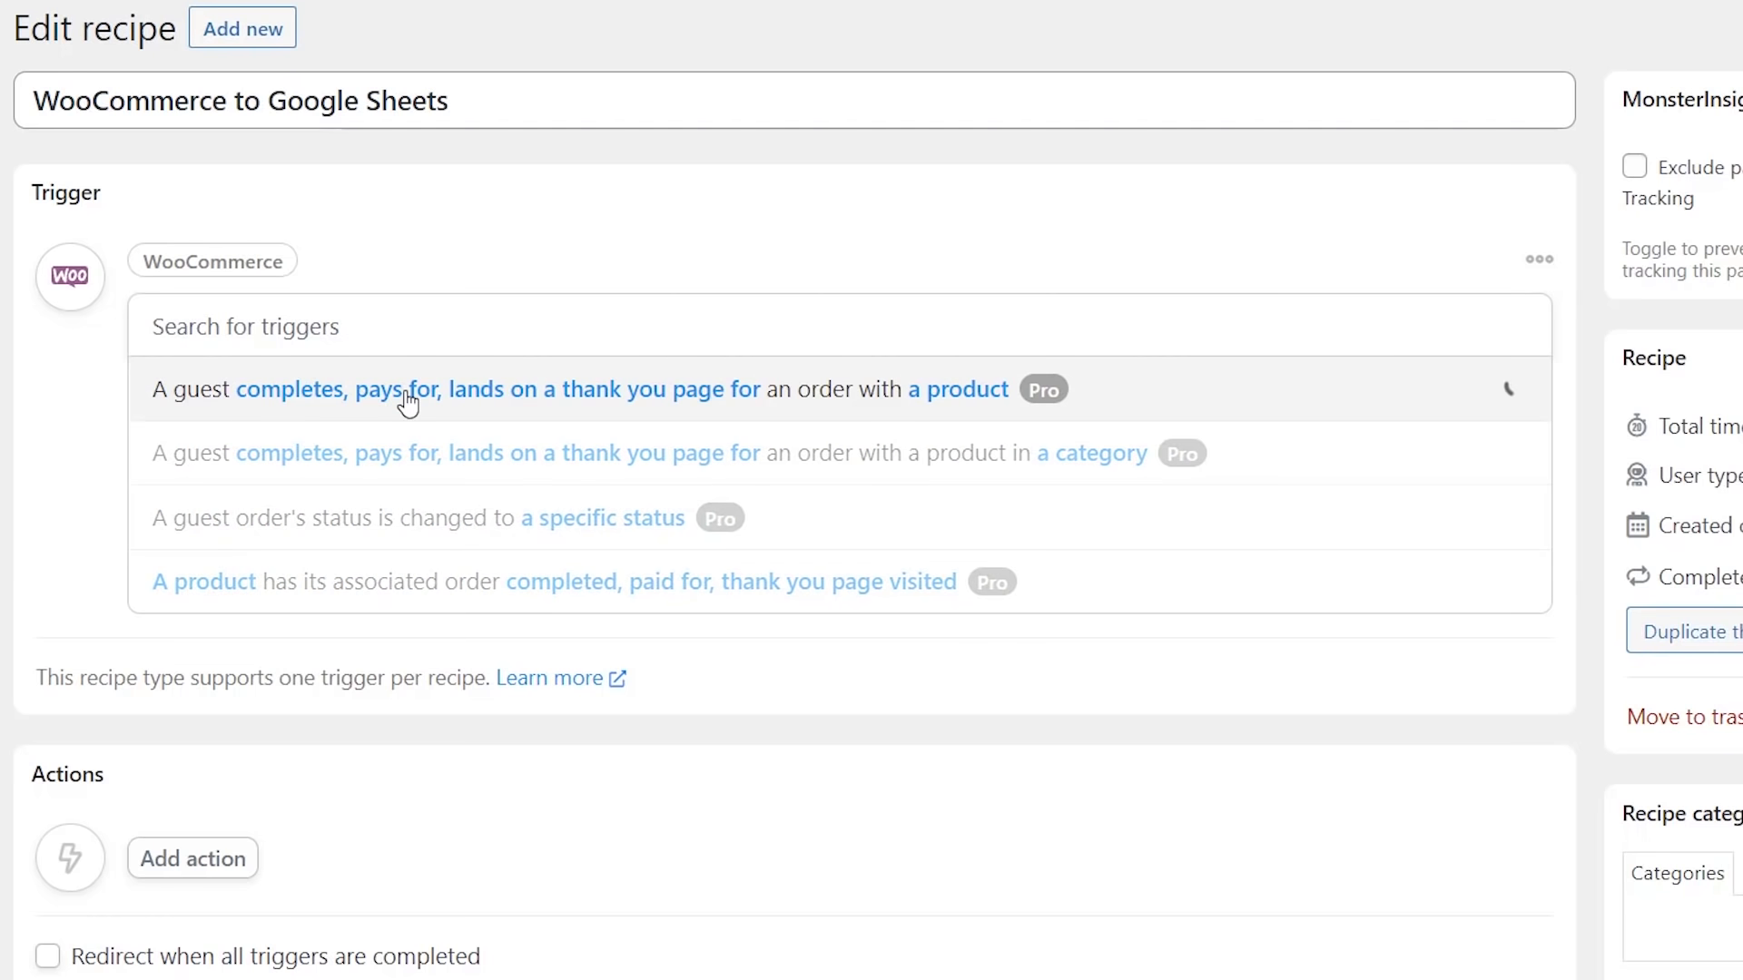
click(455, 388)
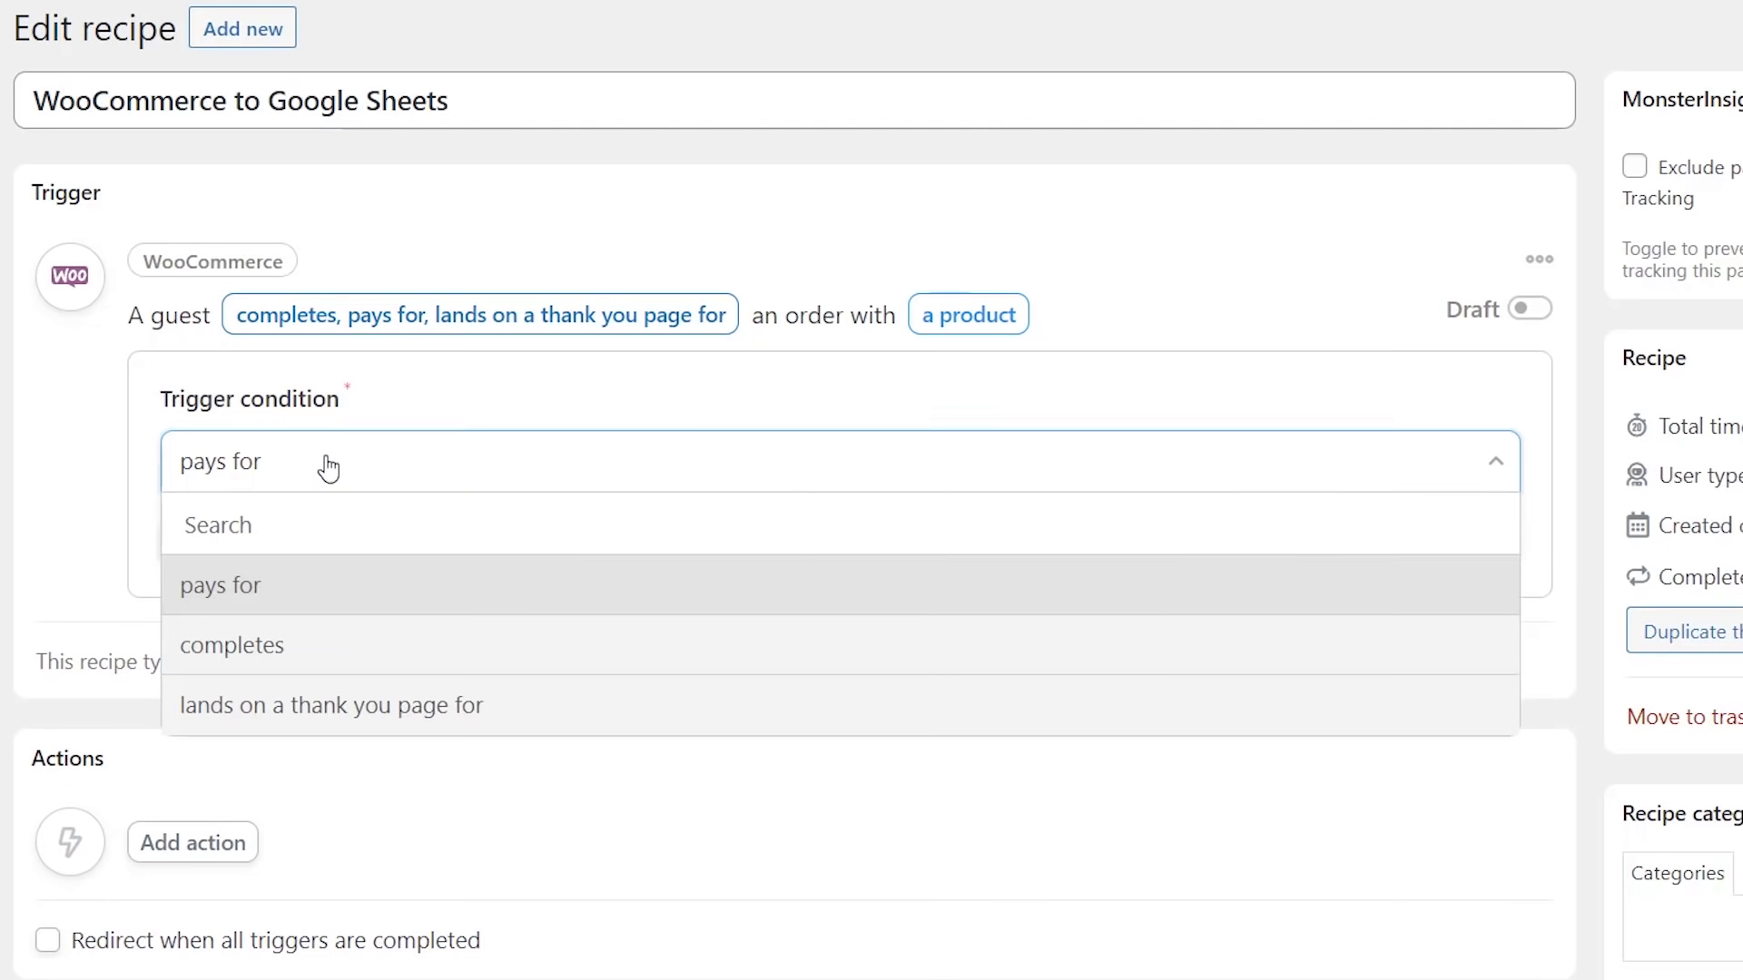
click(233, 647)
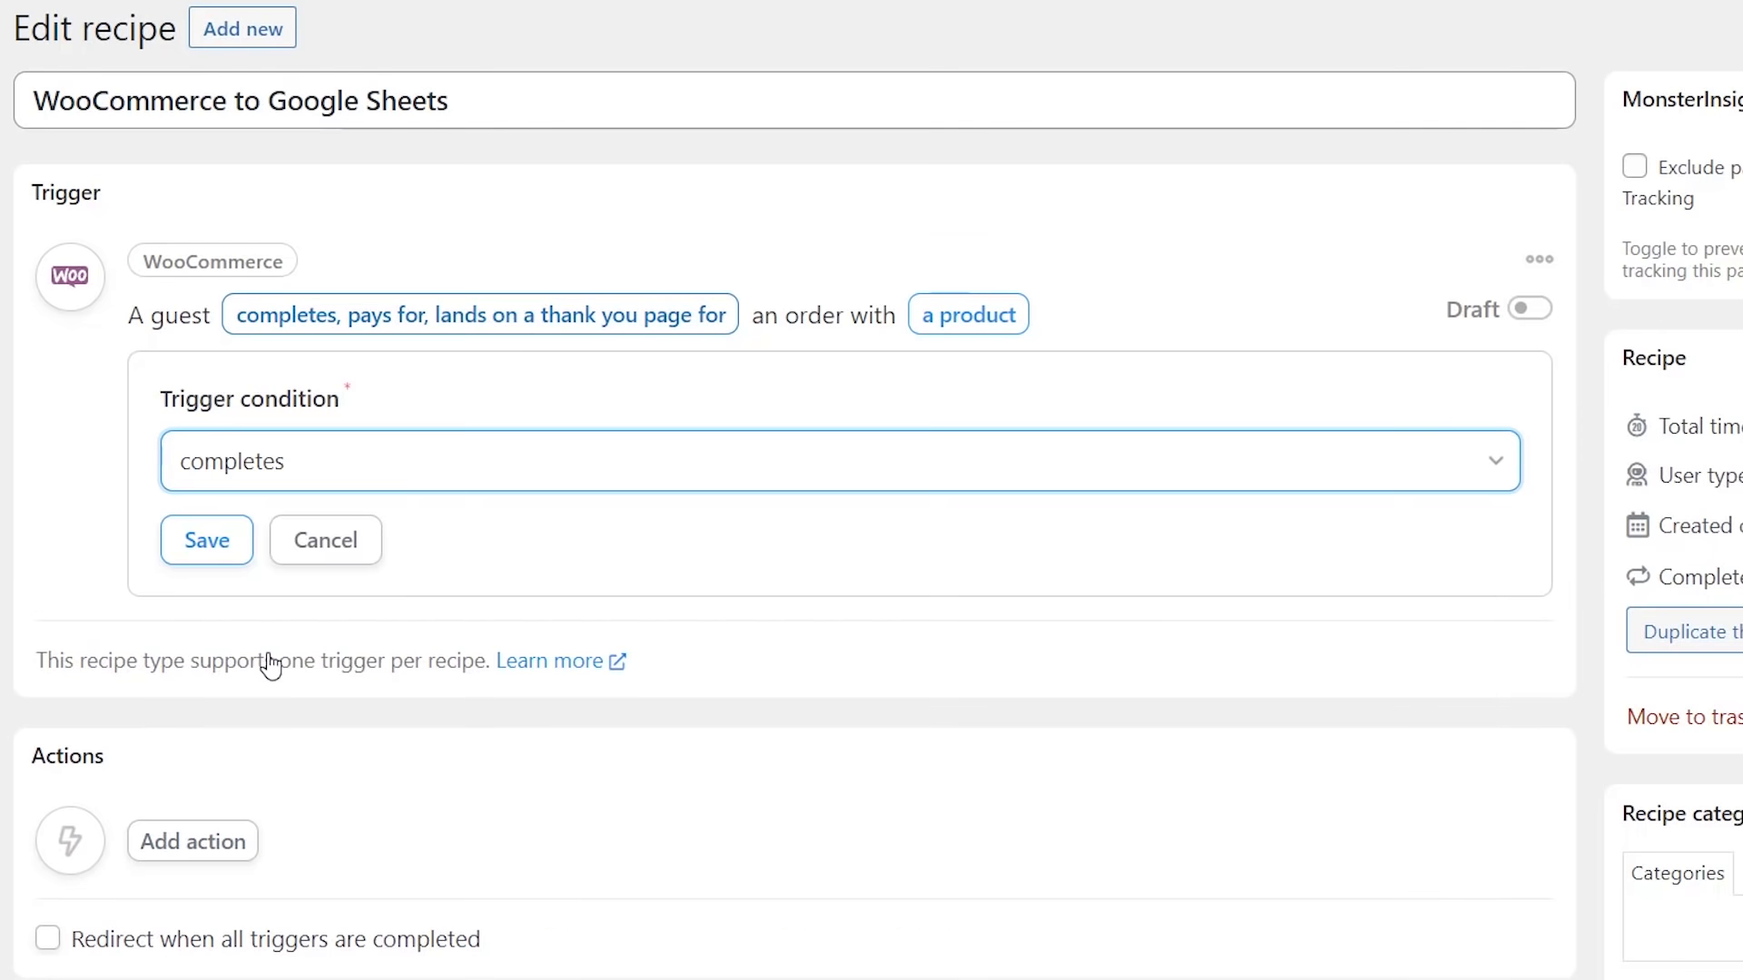
click(207, 541)
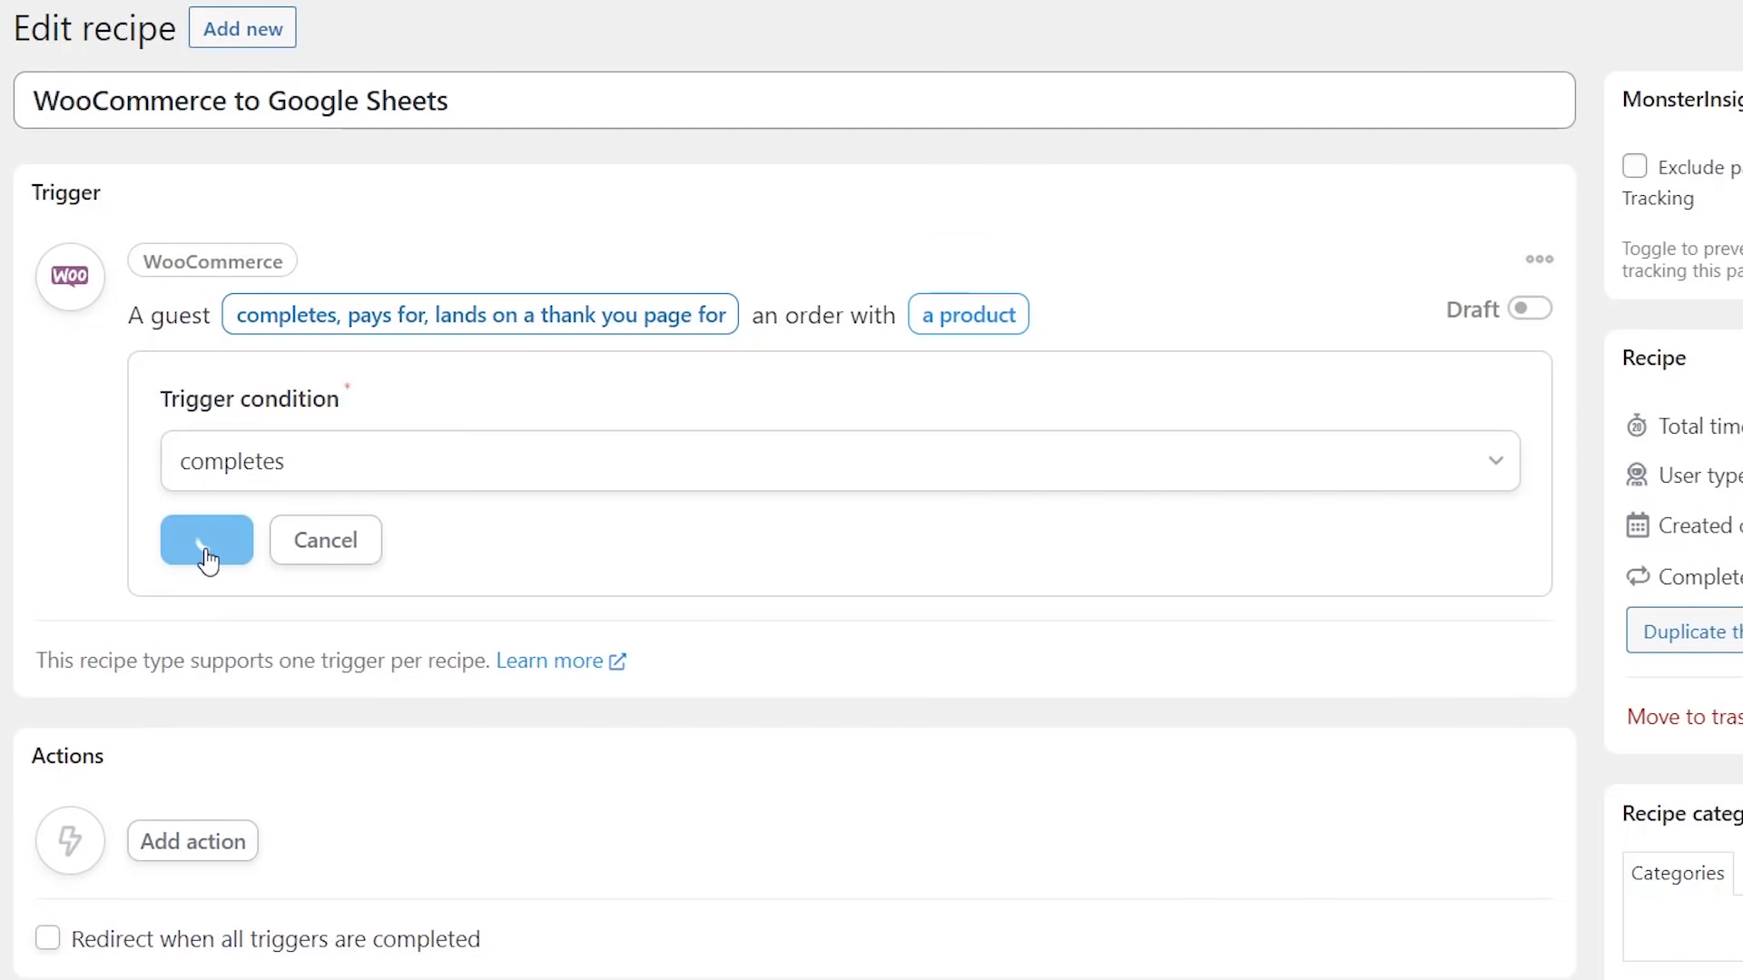
click(205, 541)
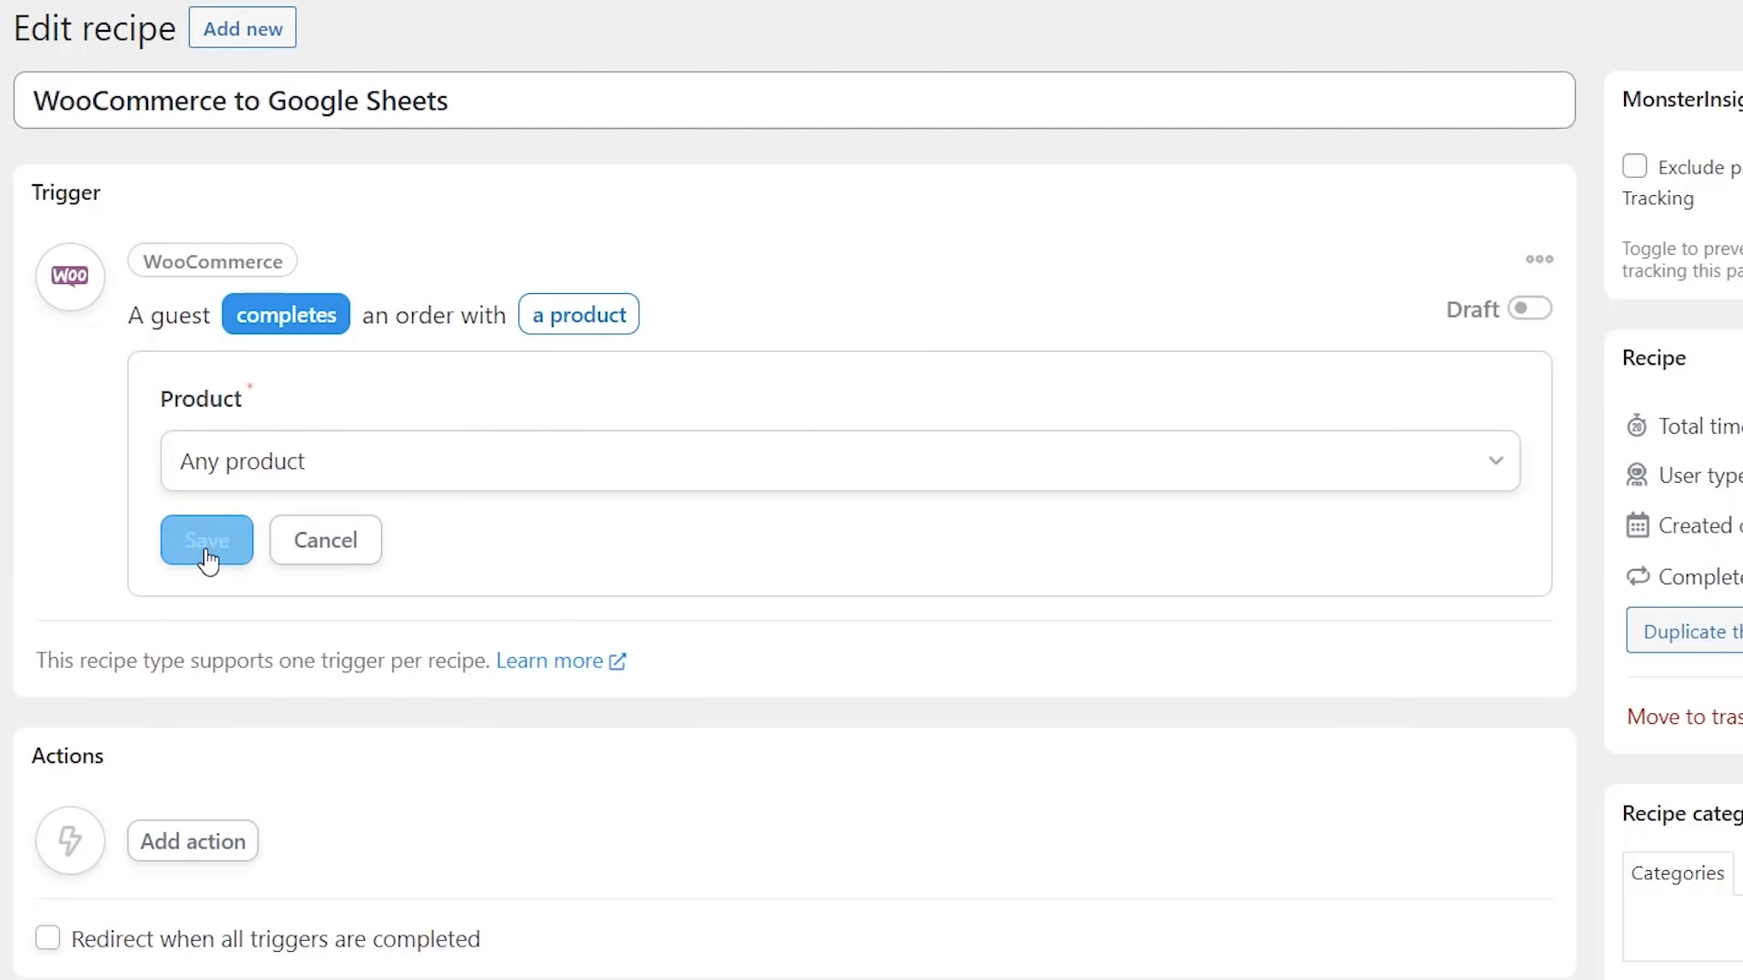
mouse_move(311, 478)
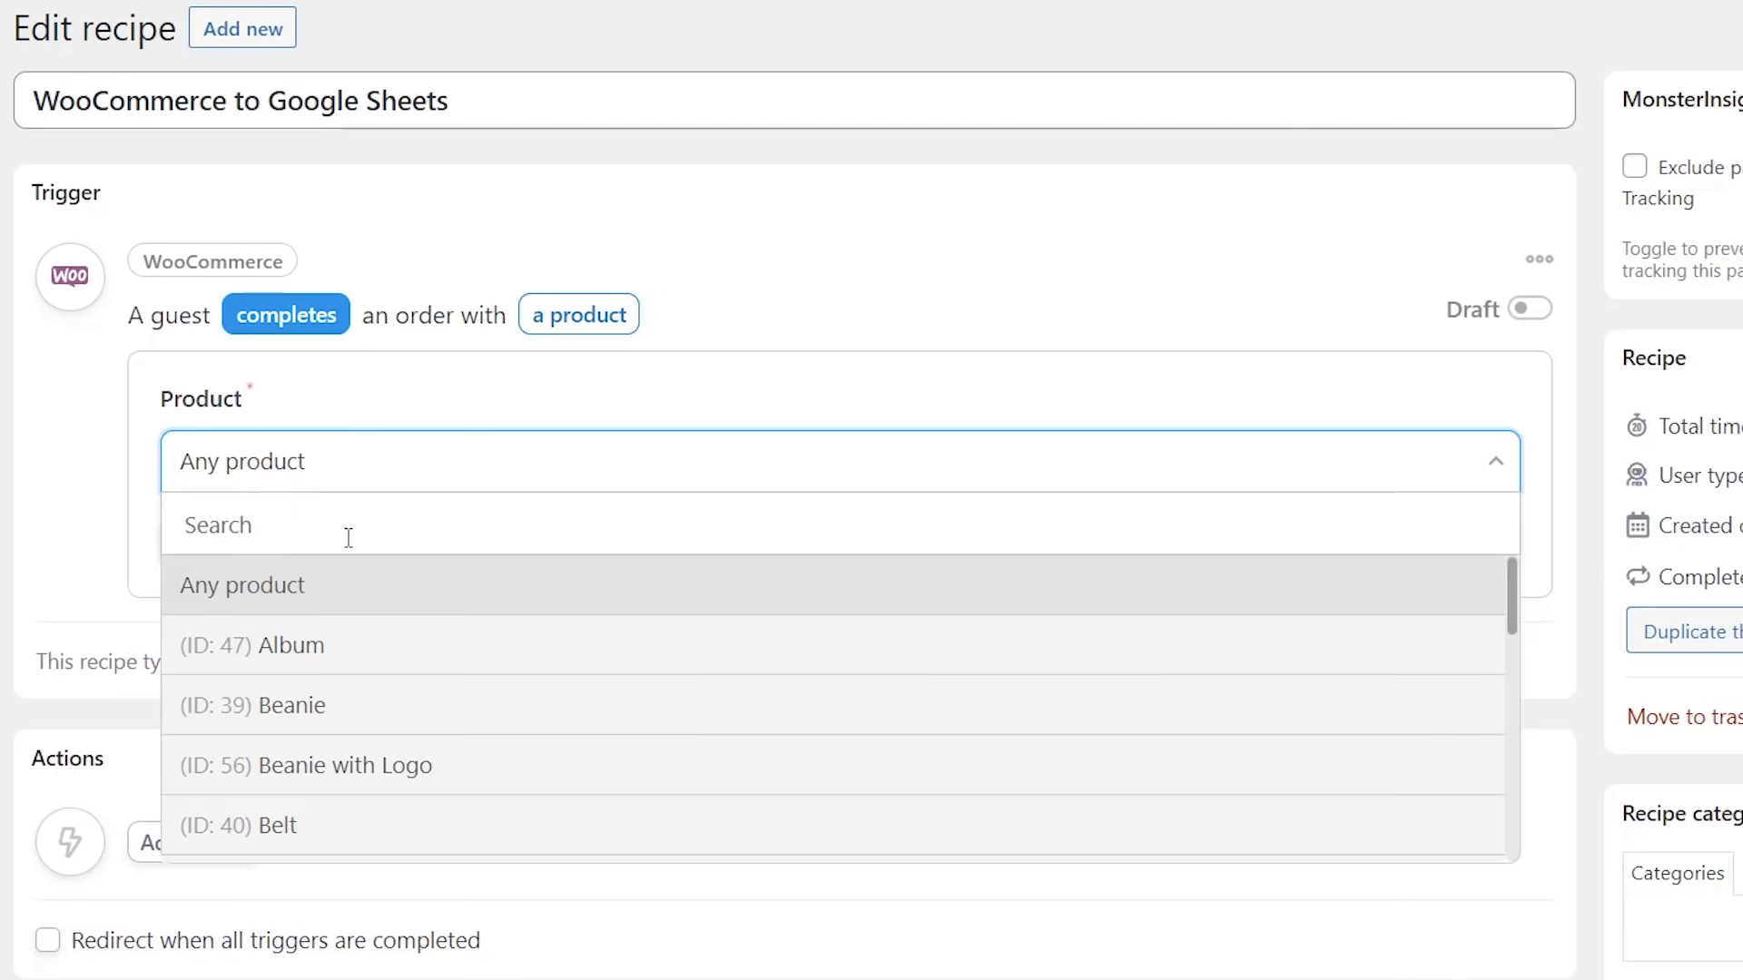
- Keep Any product selected and save, making the trigger live
scroll(down, 3)
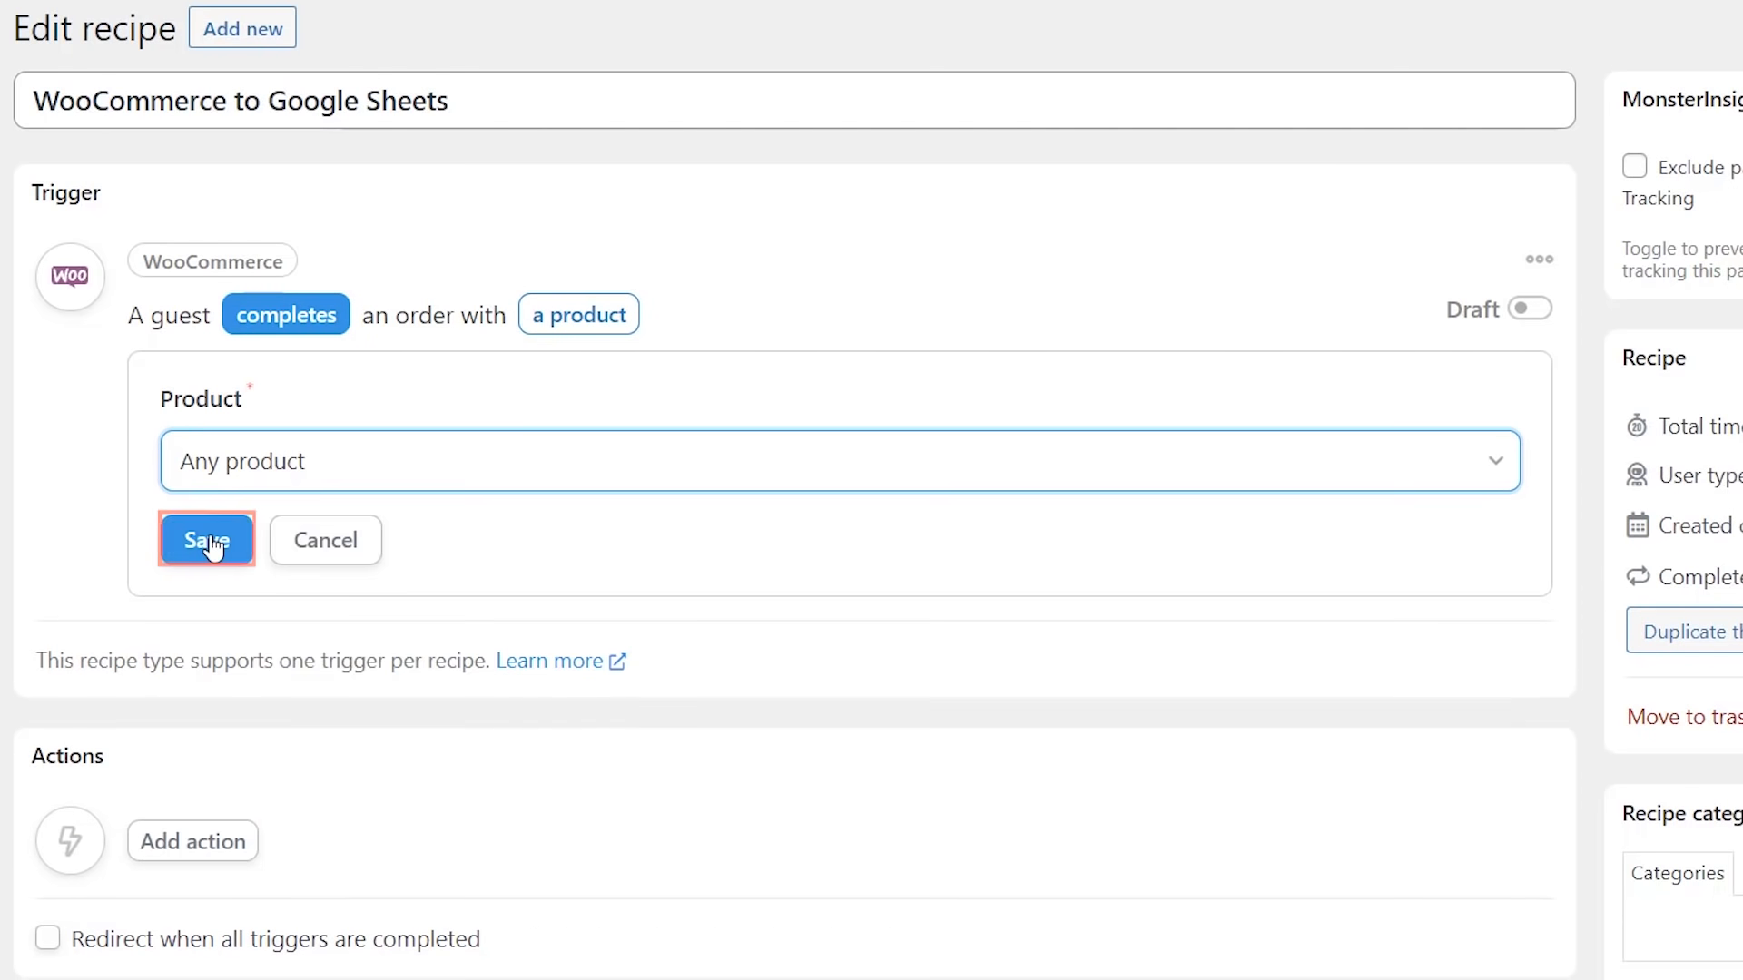
click(205, 541)
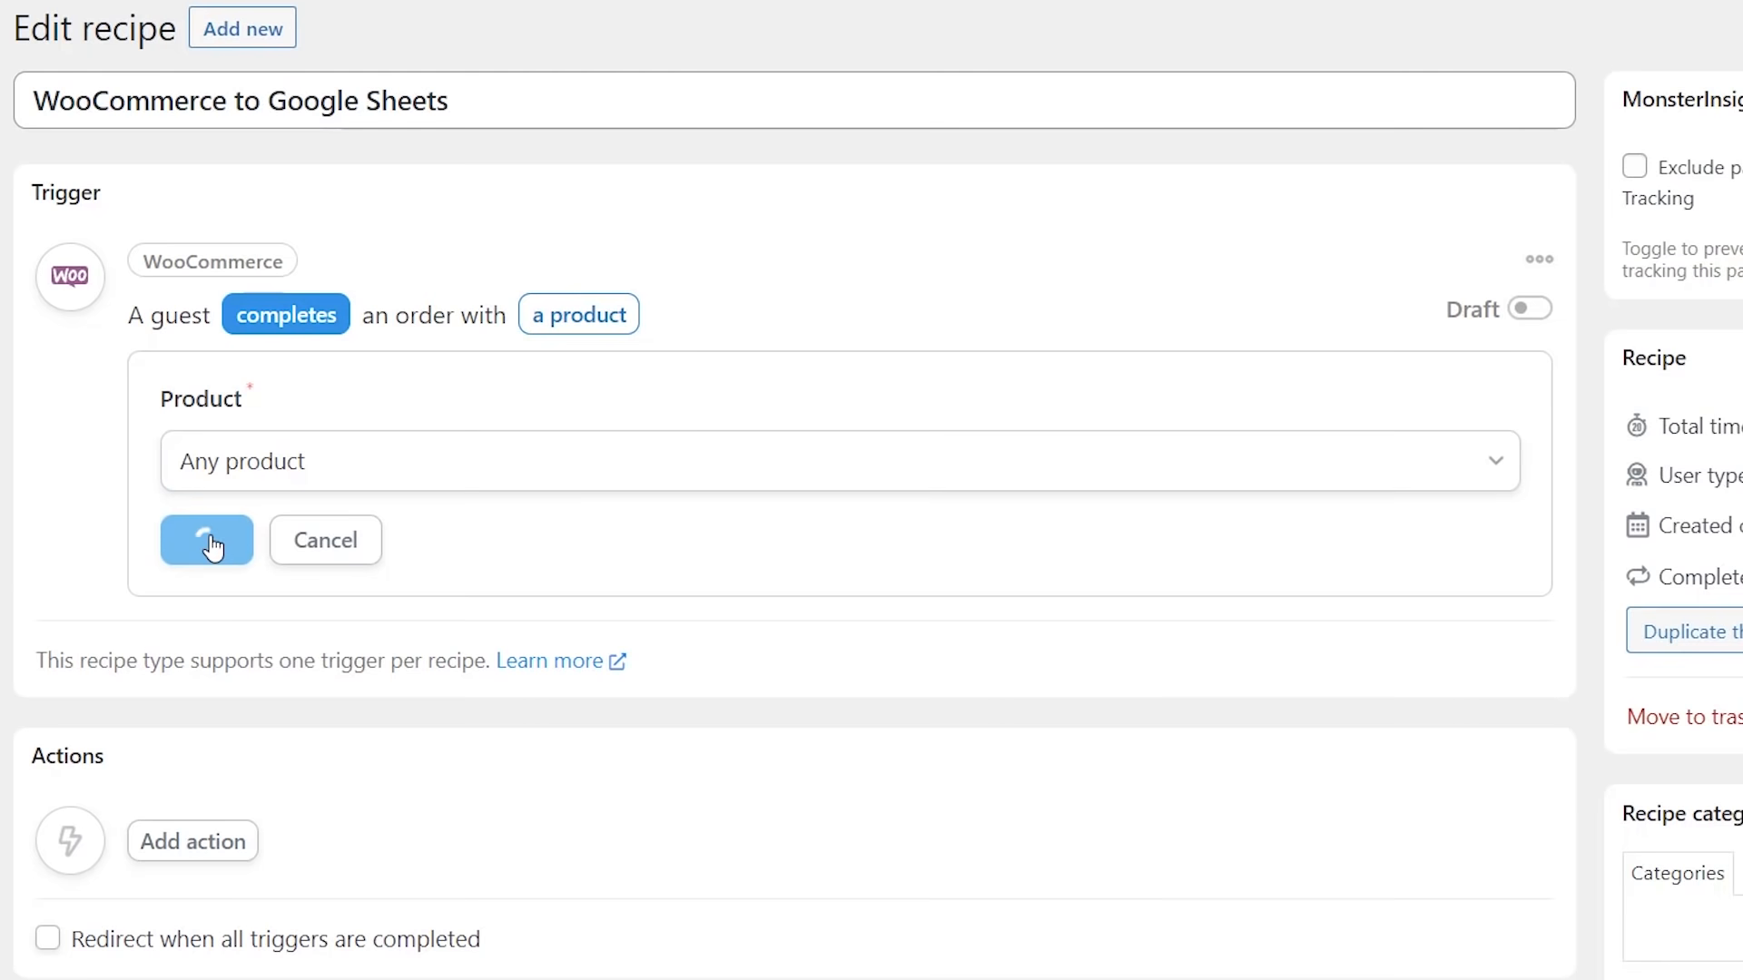
click(207, 541)
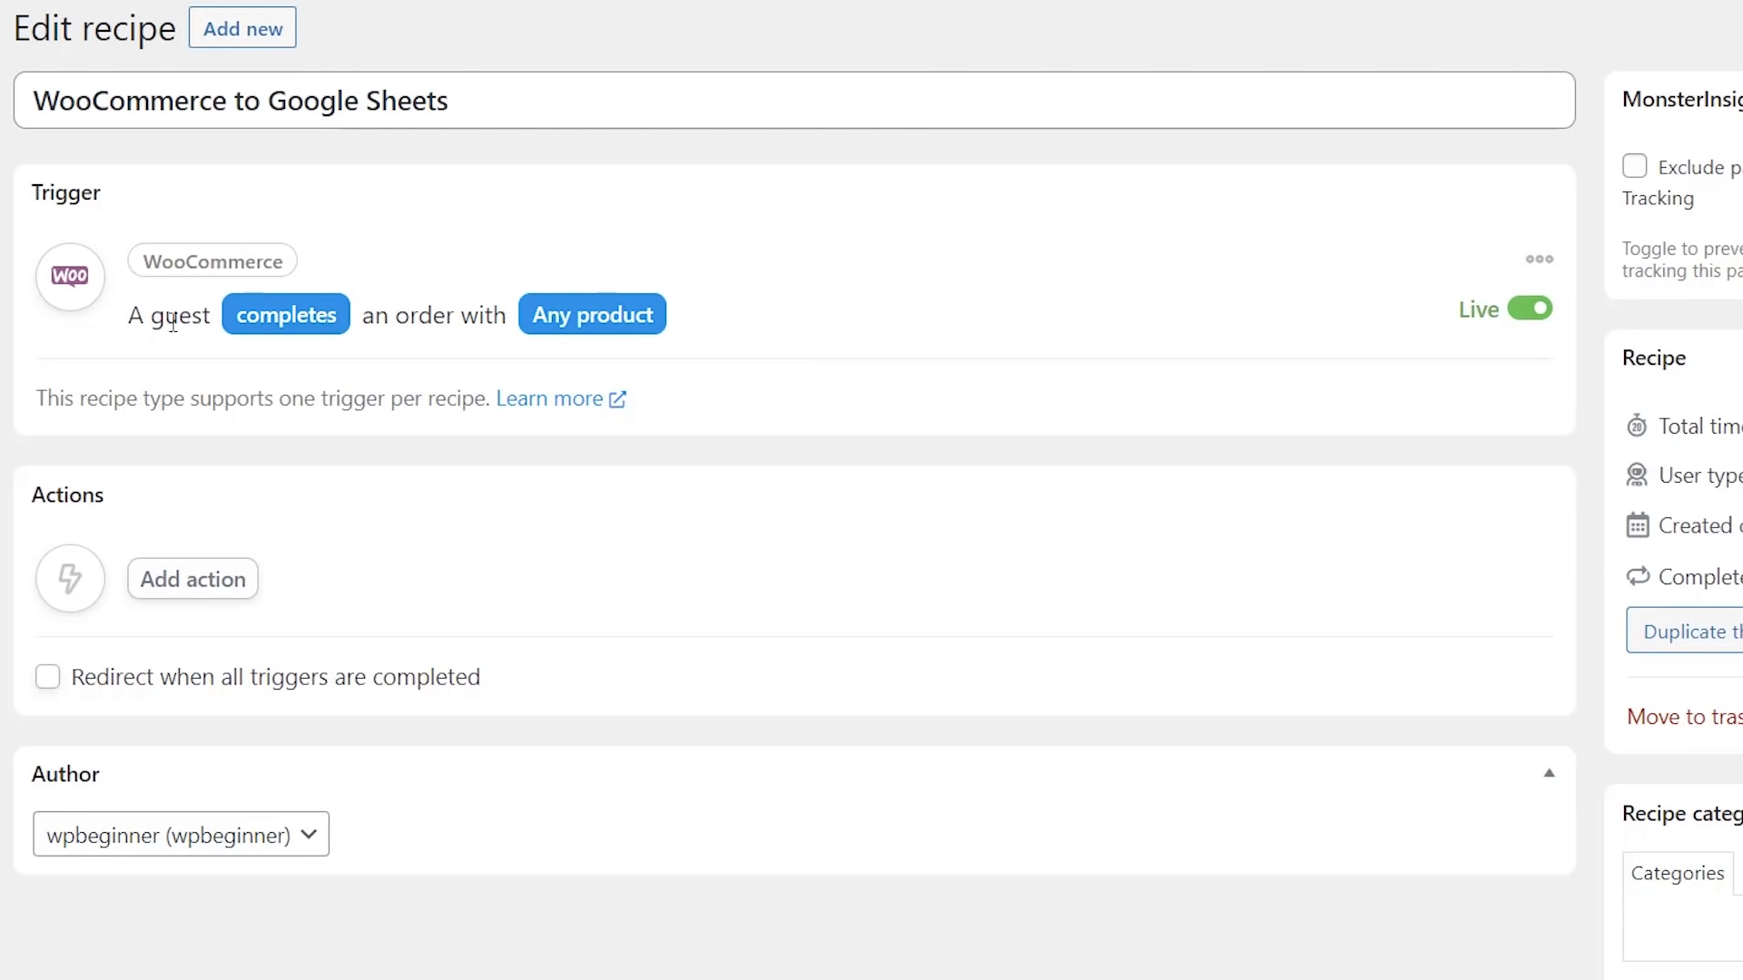
mouse_move(205, 349)
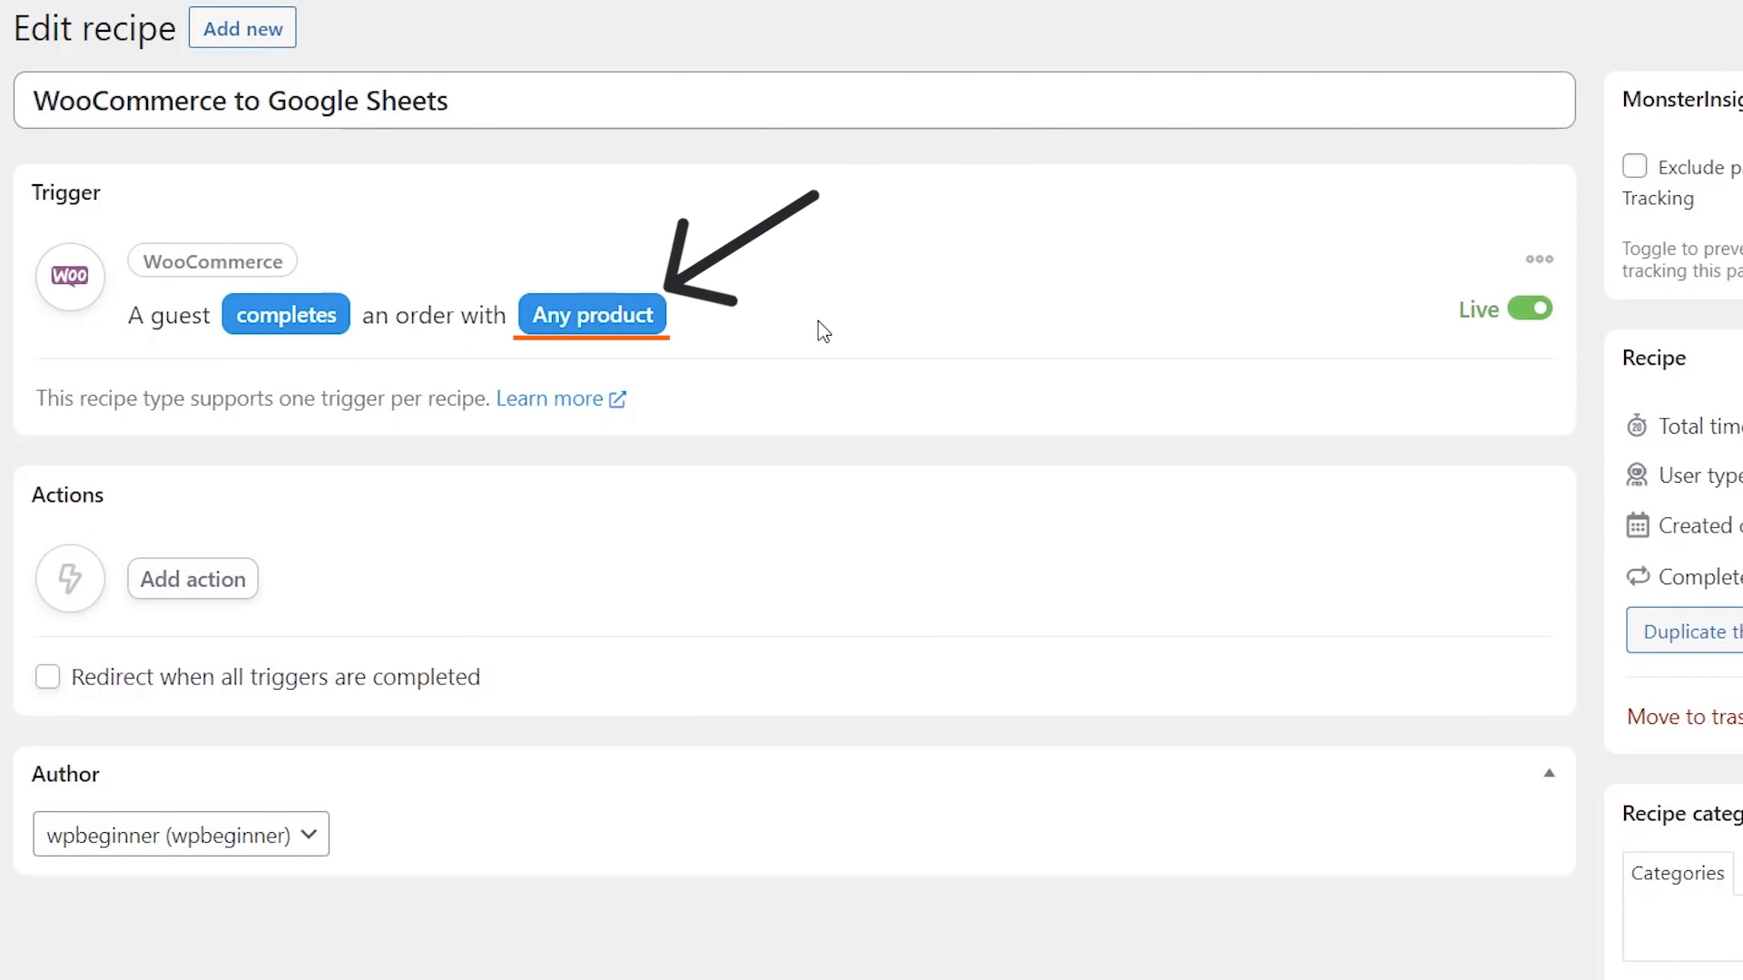
- Add an action to the recipe and choose Google Sheets as its integration
scroll(down, 3)
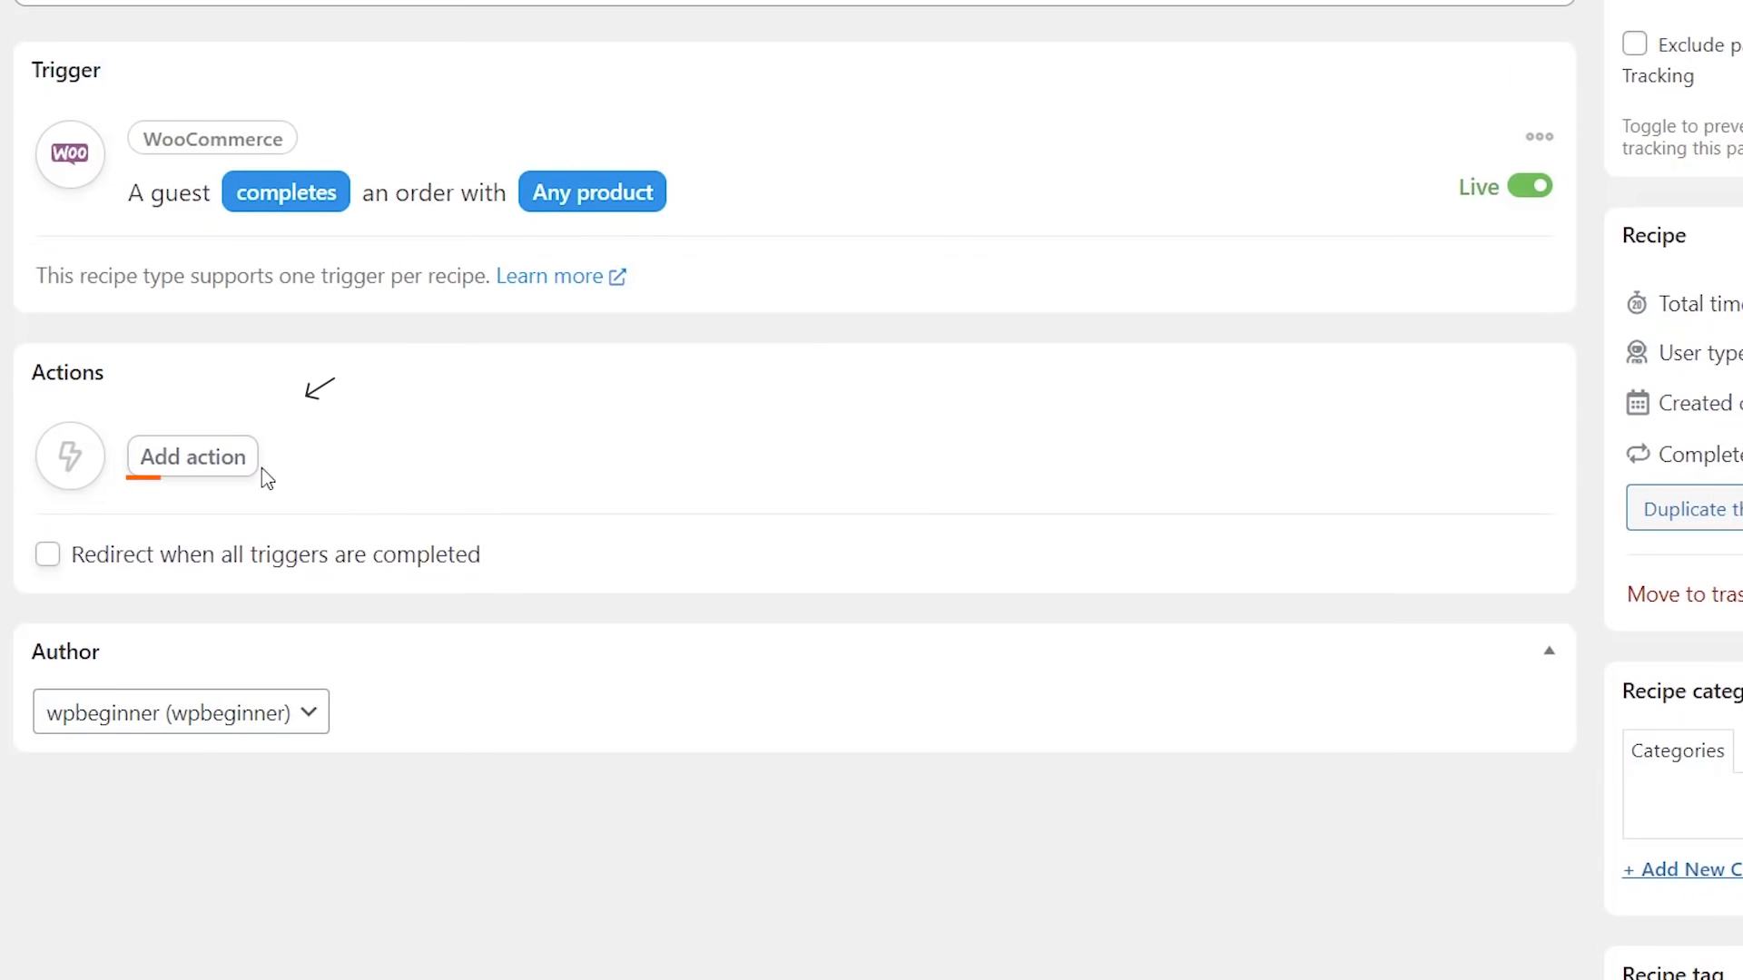
click(190, 457)
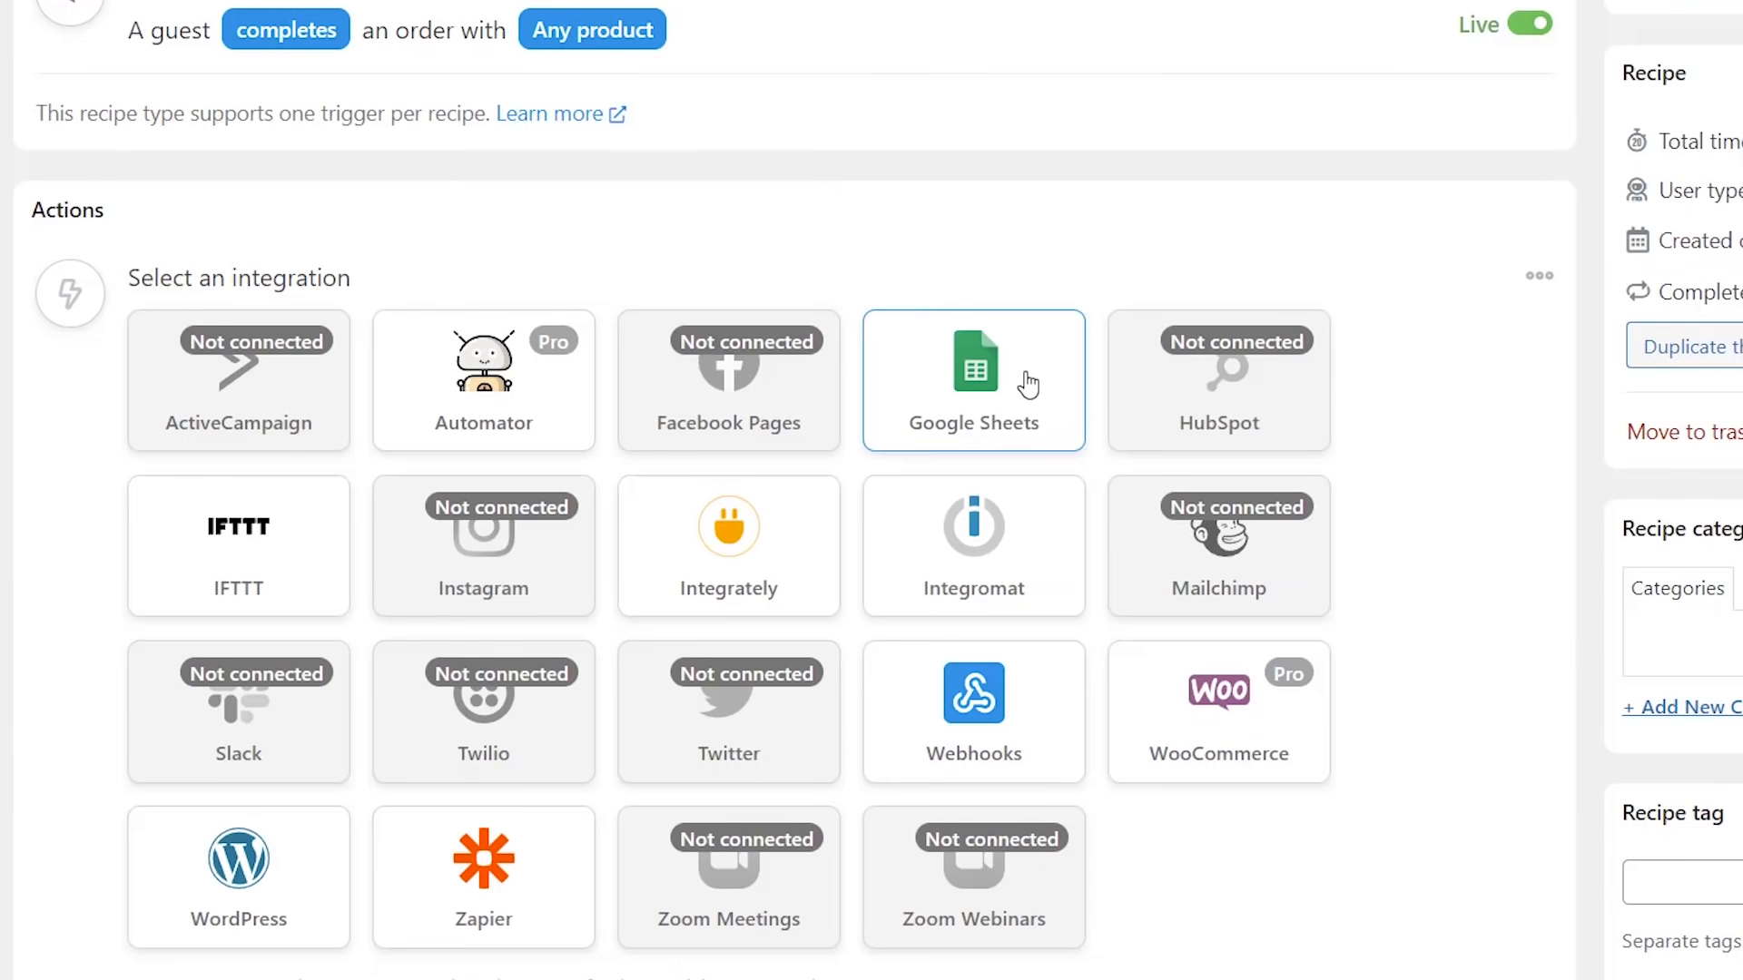
click(973, 378)
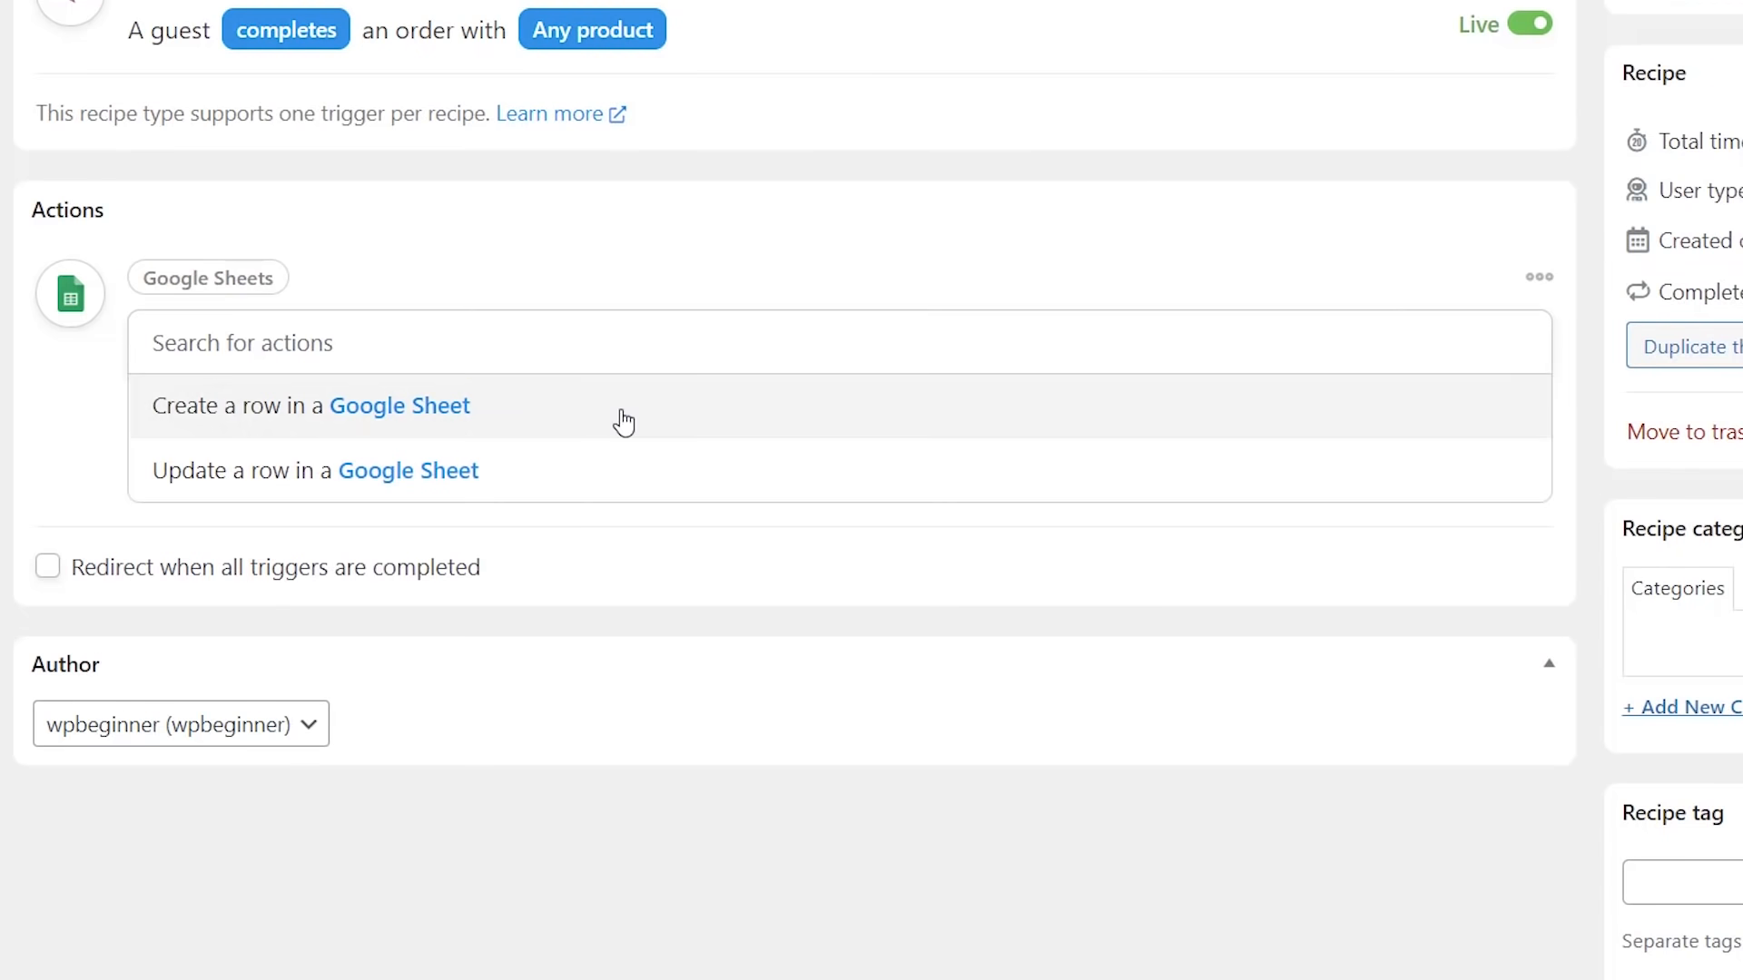
mouse_move(549, 419)
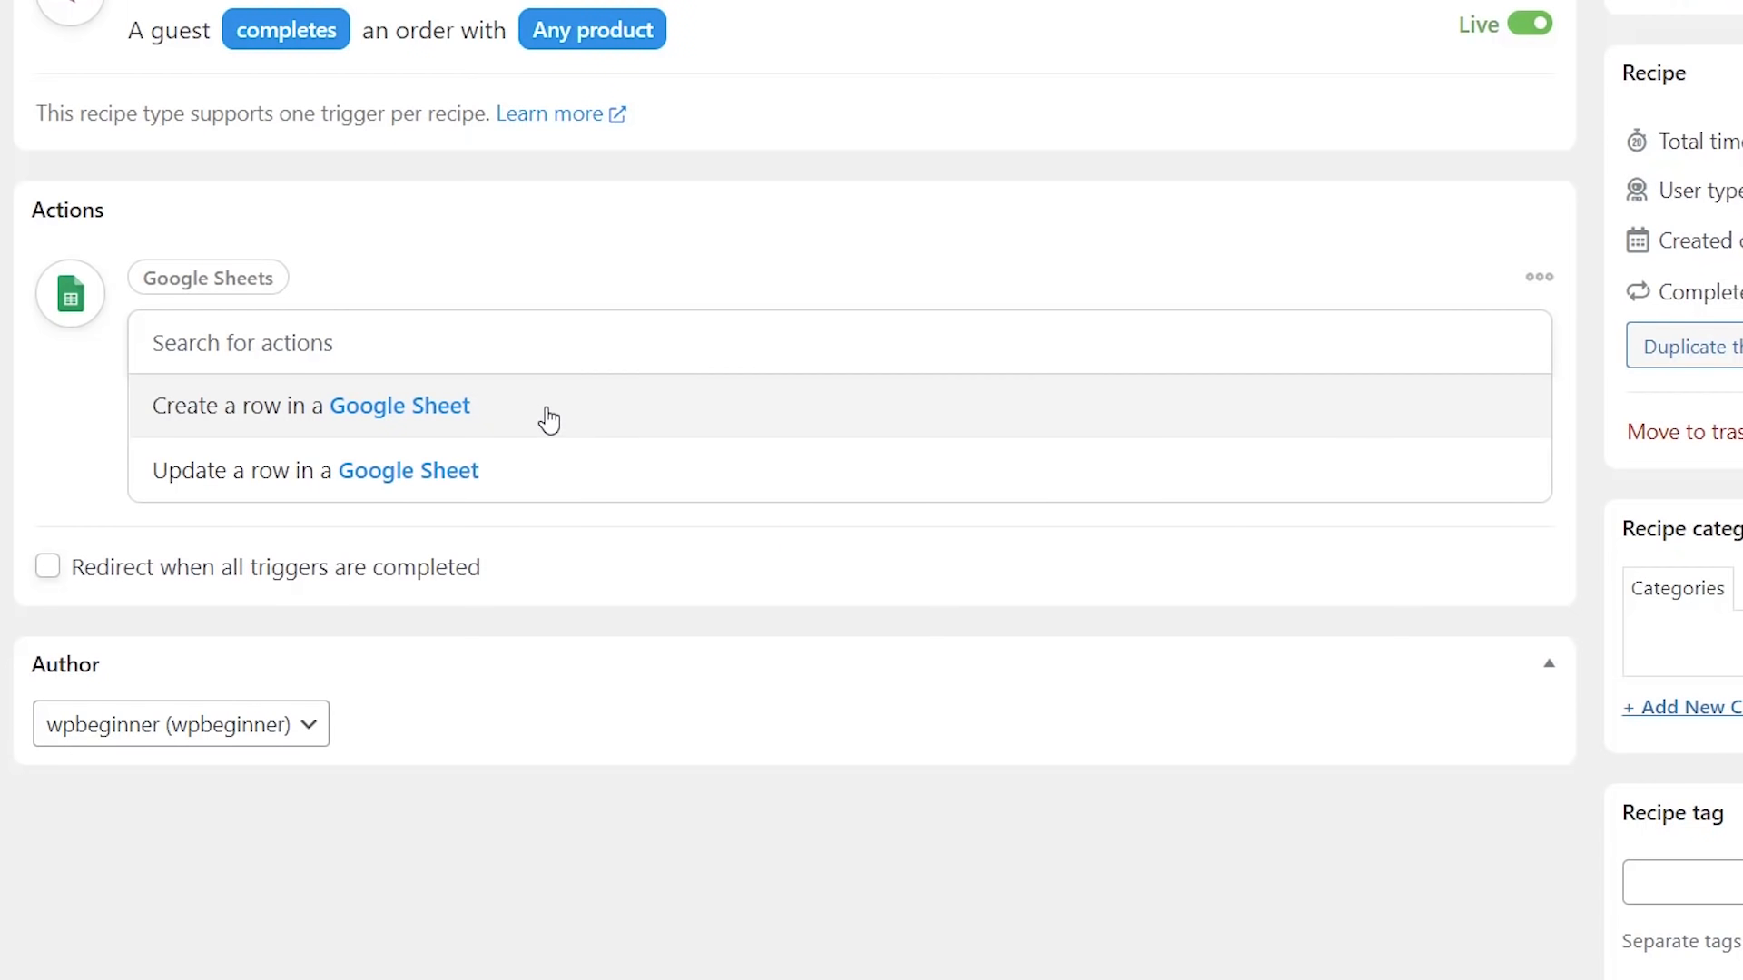
- Choose 'Create a row in a Google Sheet' for the WooCommerce to Google Sheets spreadsheet, Sheet1, and load its five columns
click(312, 405)
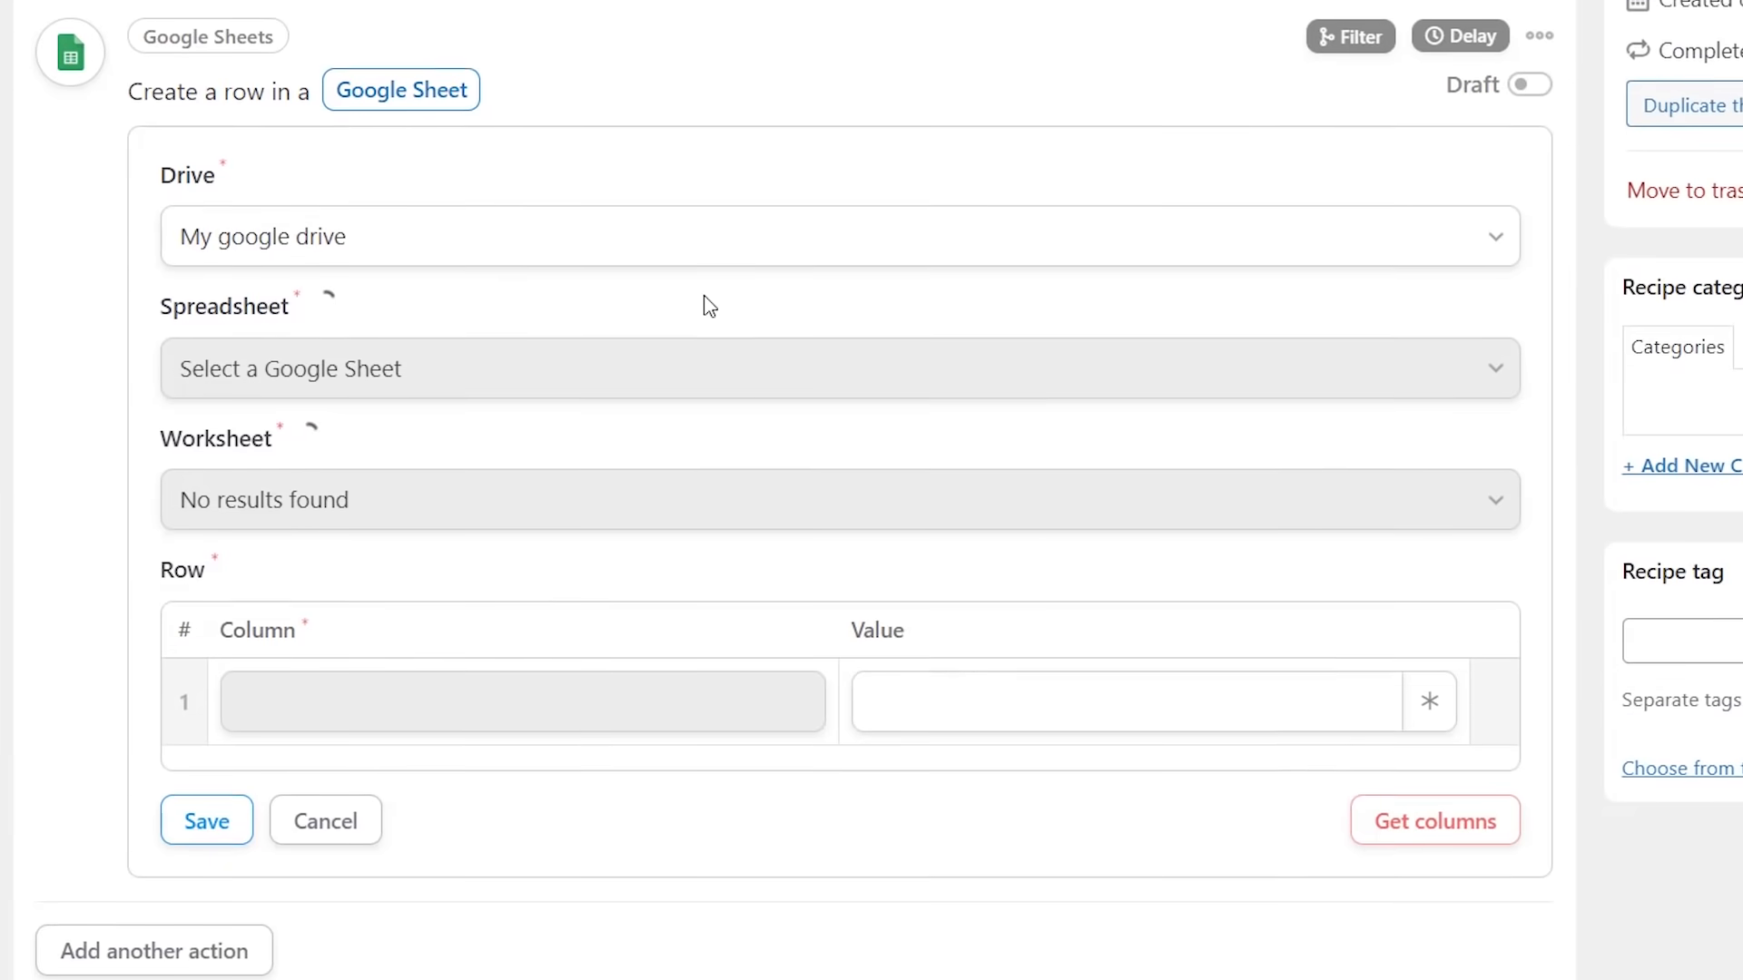
mouse_move(503, 247)
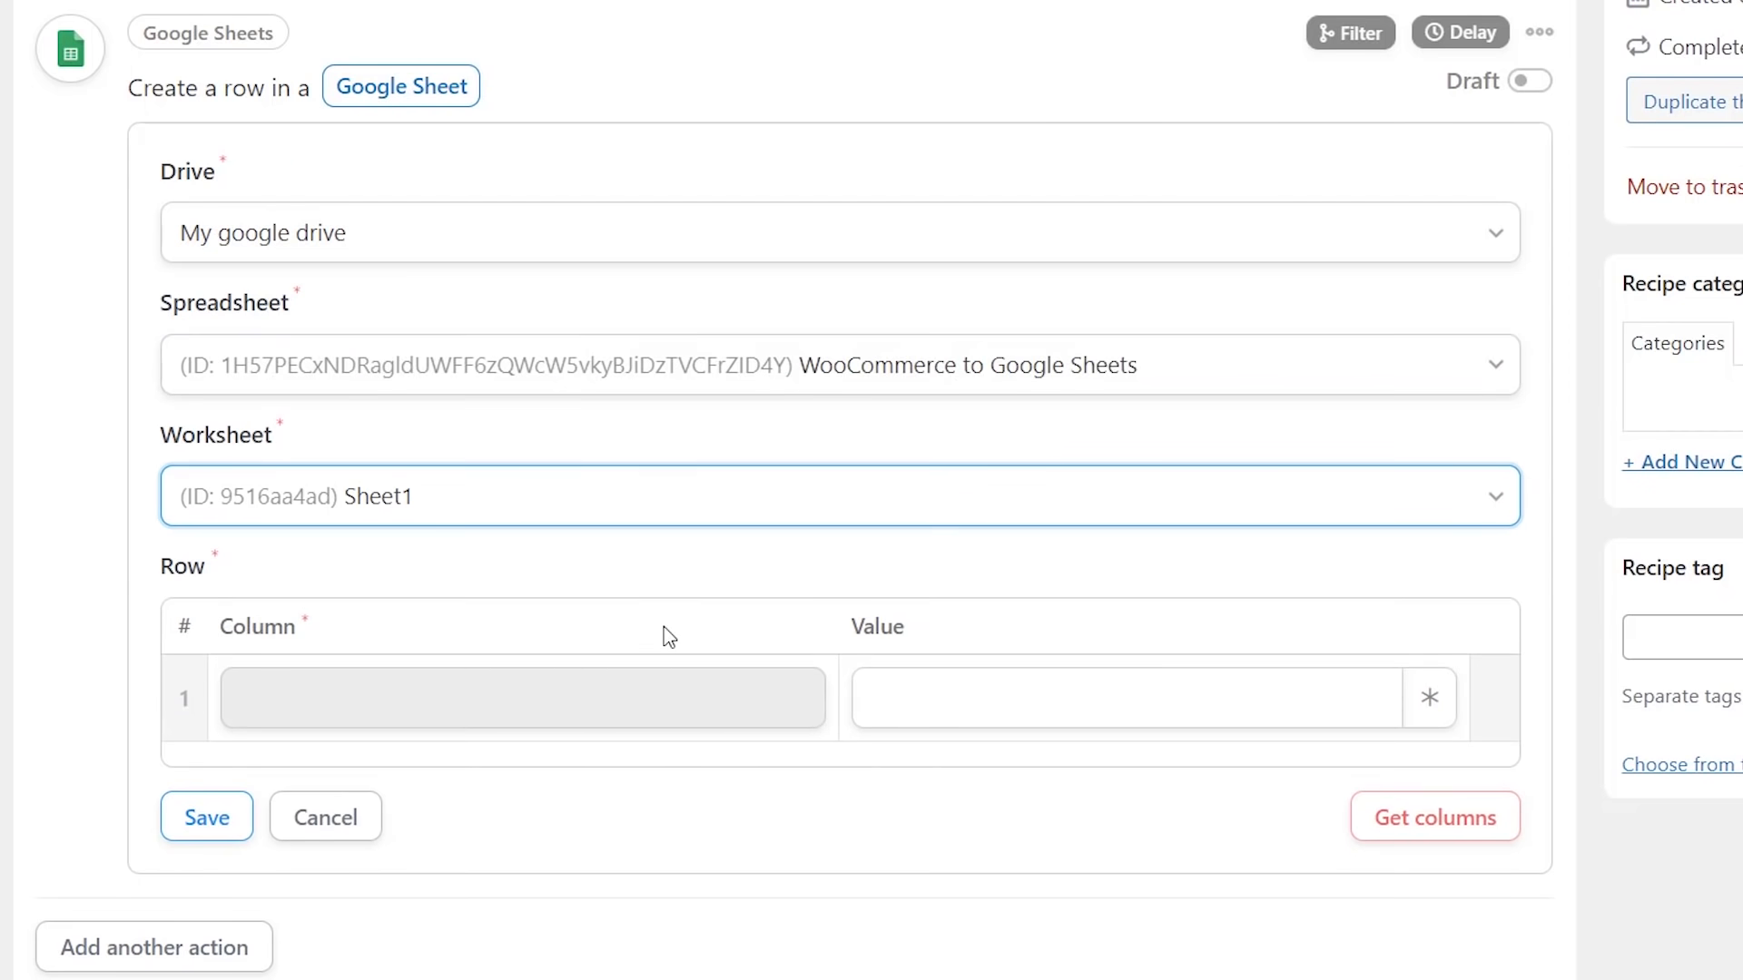
scroll(down, 3)
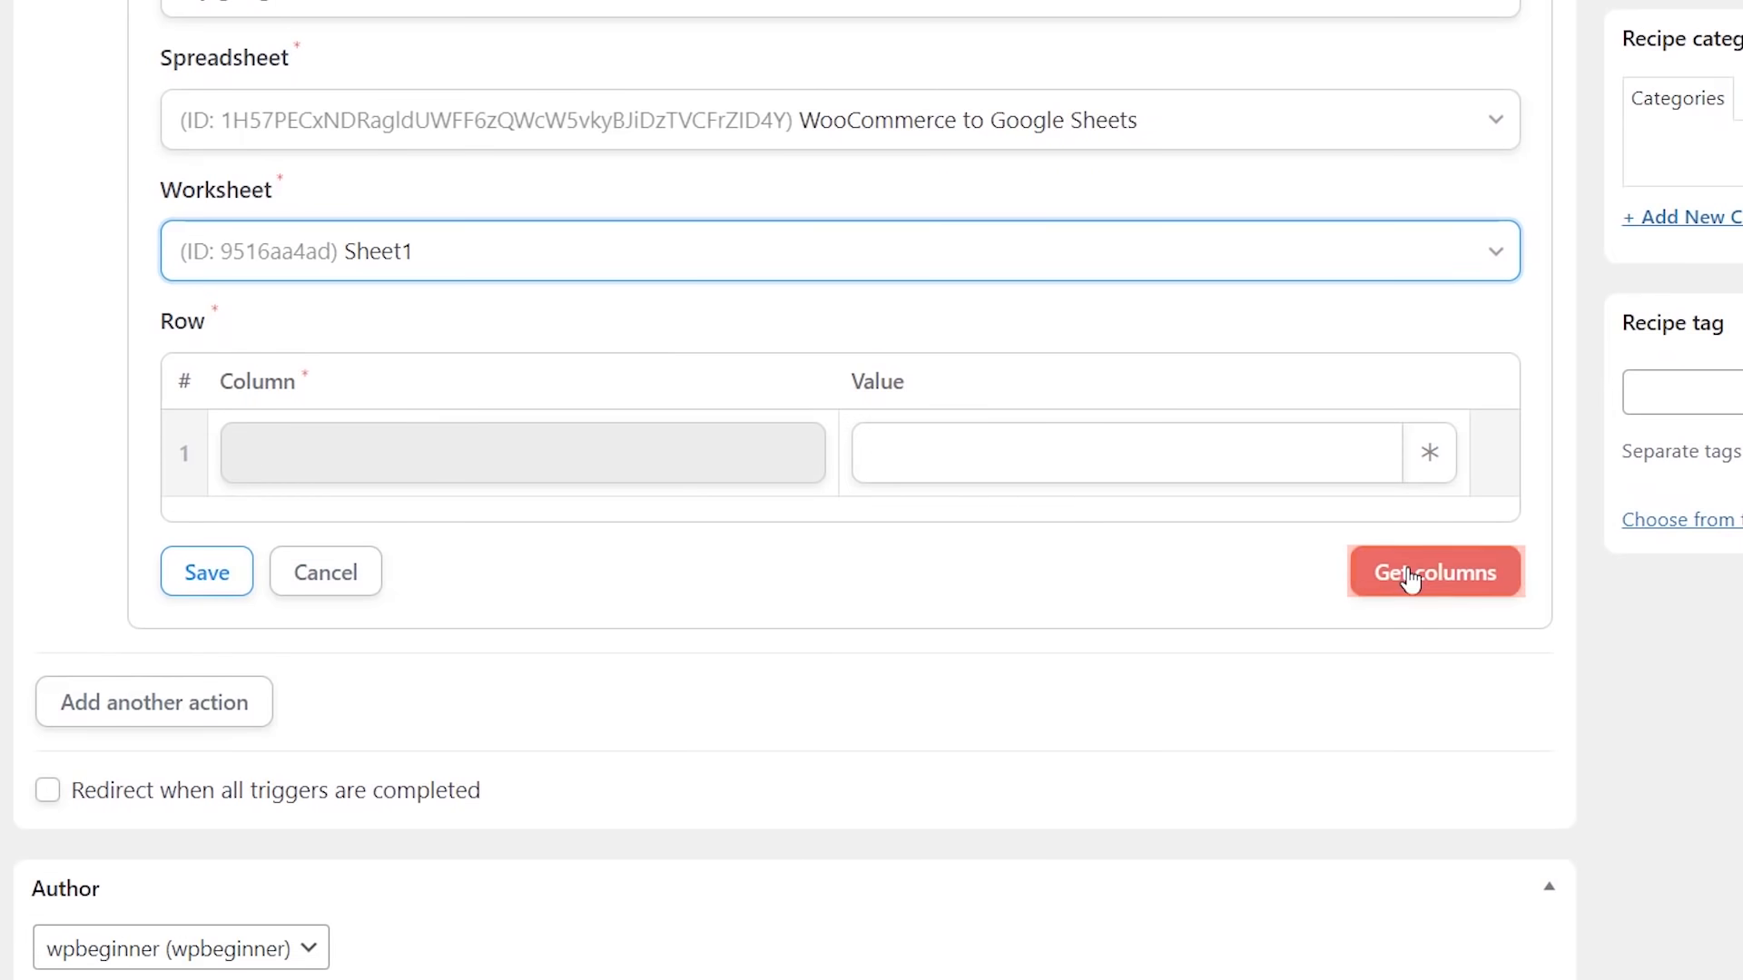
click(1435, 572)
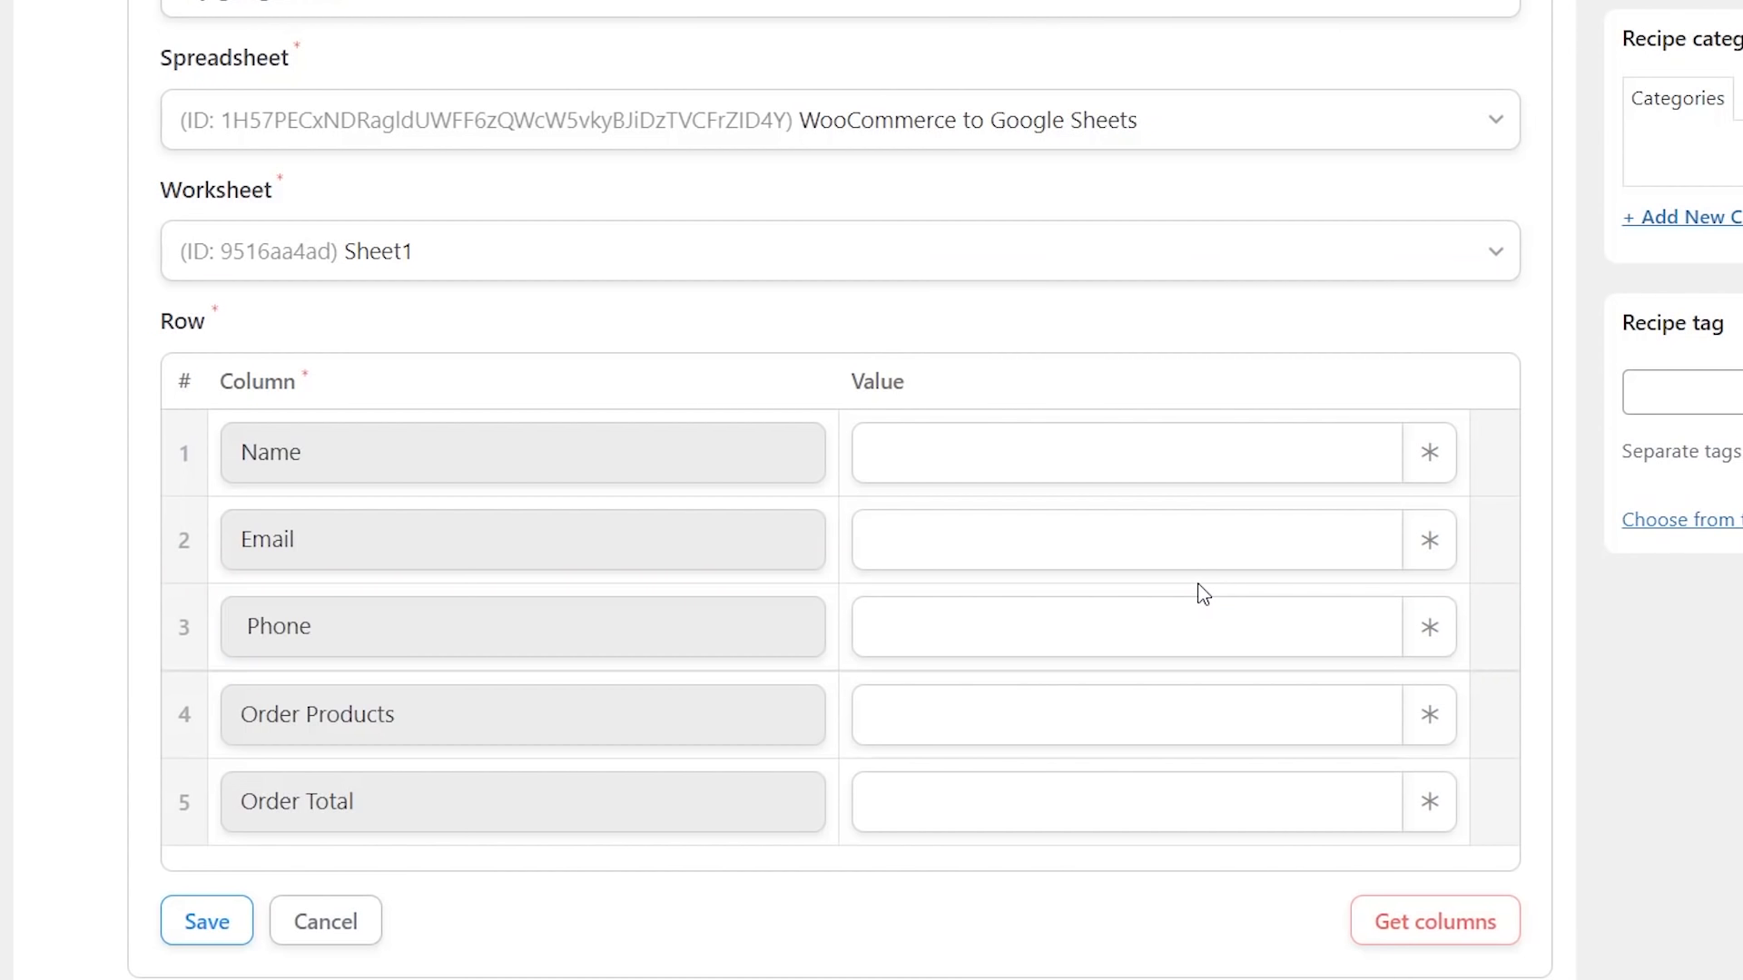
scroll(down, 3)
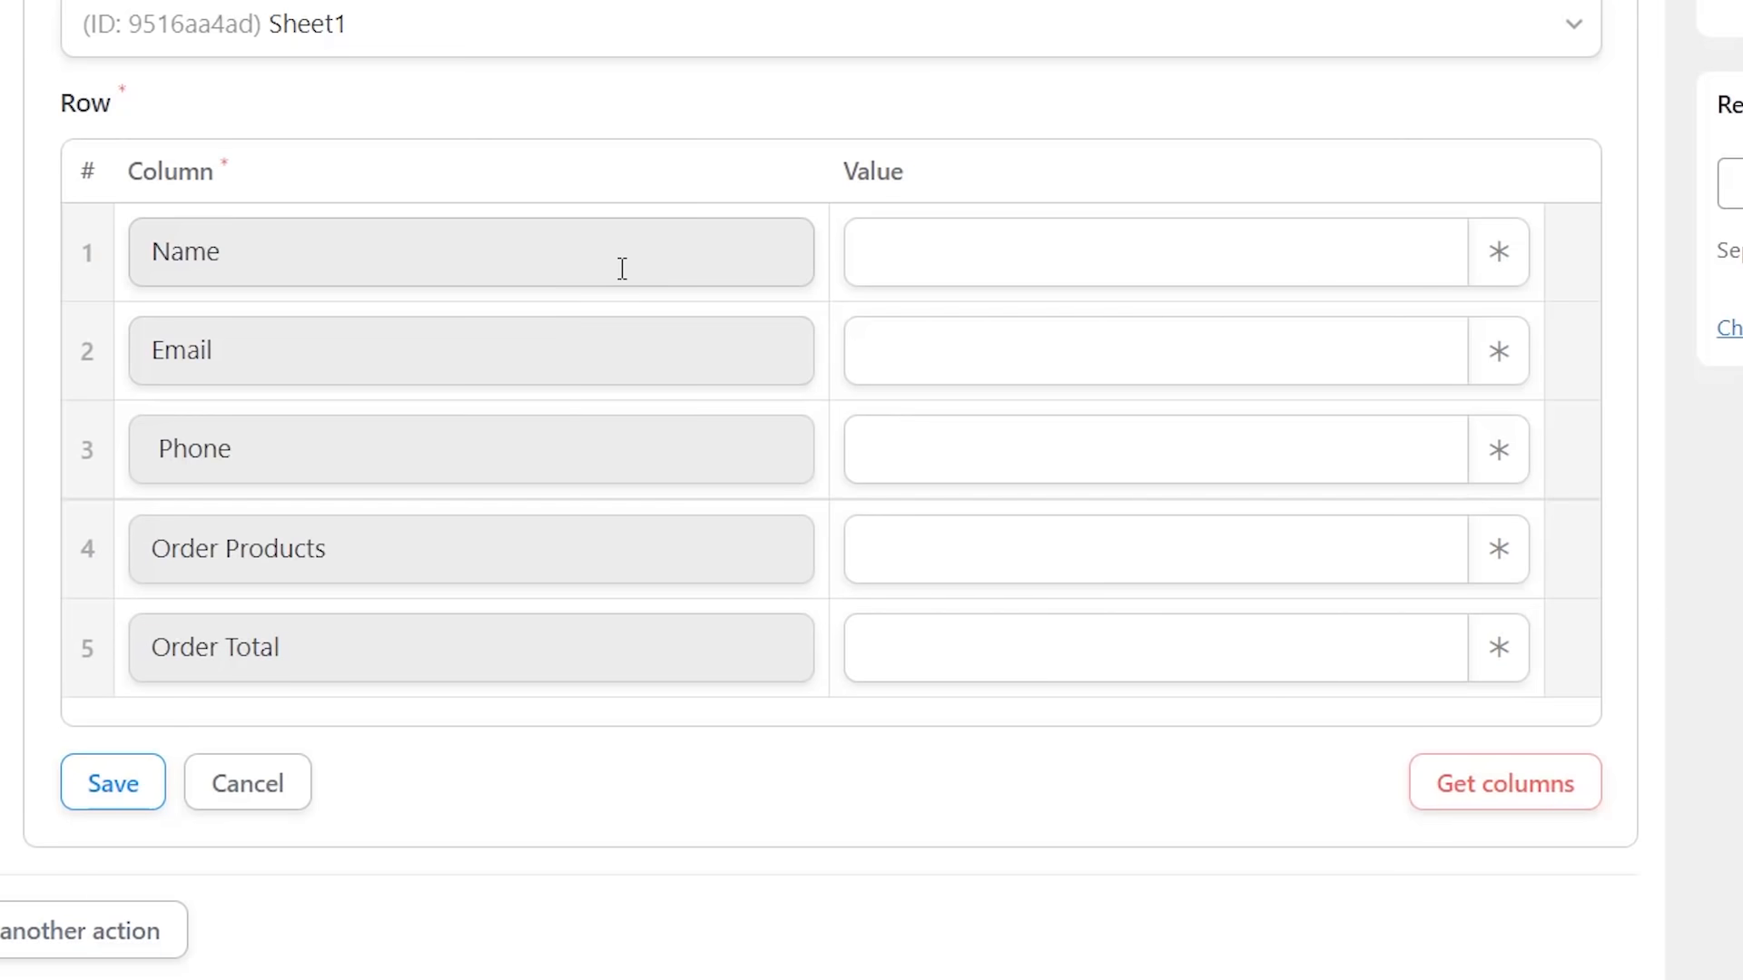
mouse_move(532, 291)
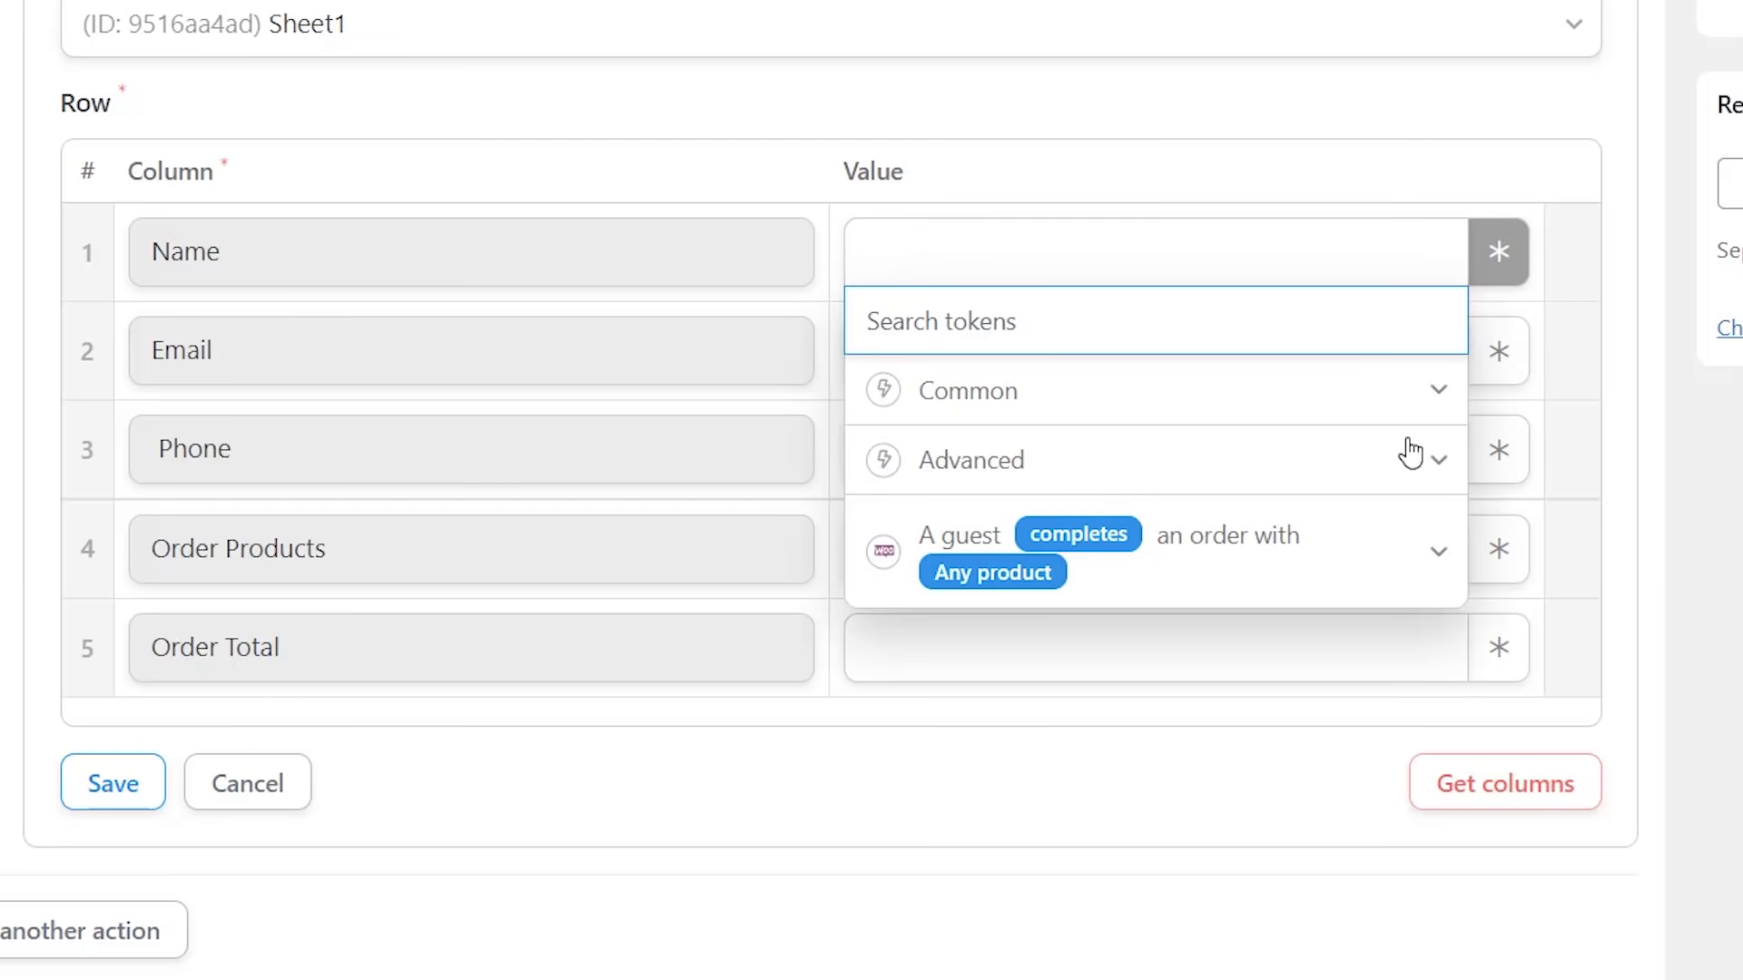
- Insert the guest order's billing name token as the Name column value
click(1438, 552)
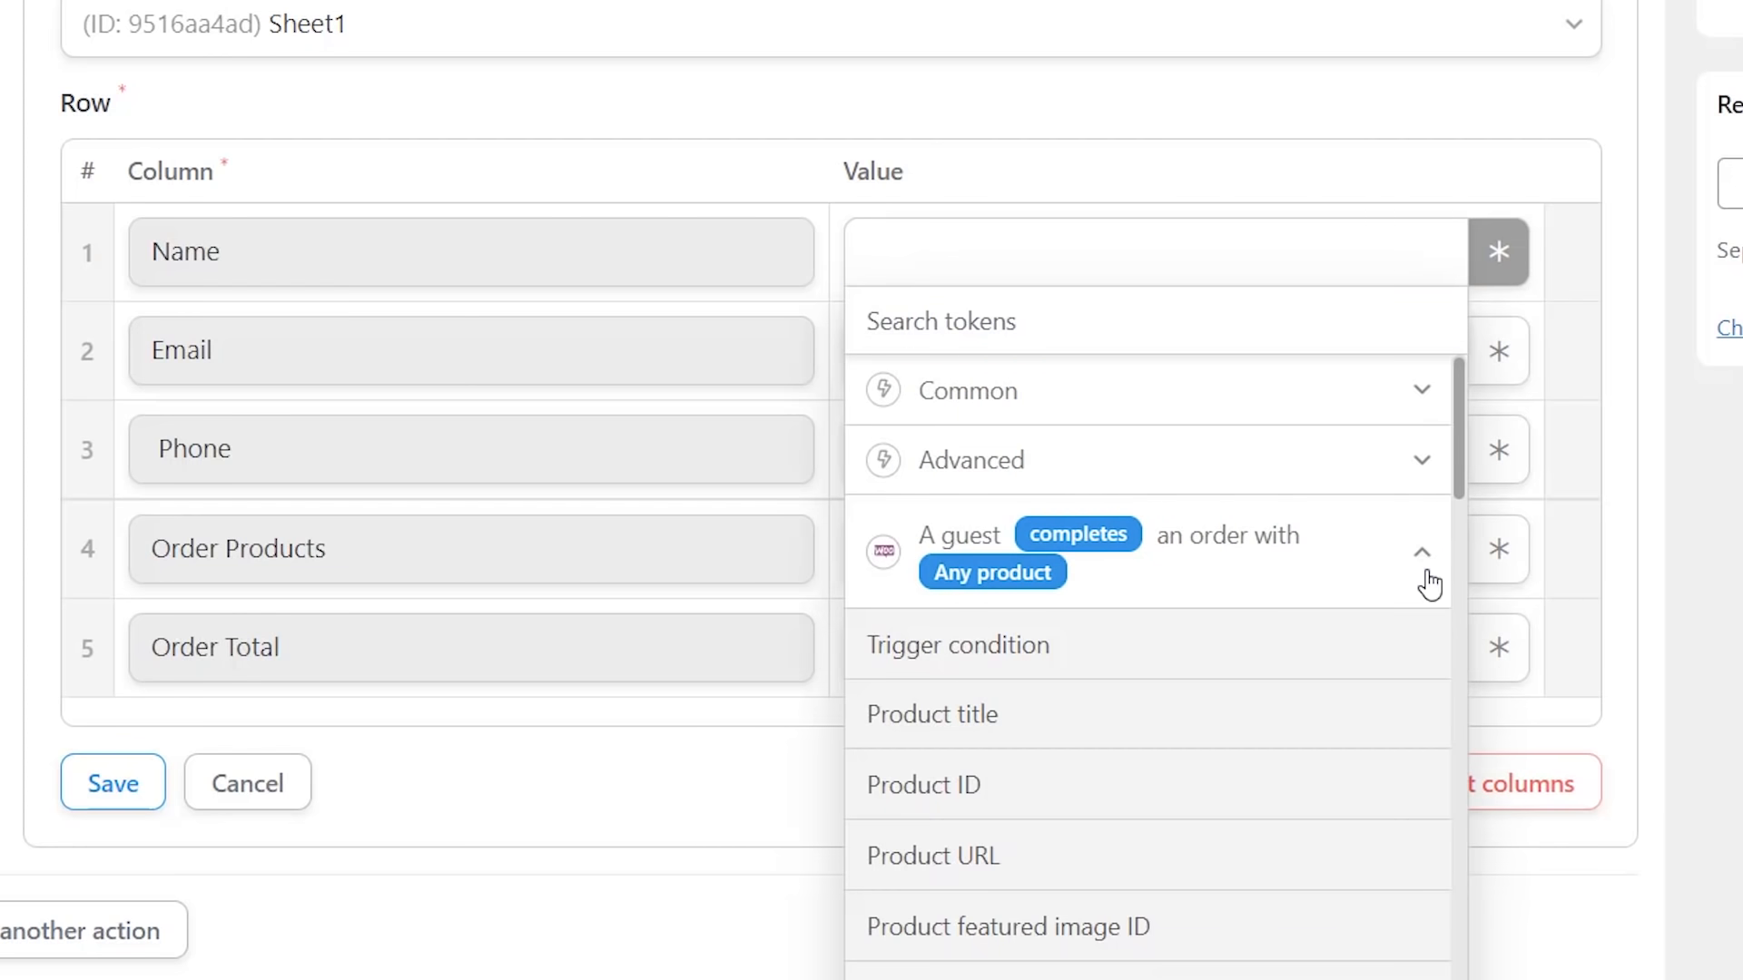
scroll(down, 3)
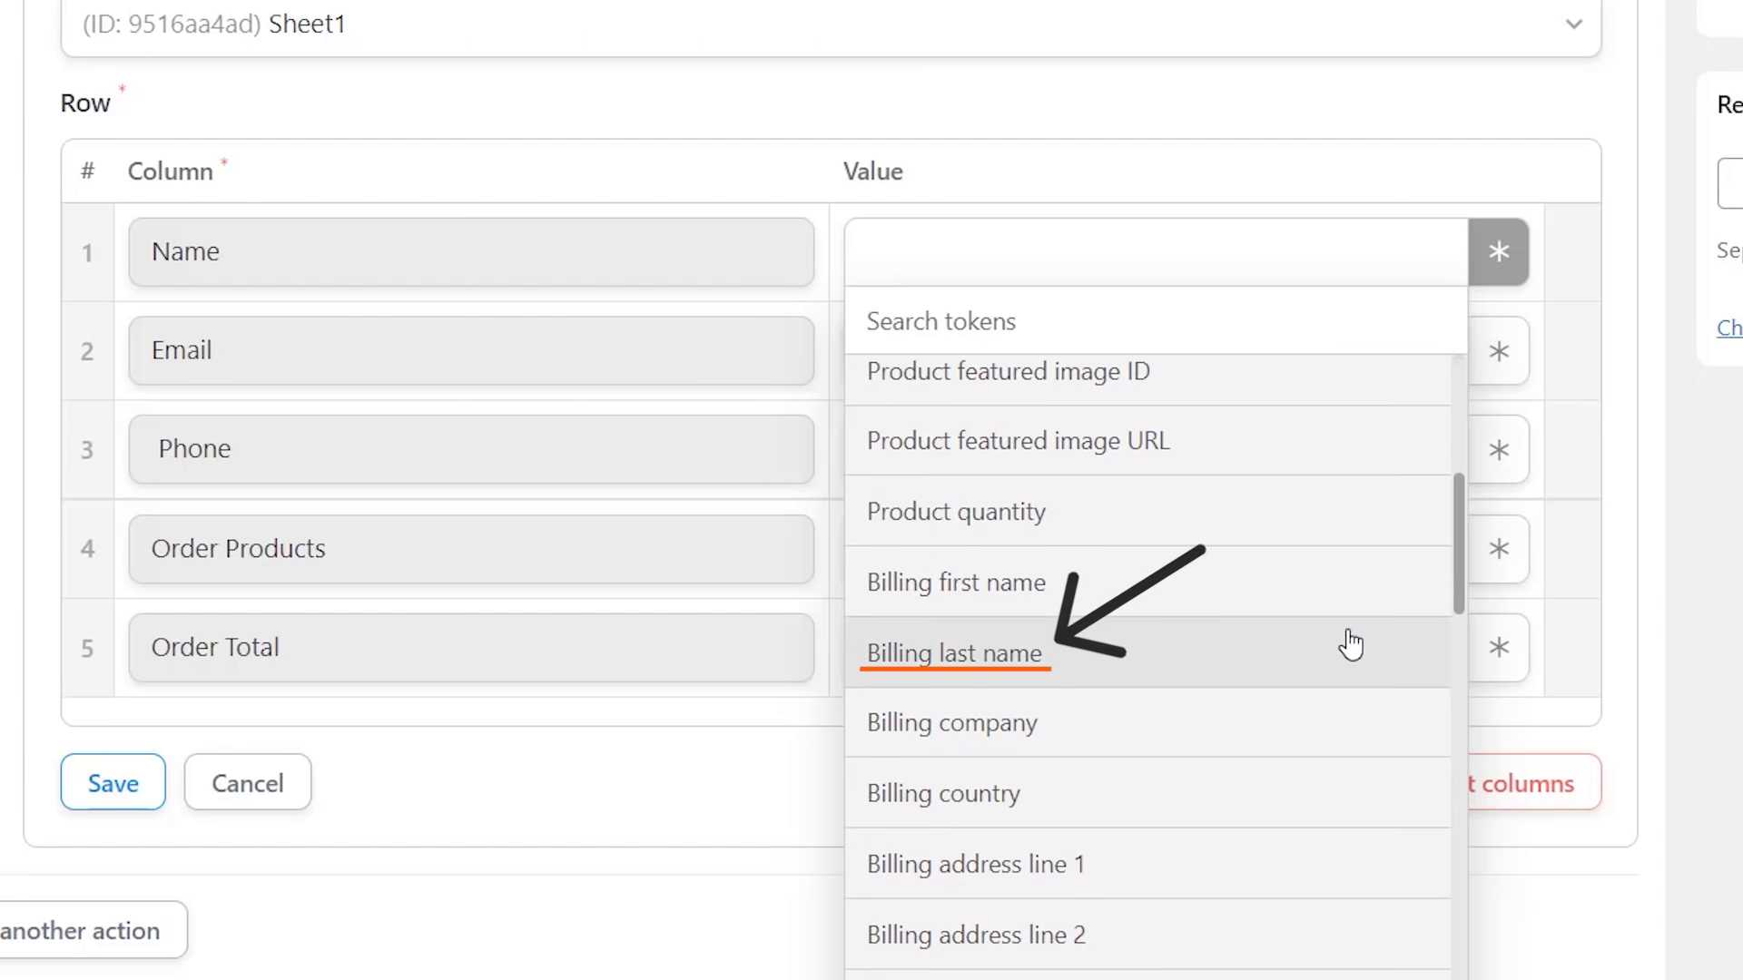
click(953, 654)
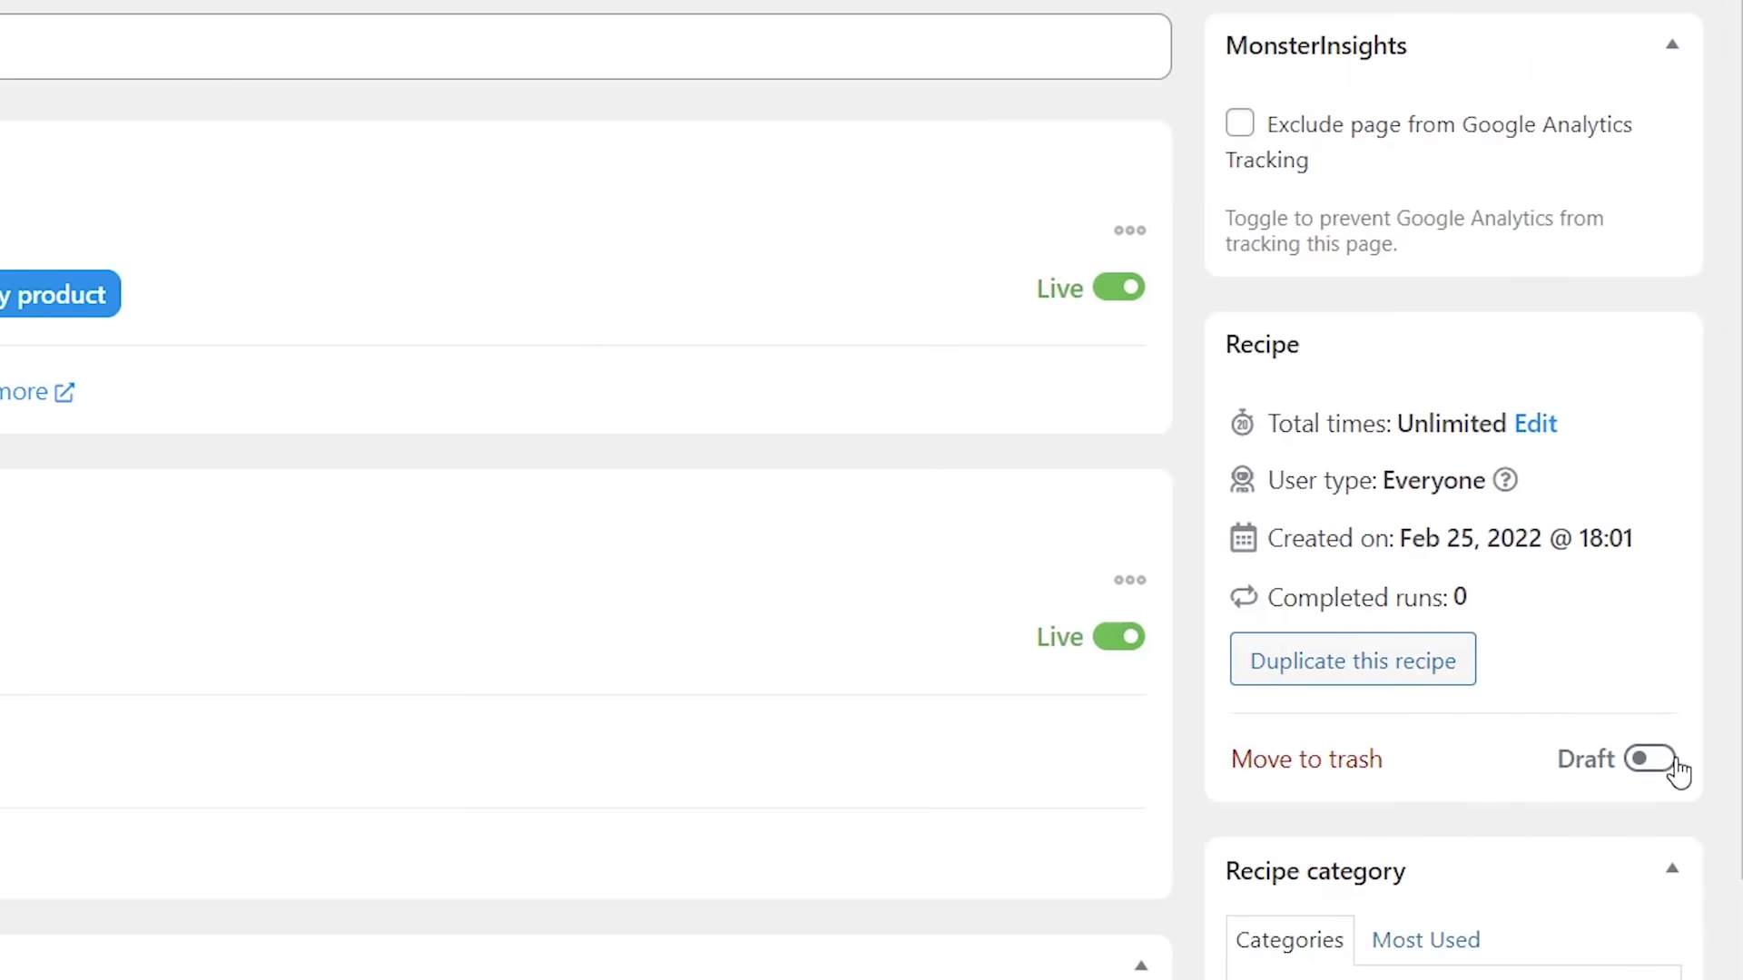
- Set the WooCommerce to Google Sheets recipe from Draft to Live
click(1656, 759)
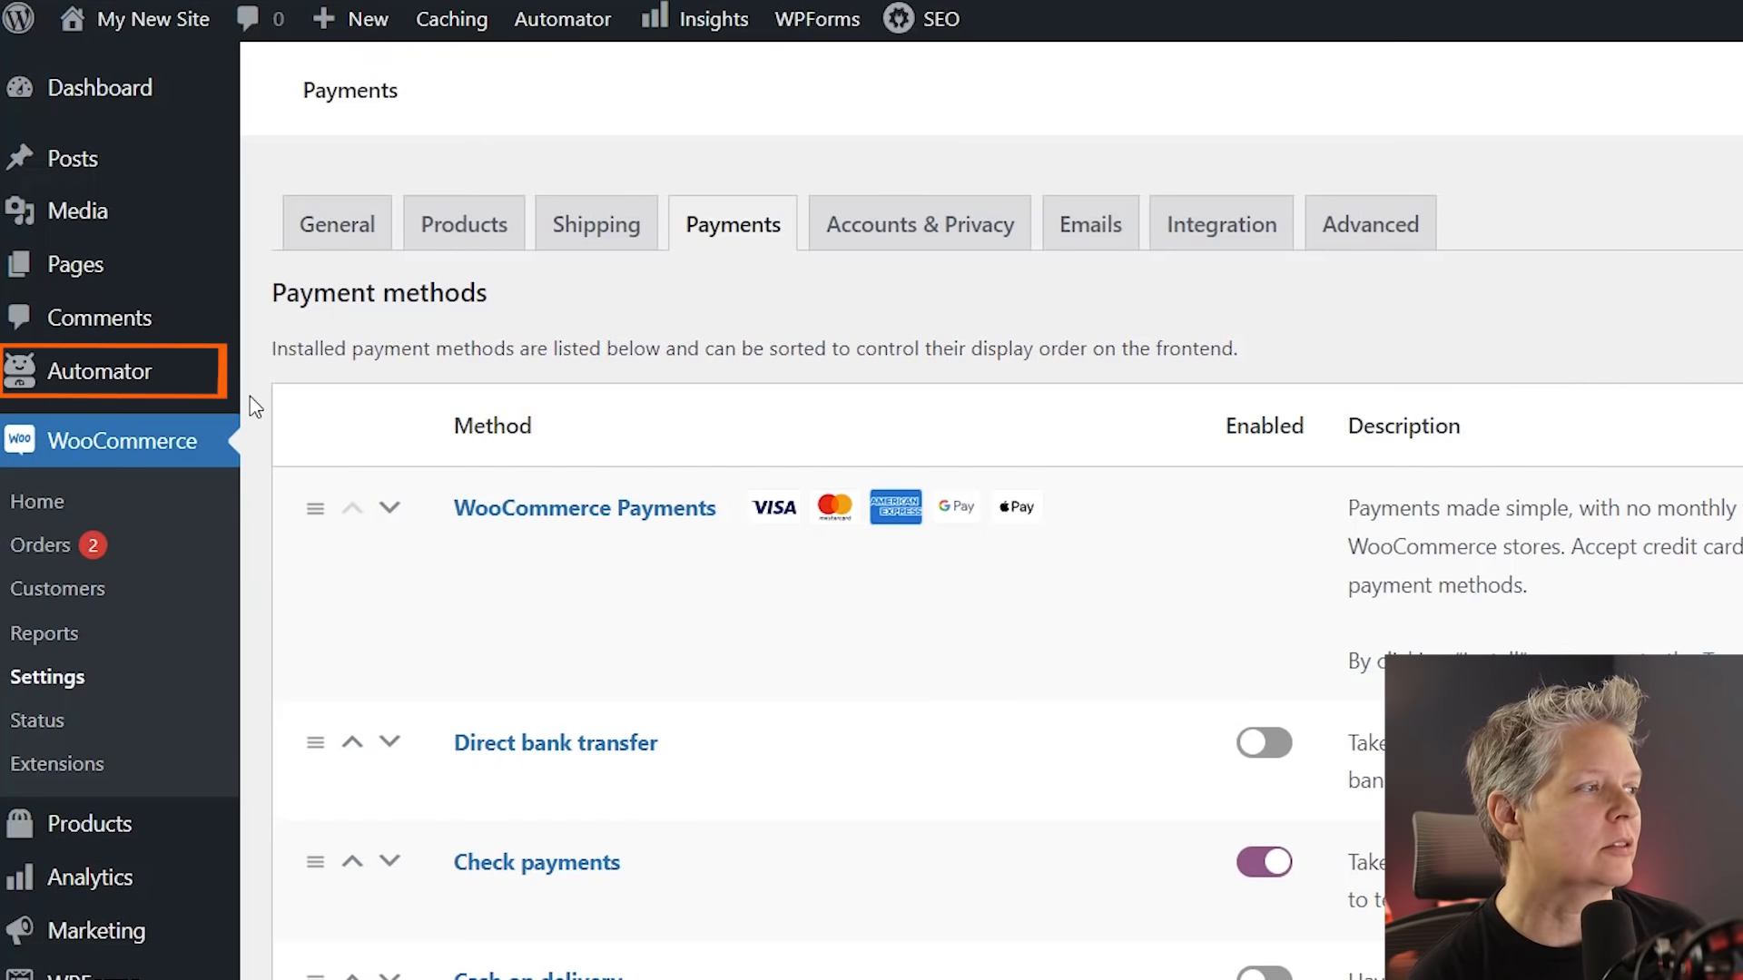
mouse_move(98, 371)
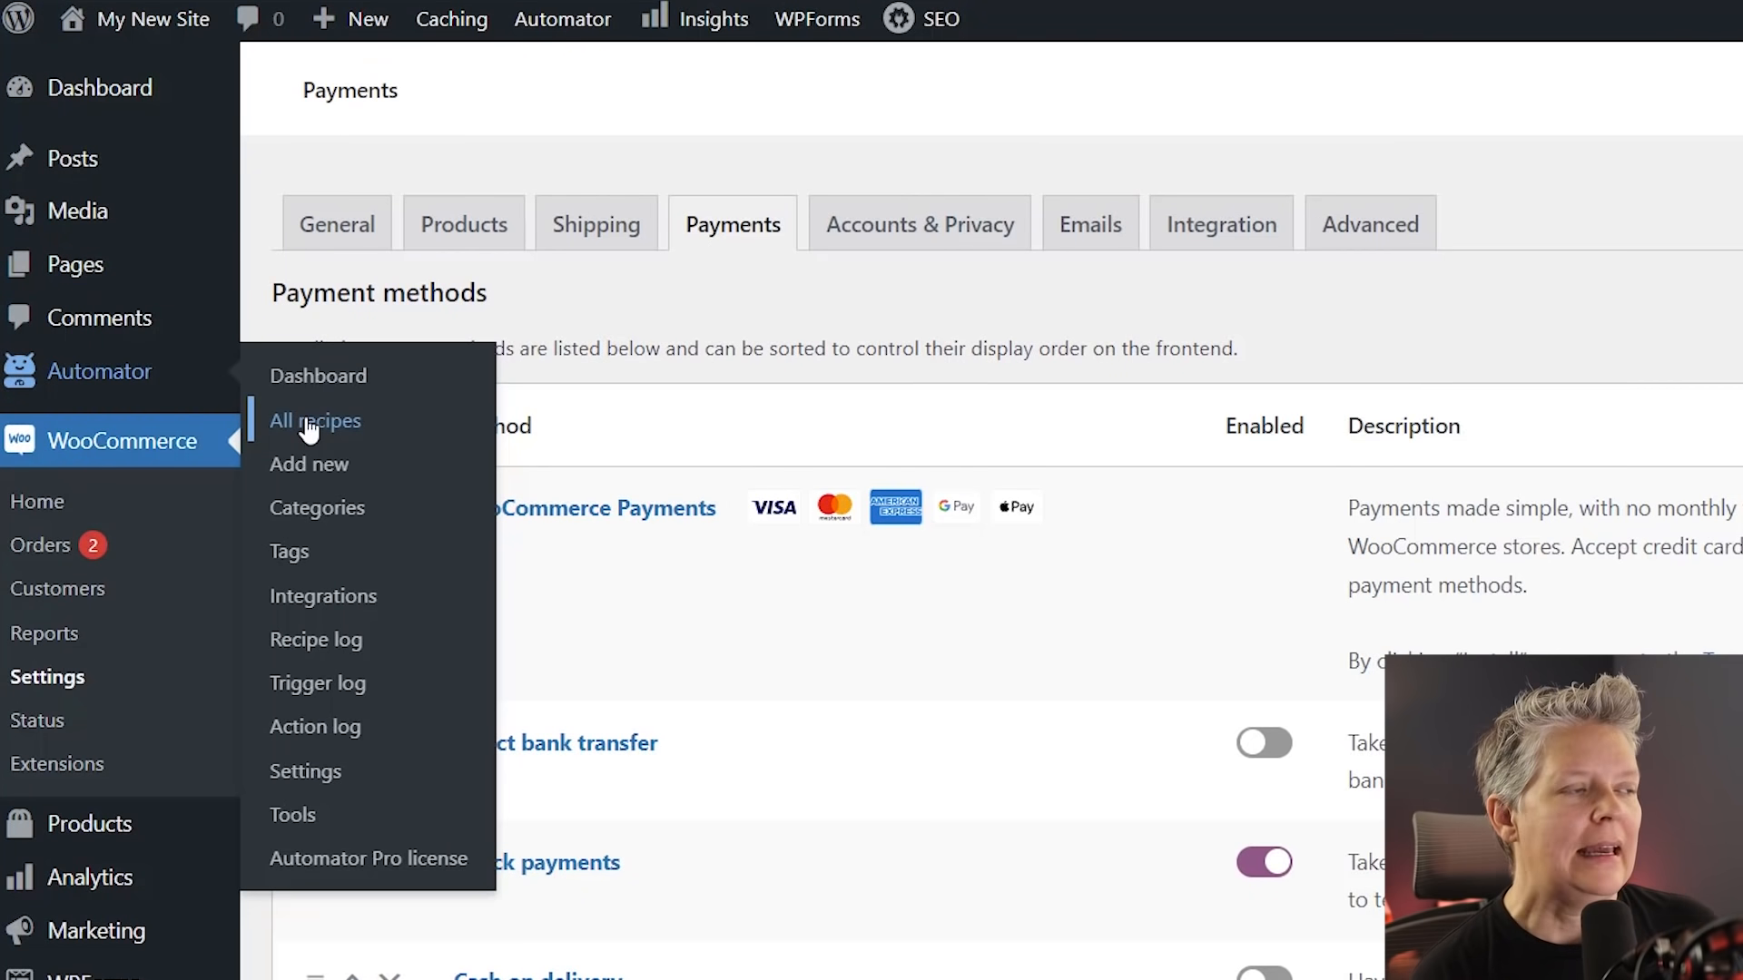
- Show the All recipes list with 'WooCommerce to Google Sheets' Live and one completed run
click(315, 419)
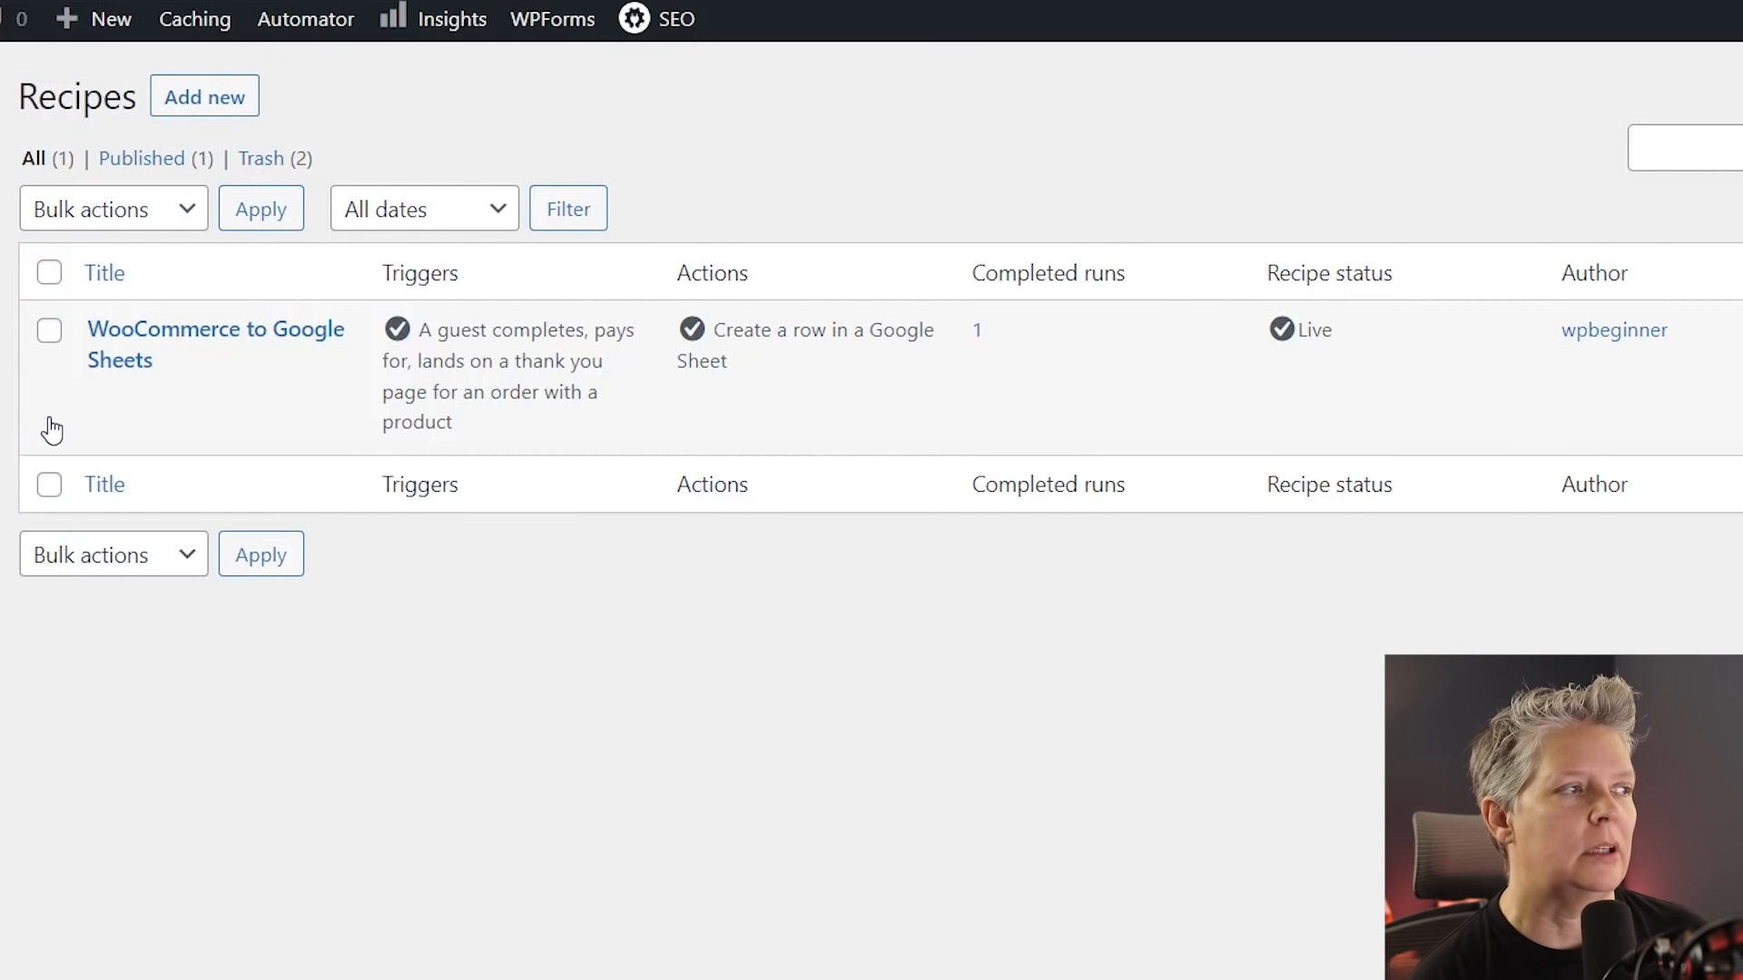
mouse_move(216, 345)
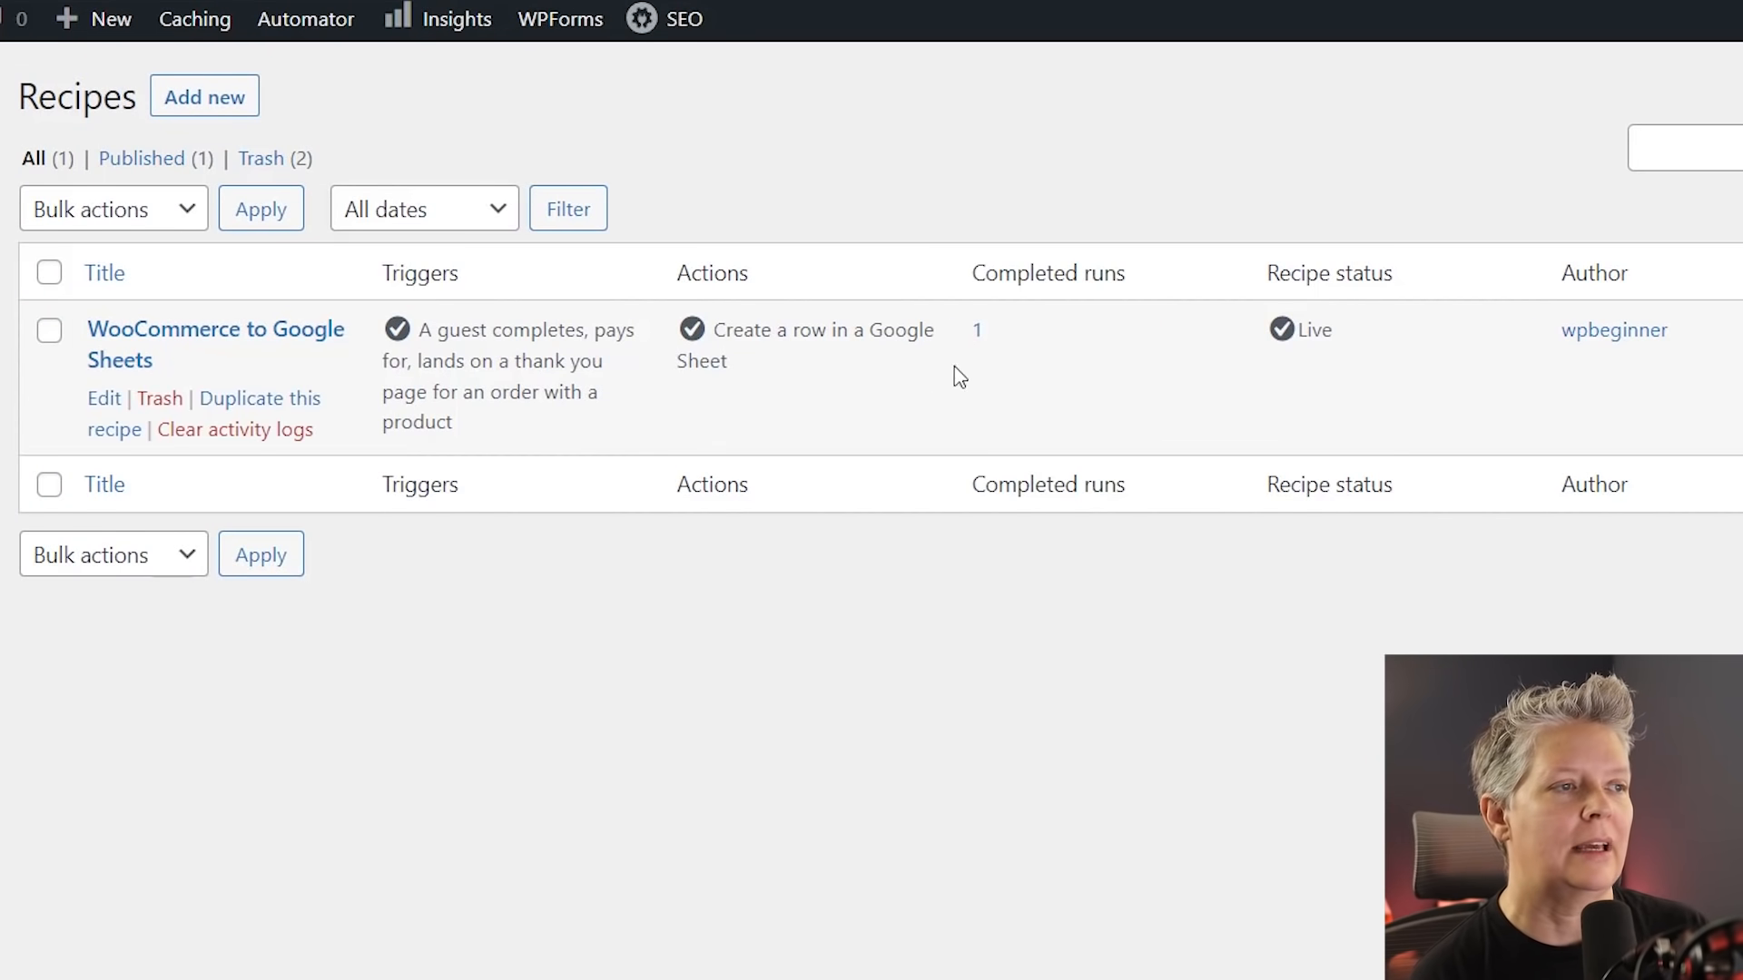
mouse_move(207, 357)
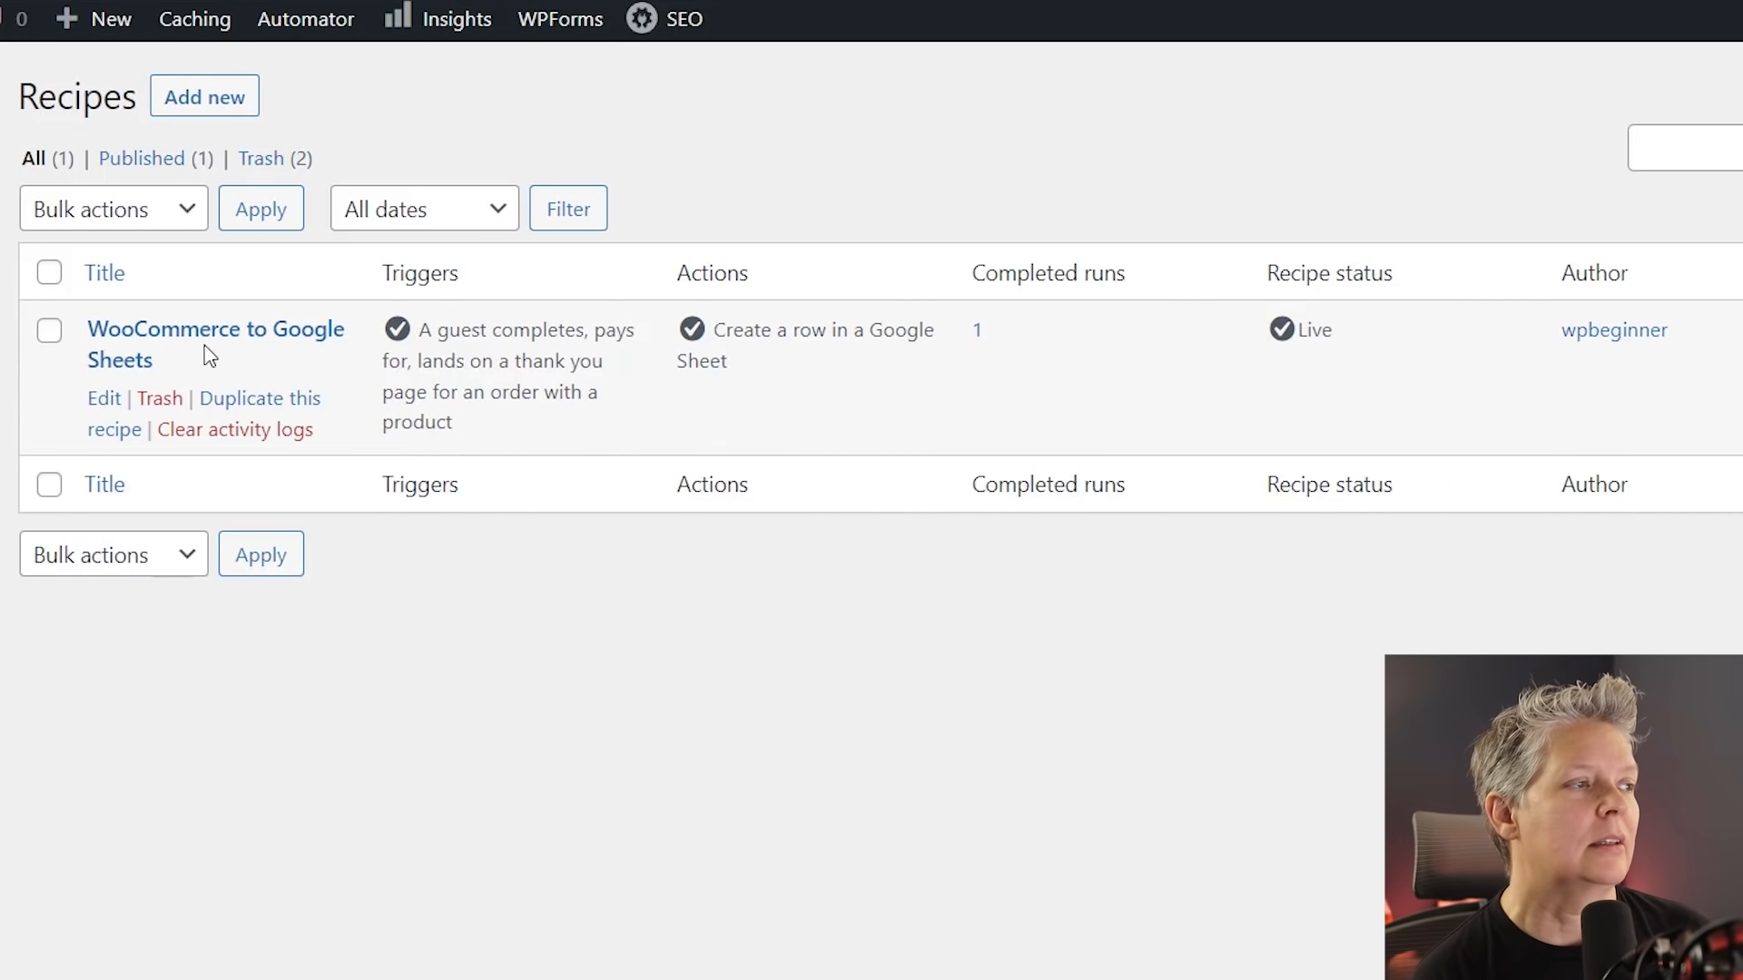